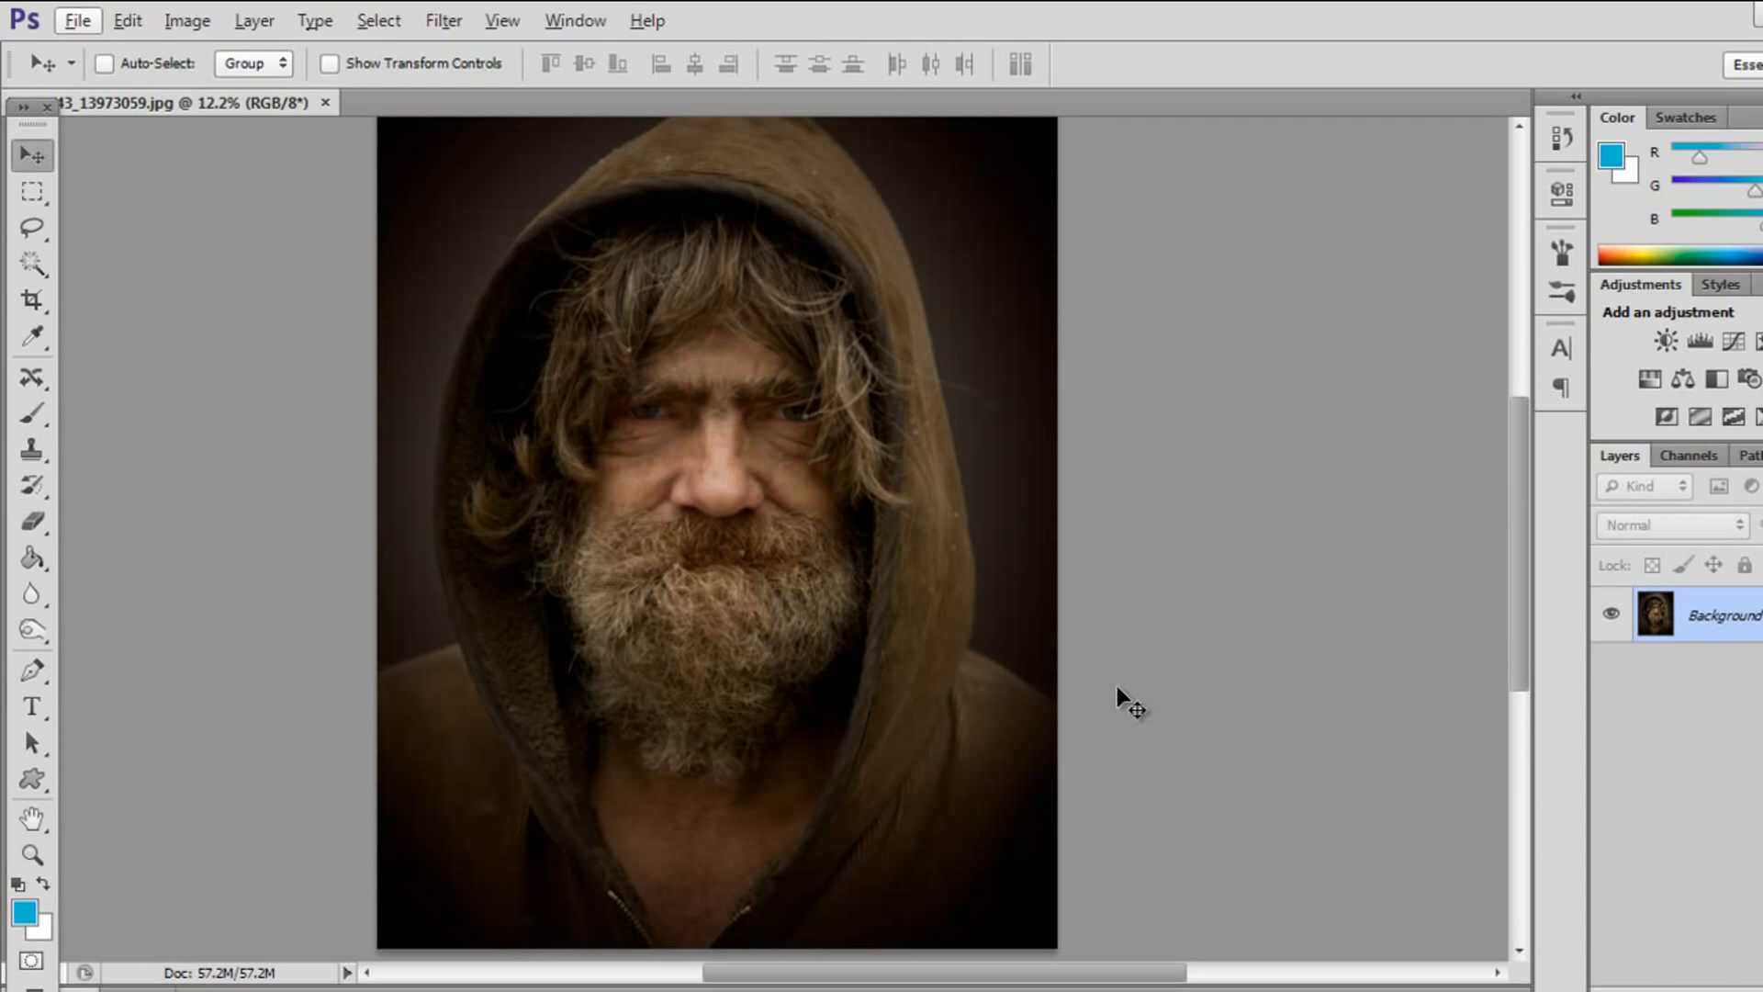
{"action": "mouse_move", "coordinate": [1190, 598]}
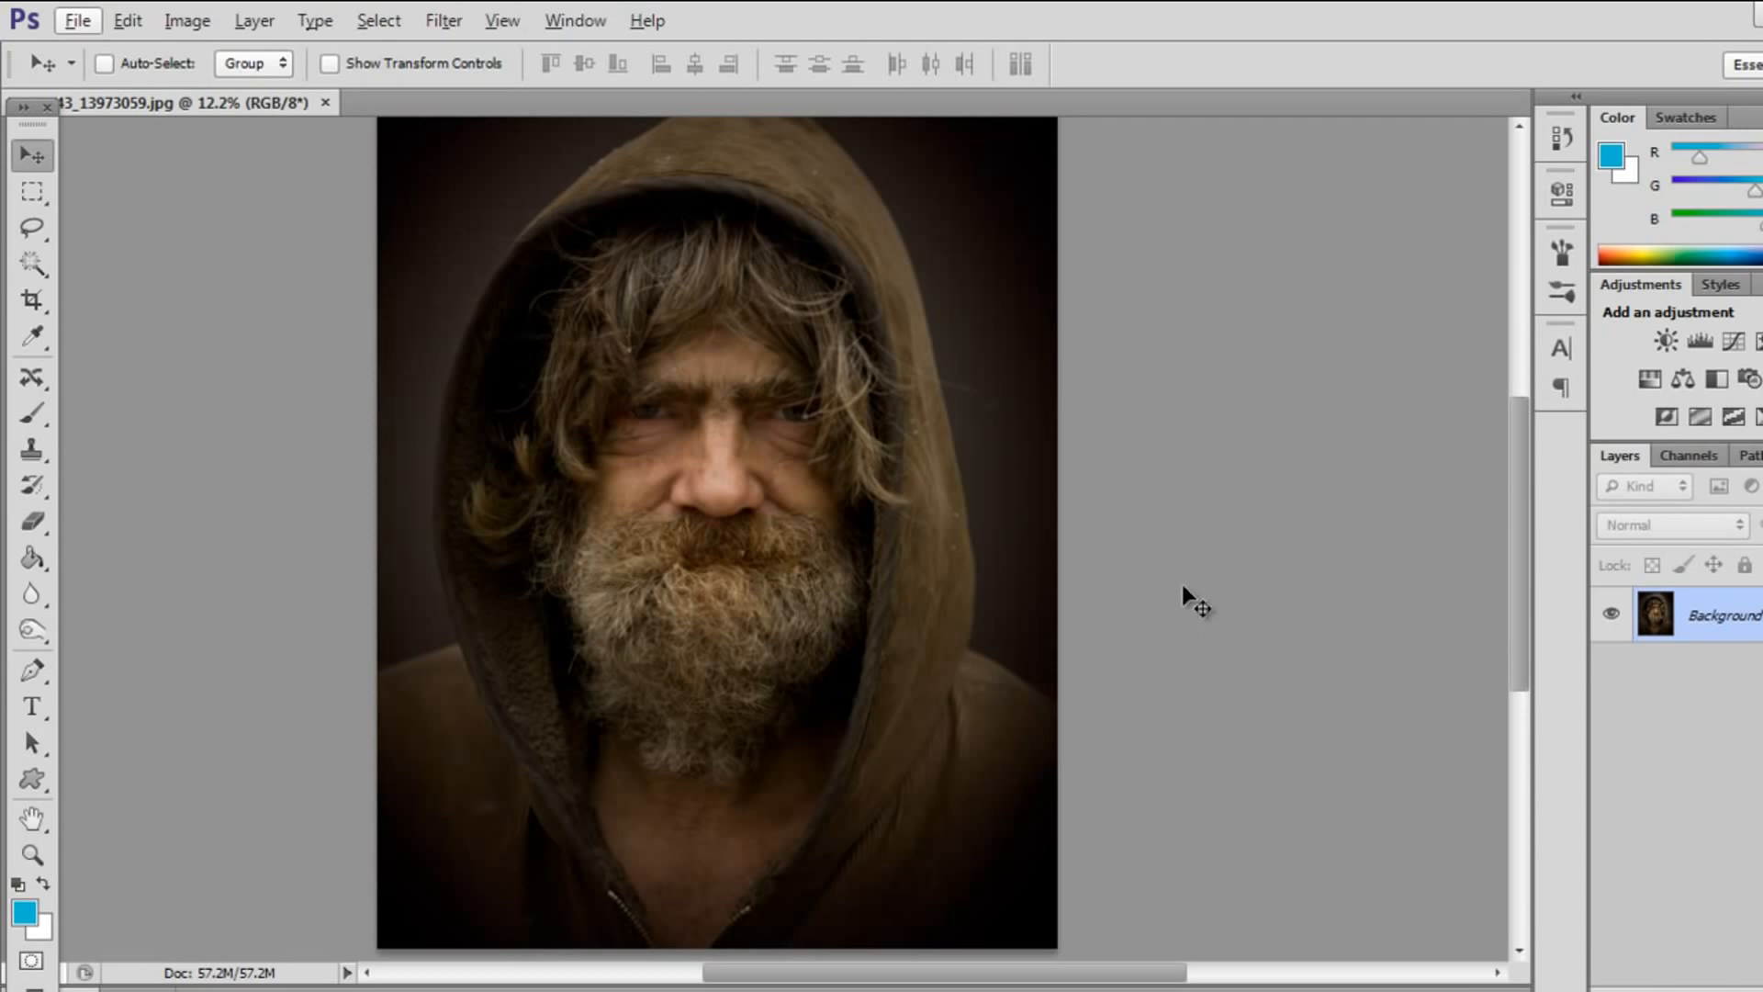
{"action": "mouse_move", "coordinate": [1138, 520]}
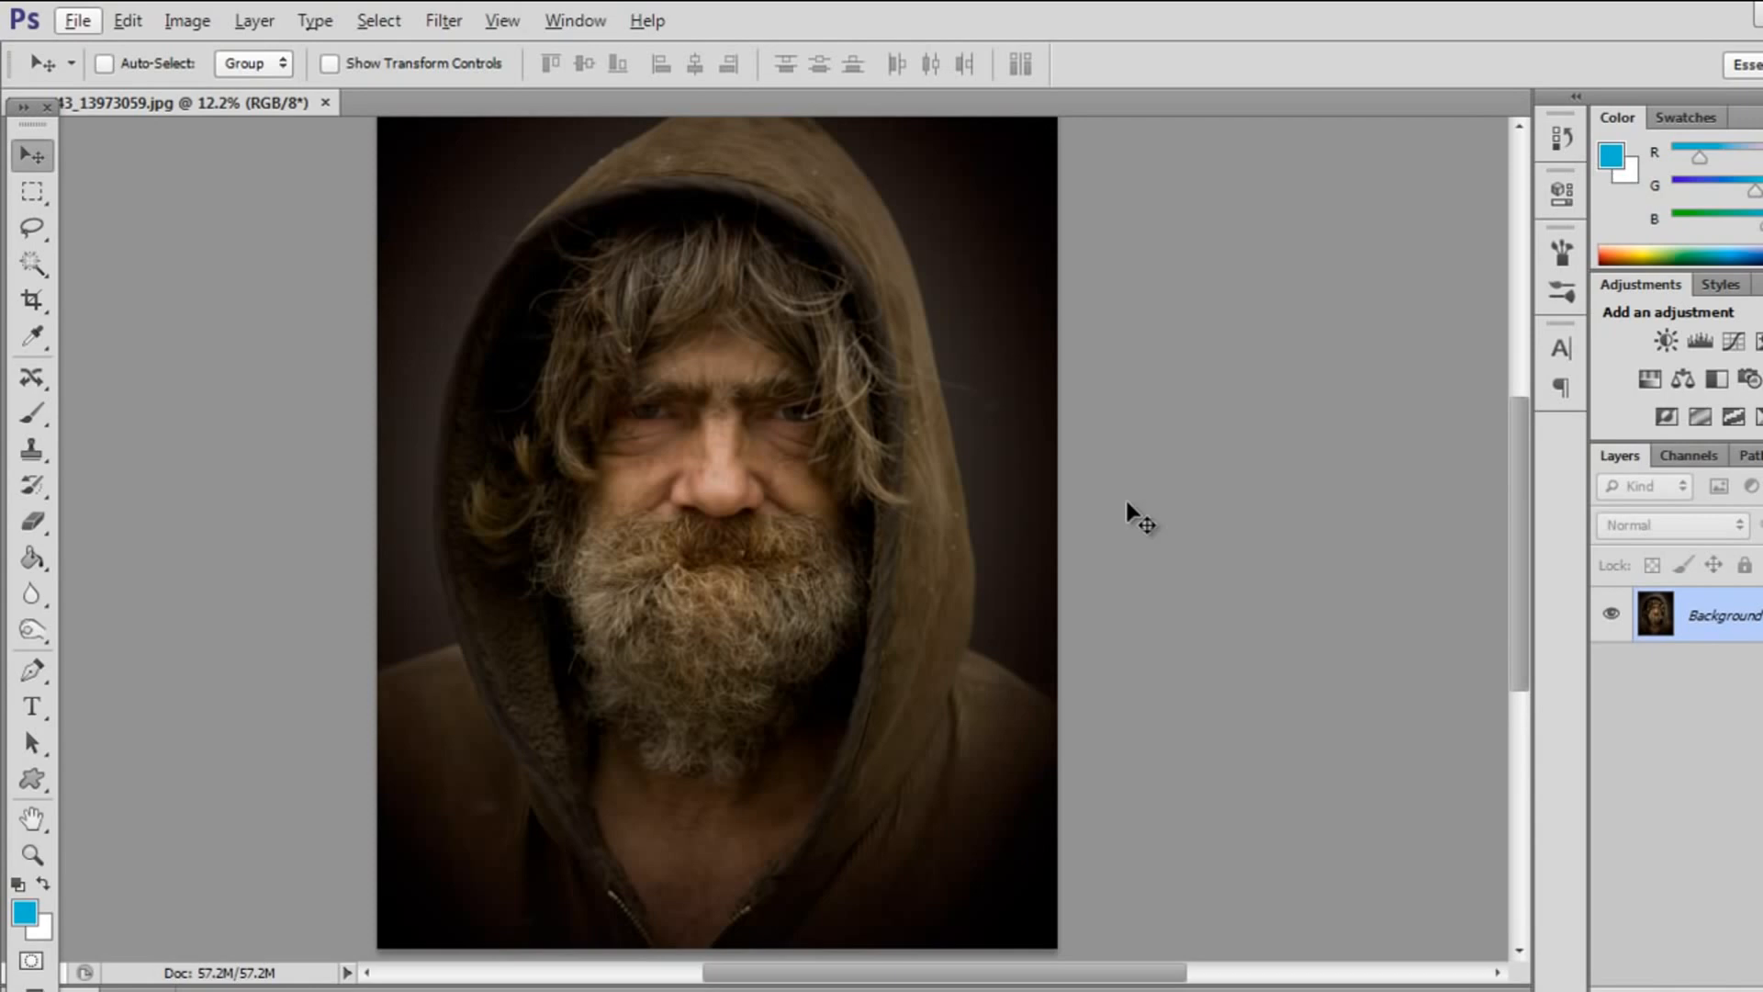
{"action": "mouse_move", "coordinate": [1091, 592]}
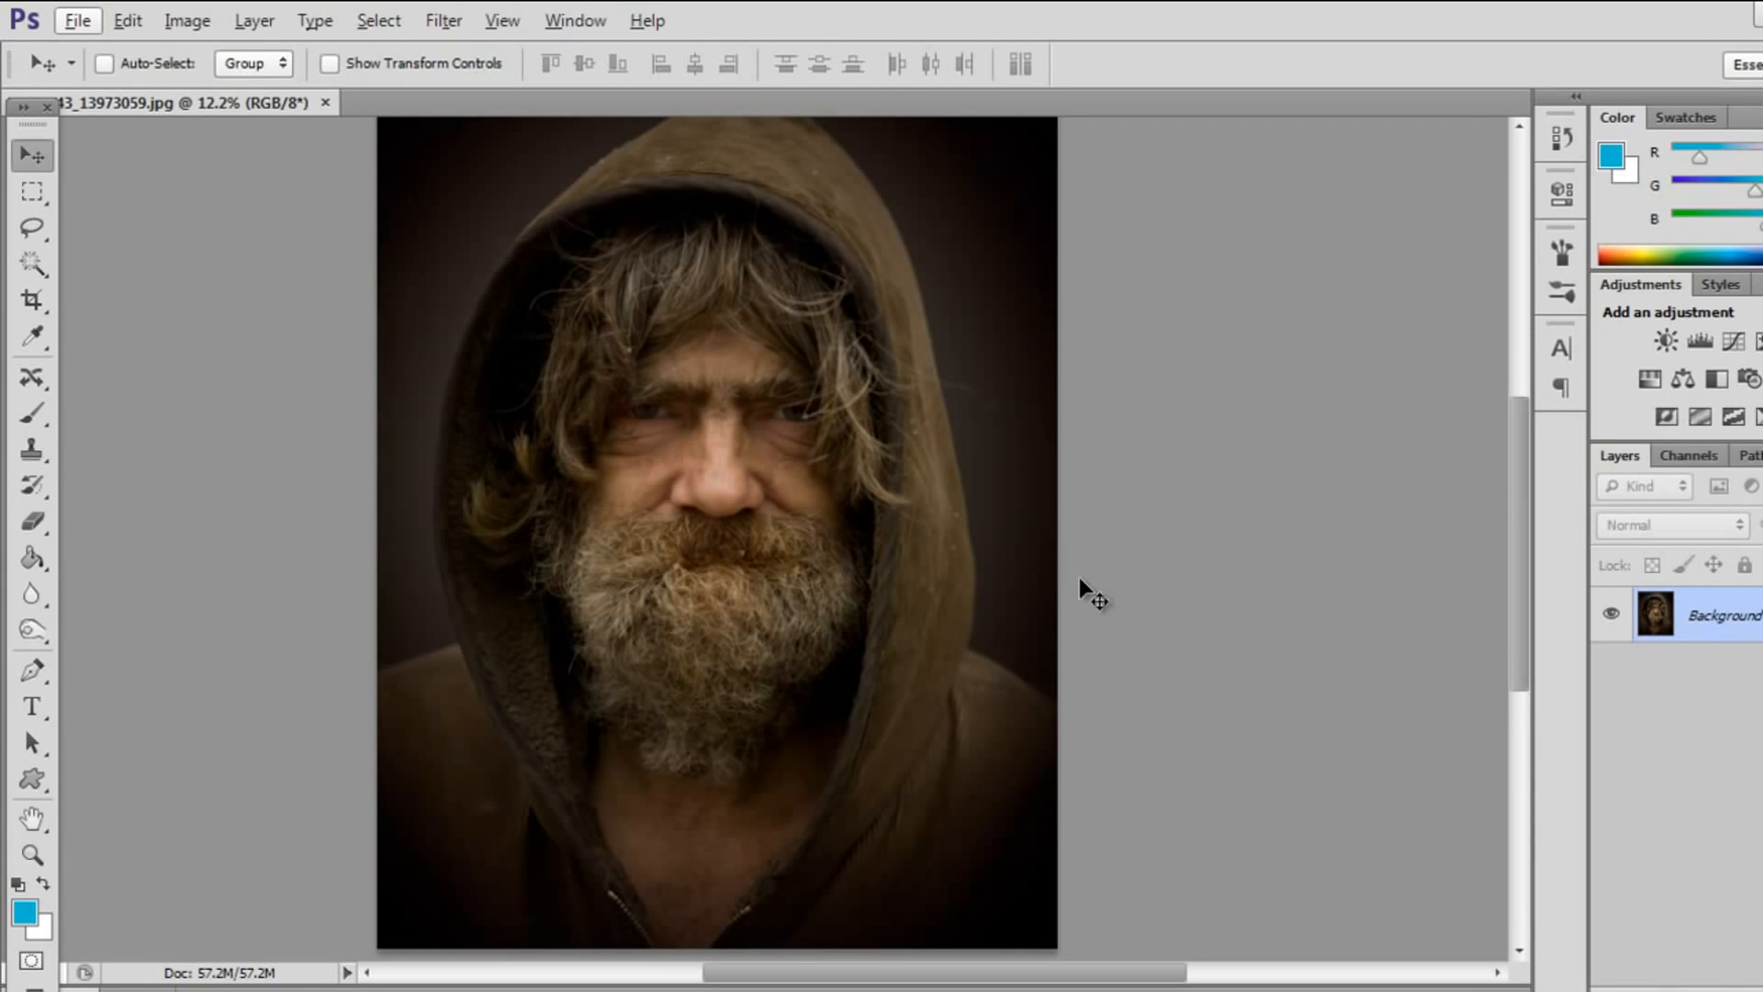
{"action": "mouse_move", "coordinate": [1223, 817]}
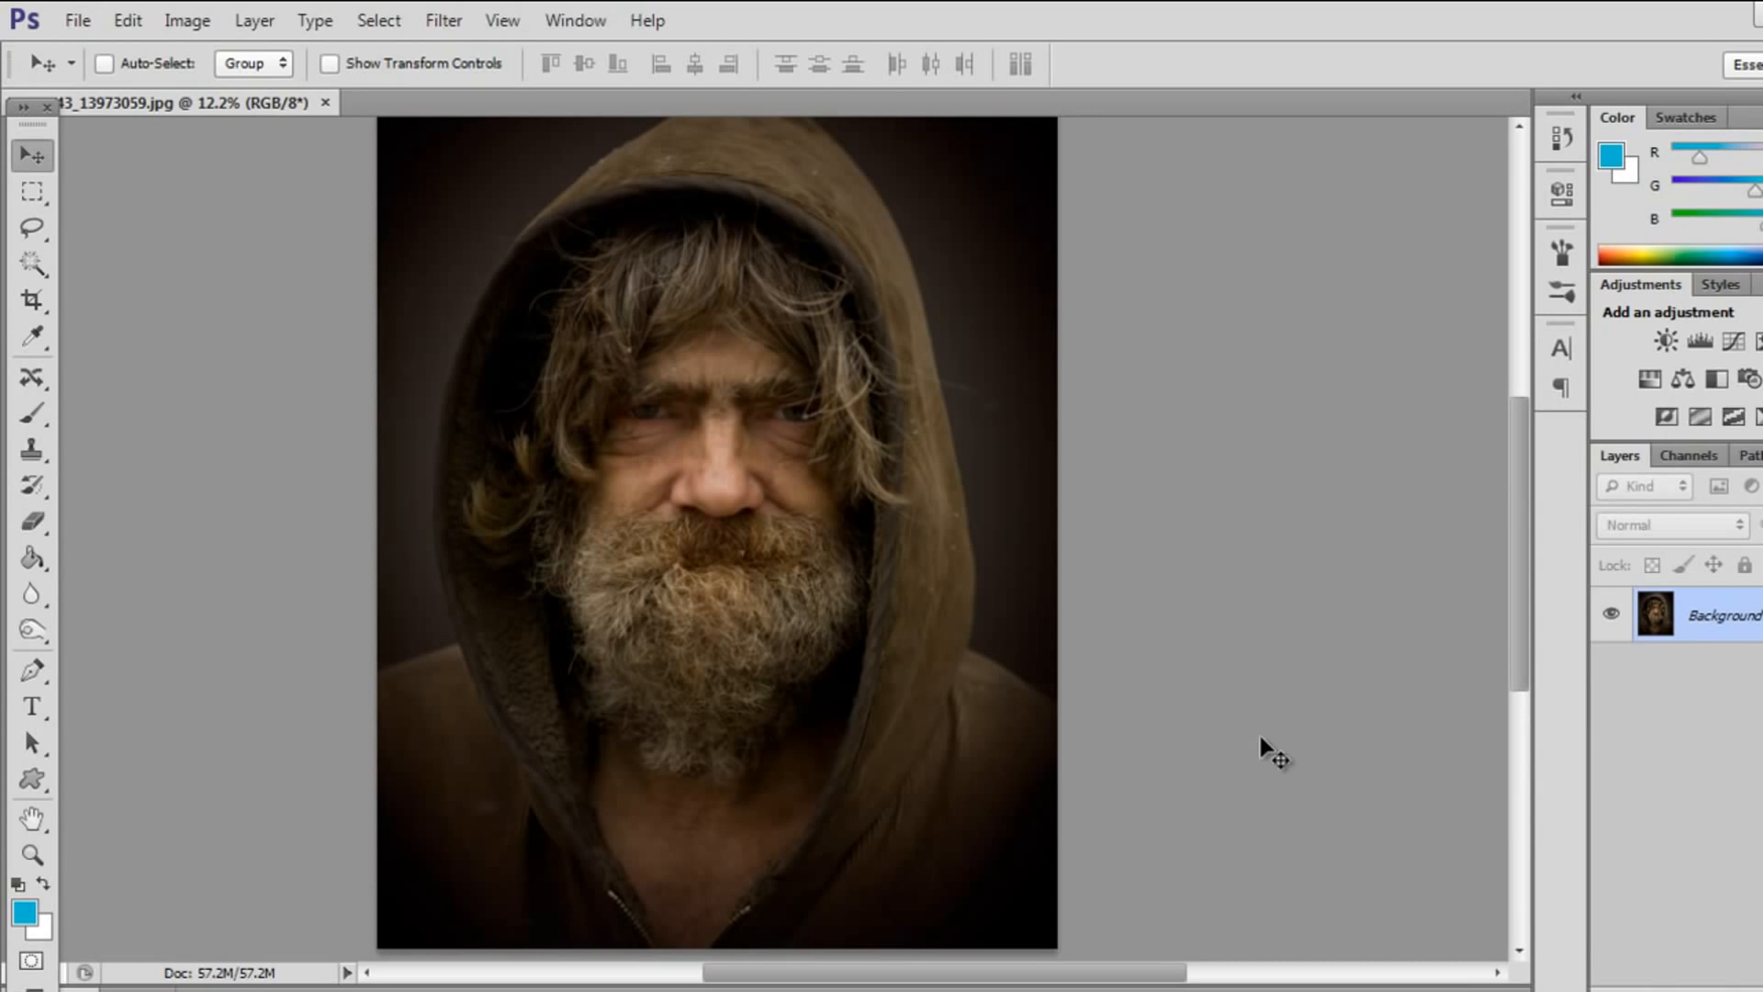
{"action": "mouse_move", "coordinate": [465, 604]}
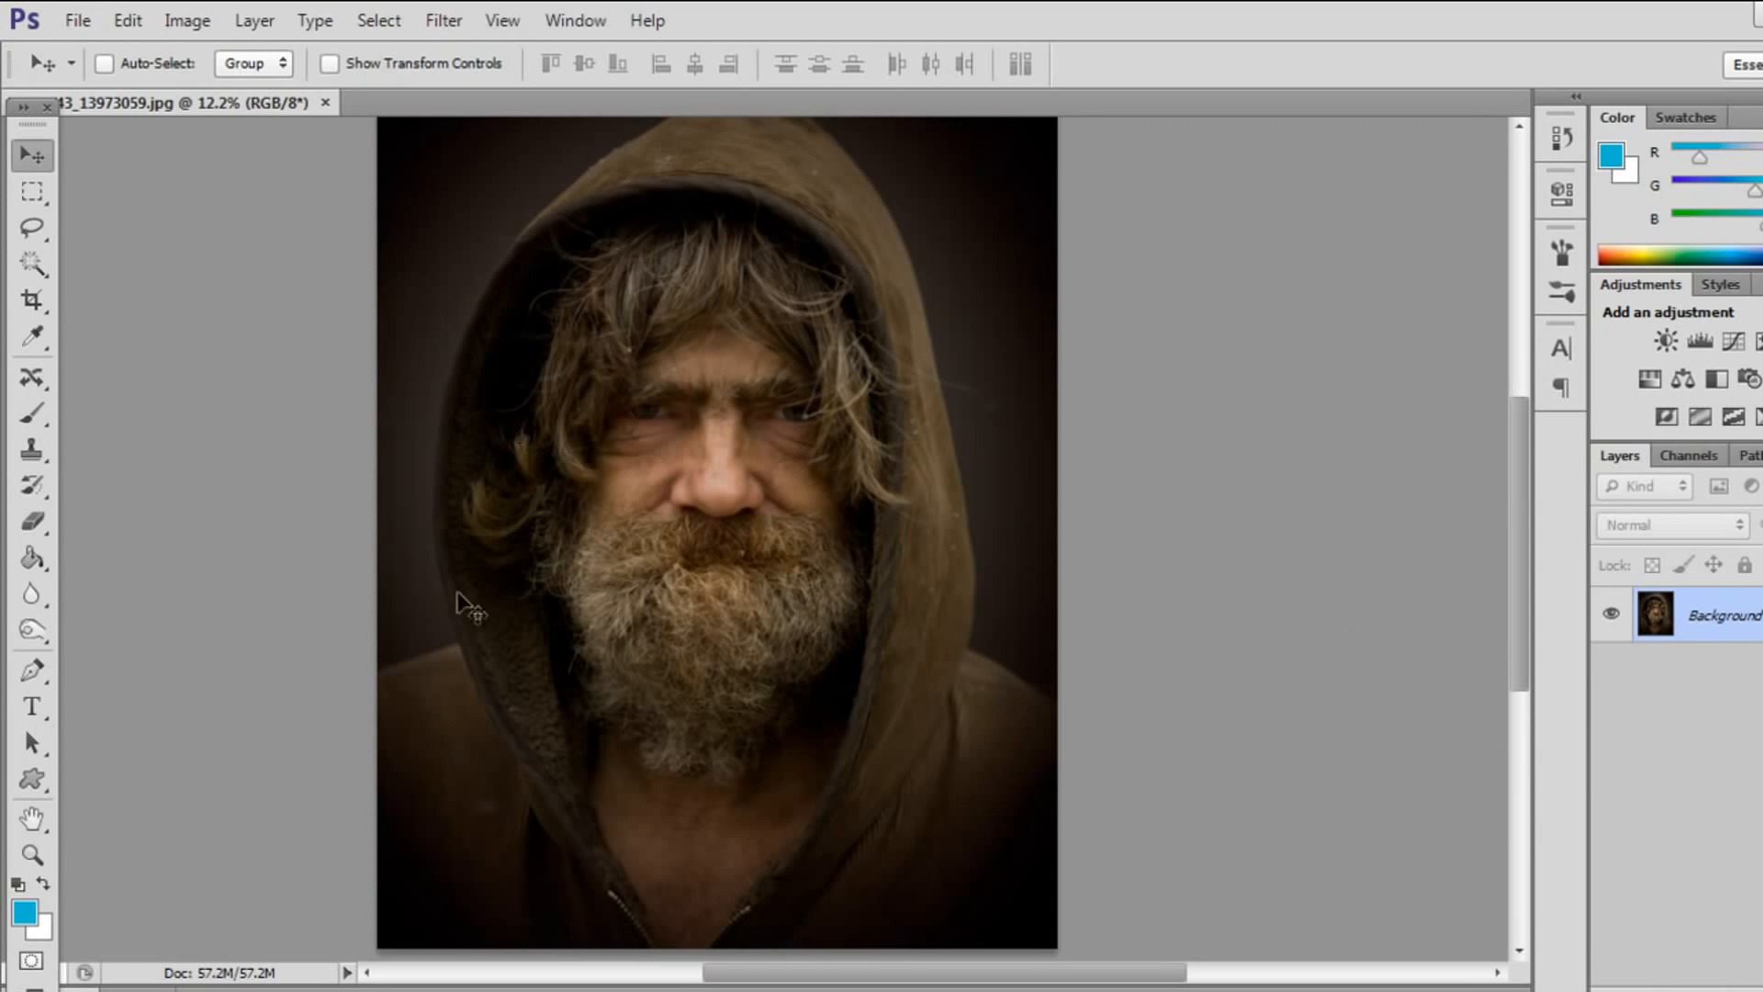
{"action": "mouse_move", "coordinate": [1282, 691]}
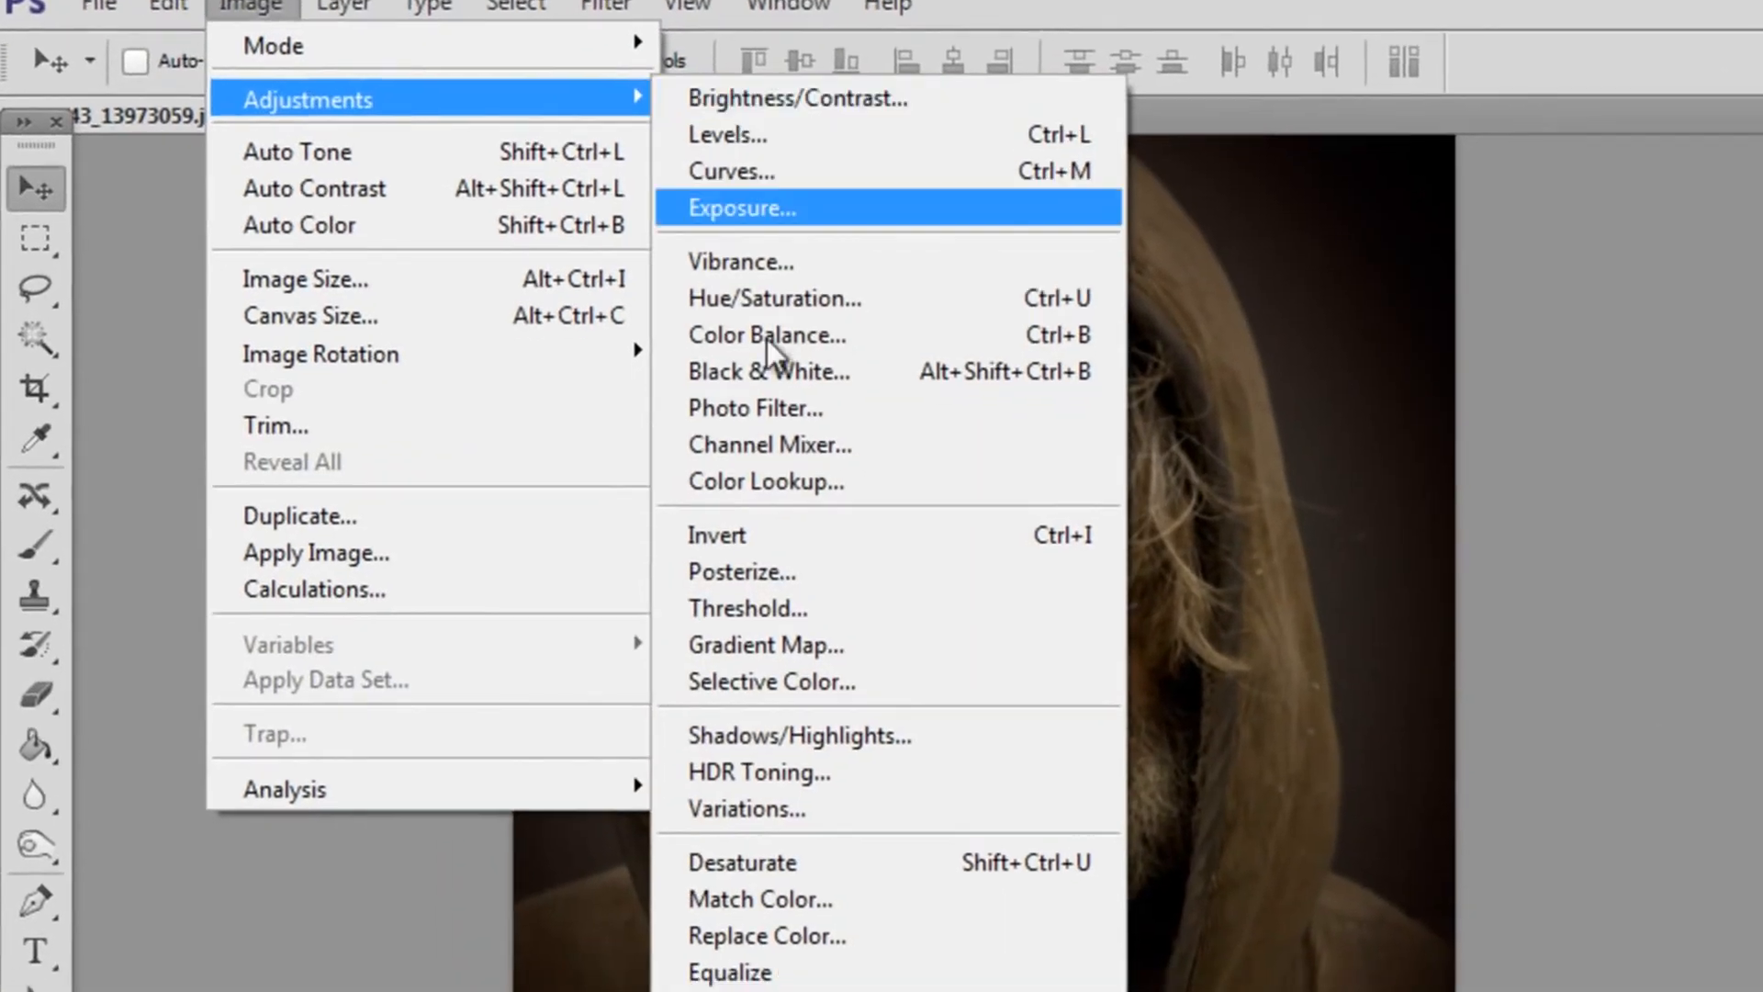
Remove all colour from the hooded man's portrait with a Black & White adjustment.
{"action": "left_click", "coordinate": [741, 208]}
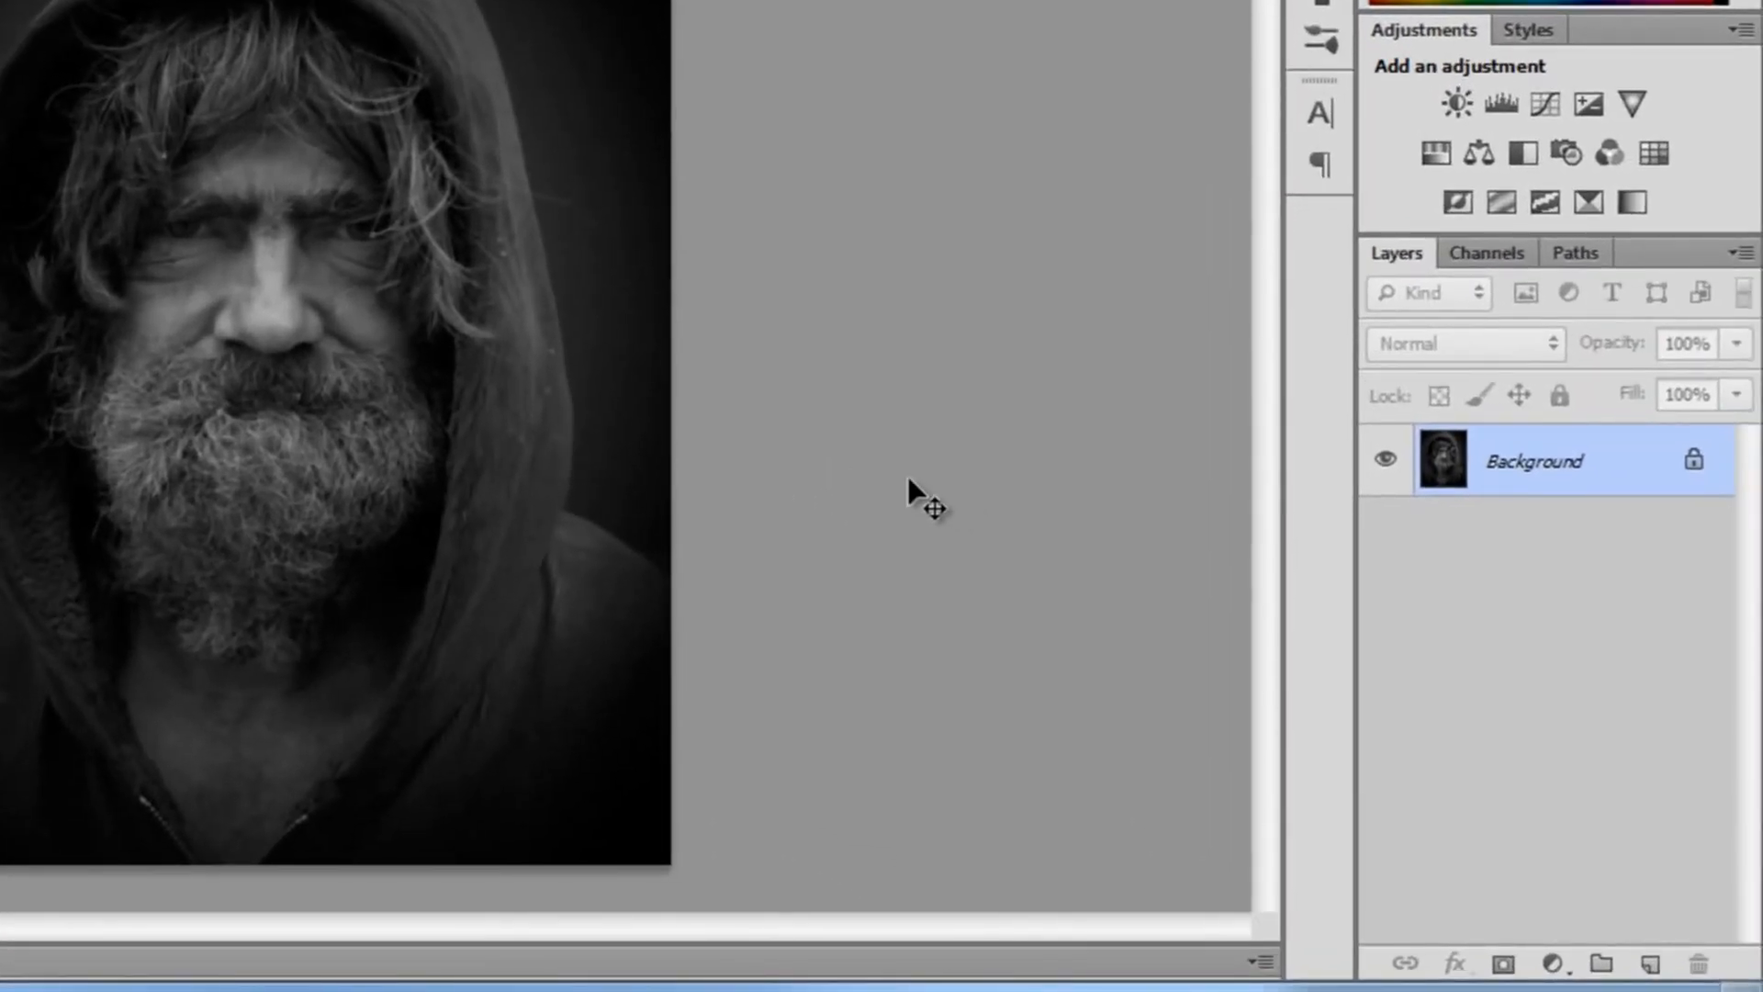
Duplicate the Background layer and blend the Background copy in Vivid Light.
{"action": "right_click", "coordinate": [1533, 460]}
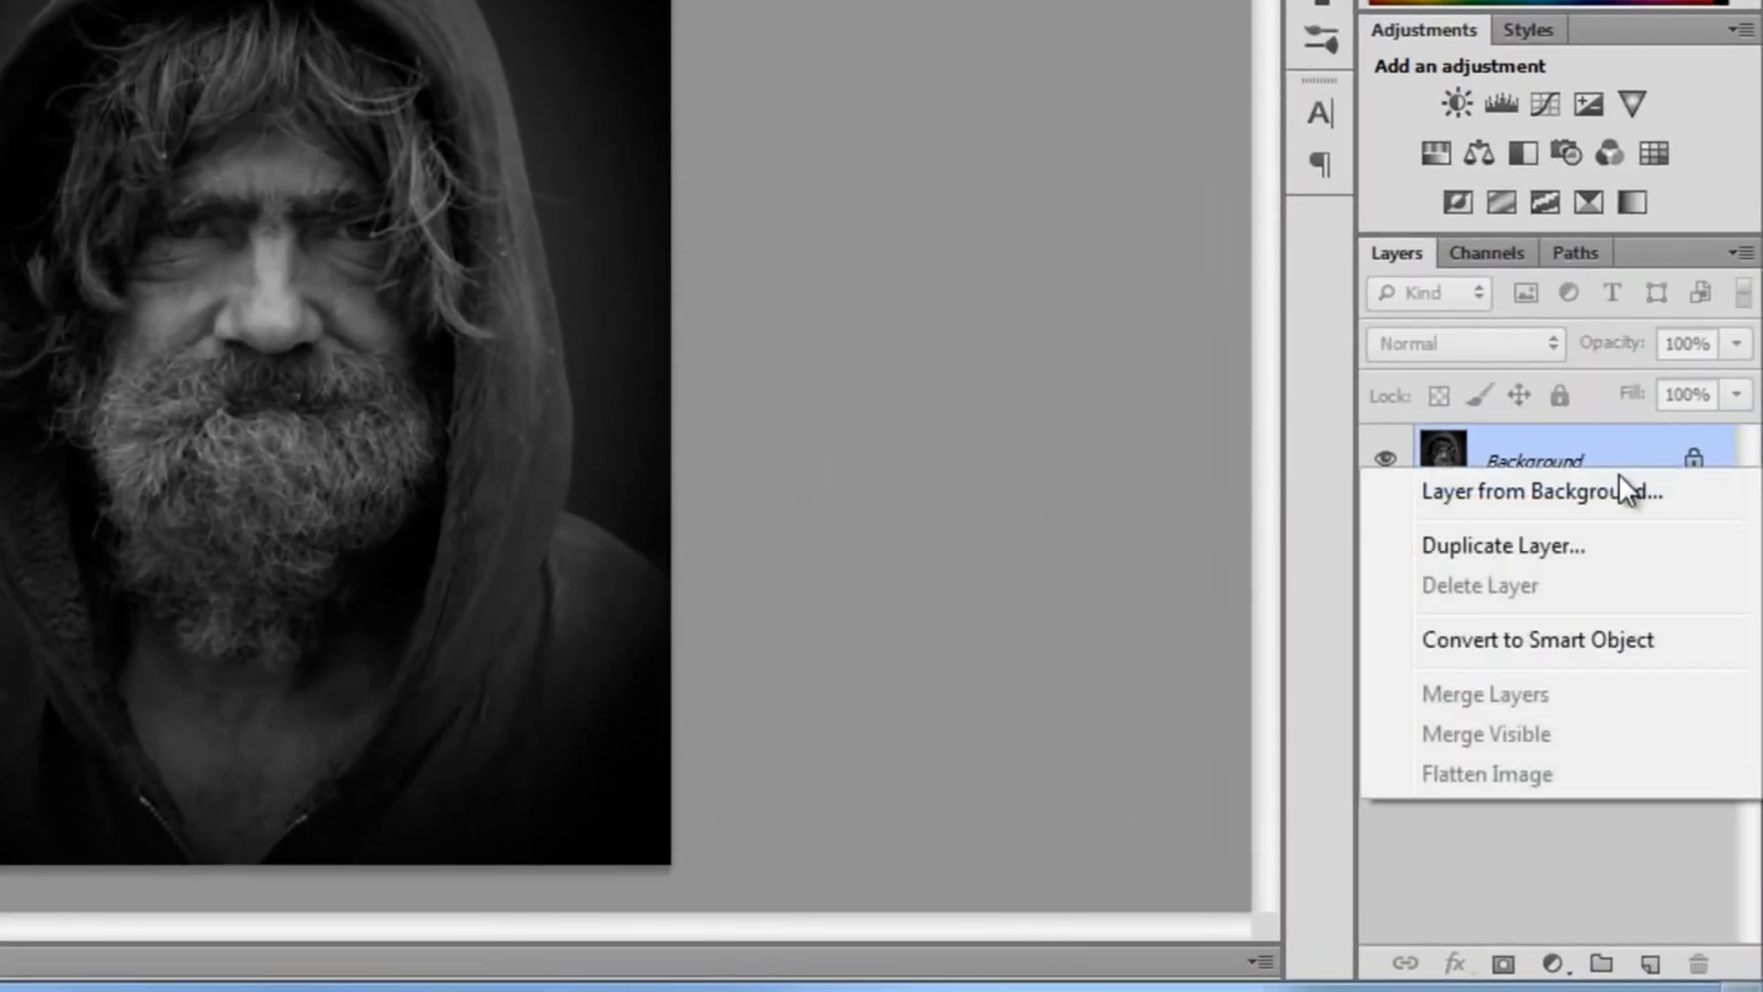
{"action": "left_click", "coordinate": [1503, 545]}
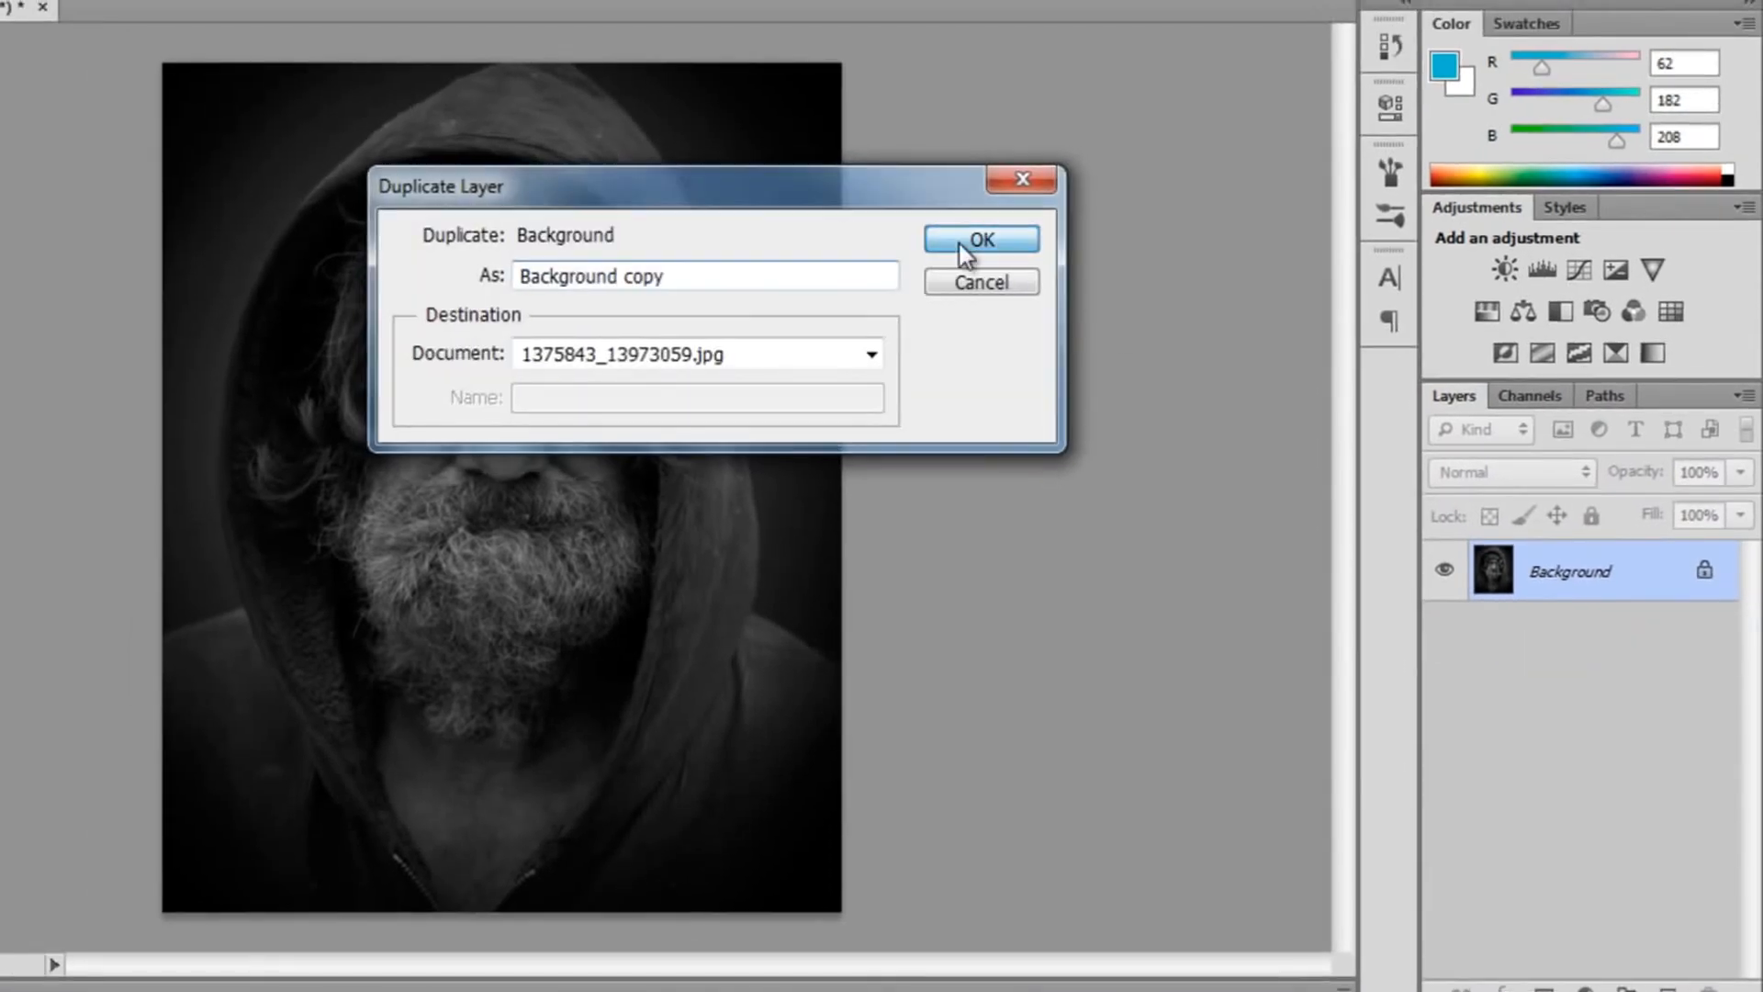
{"action": "left_click", "coordinate": [980, 238]}
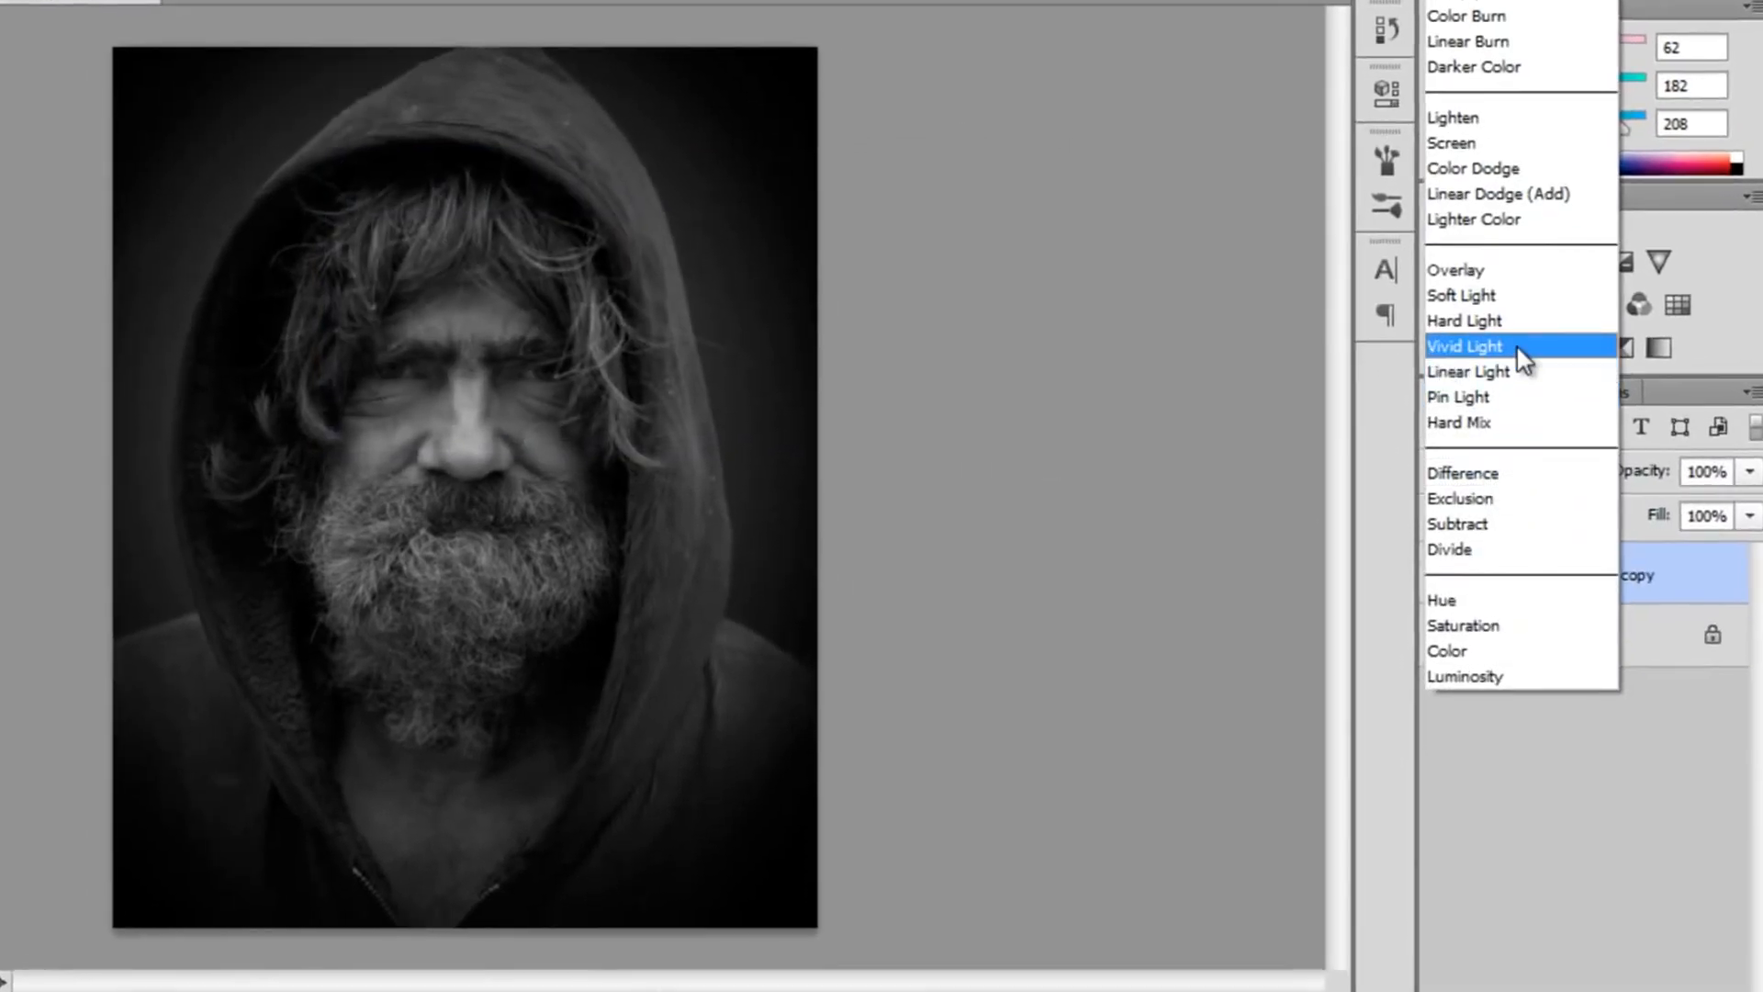
{"action": "left_click", "coordinate": [1454, 269]}
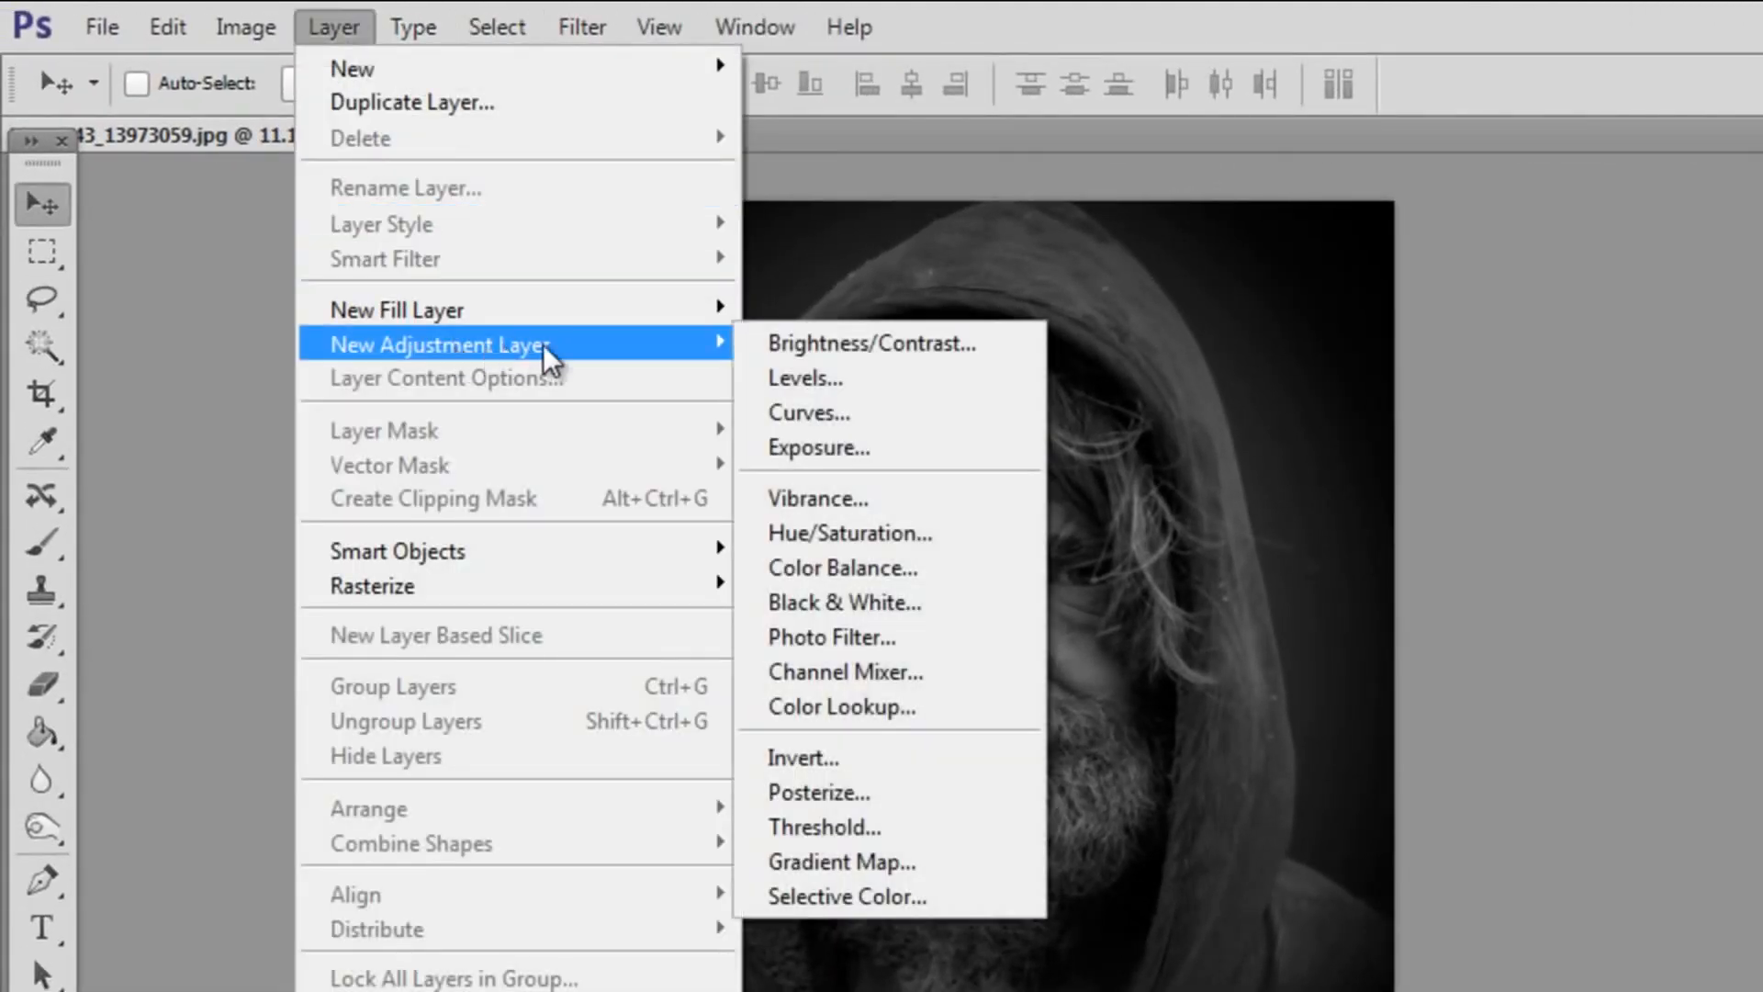
Add a Black, White Gradient Map layer blended in Overlay at 50% opacity.
{"action": "left_click", "coordinate": [841, 861]}
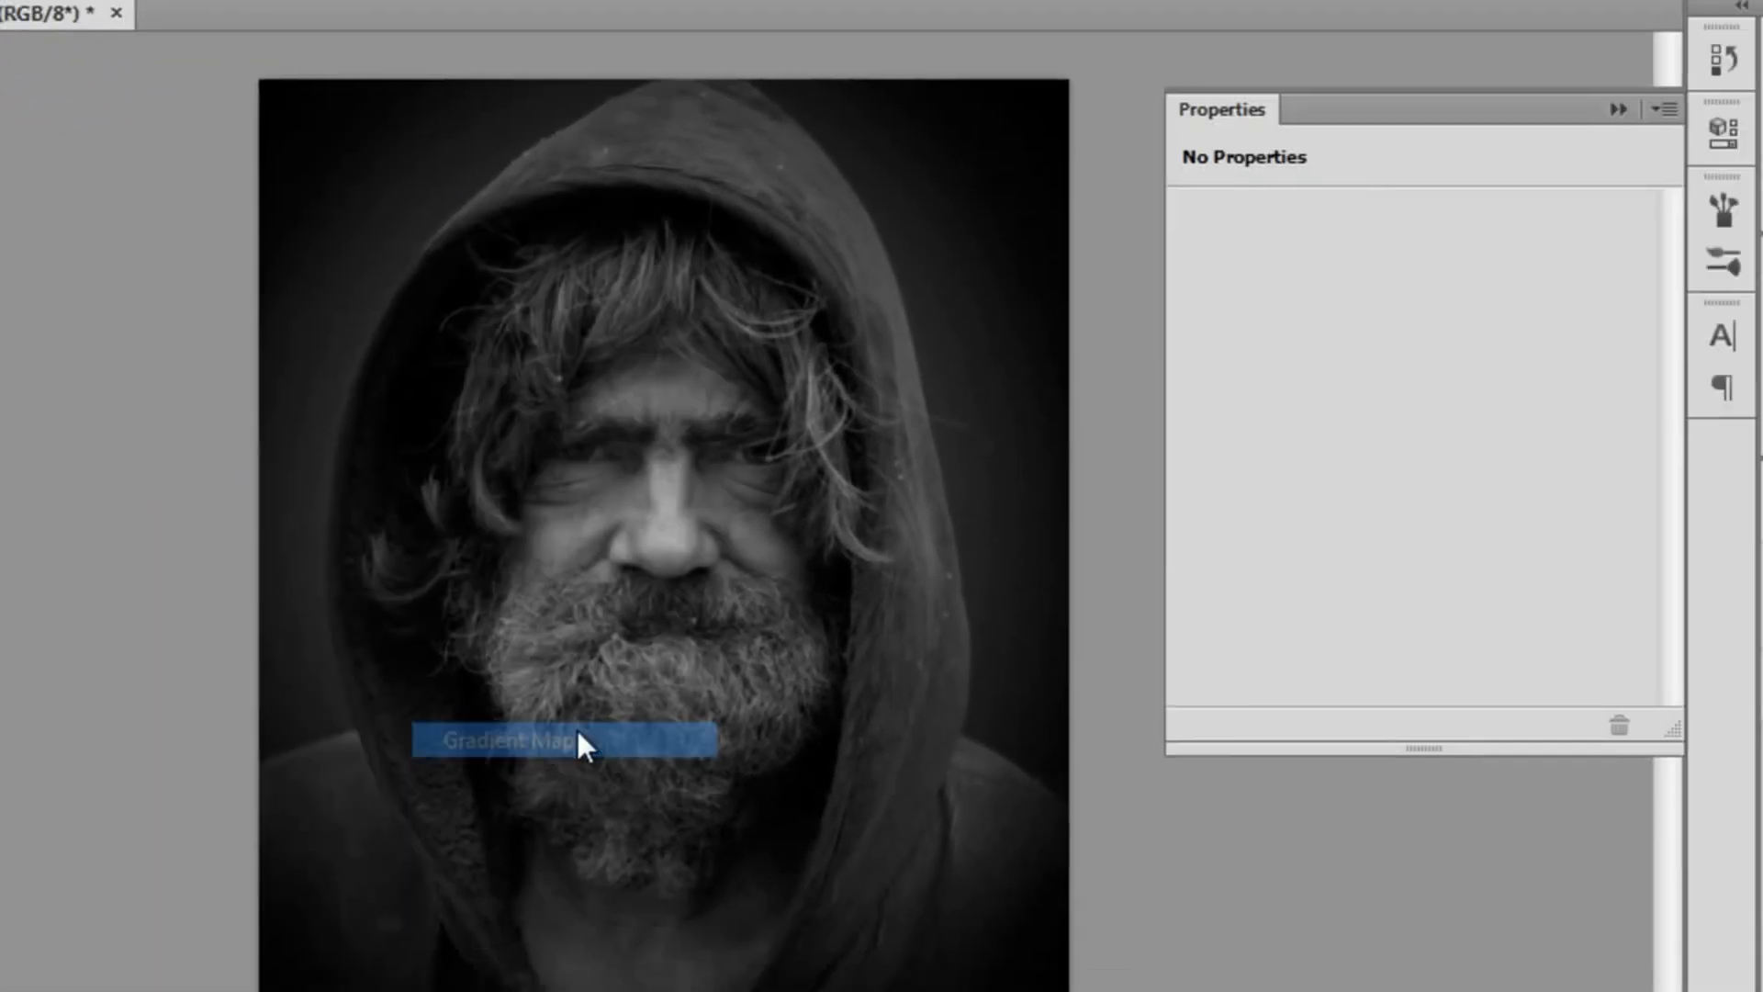
{"action": "left_click", "coordinate": [562, 740]}
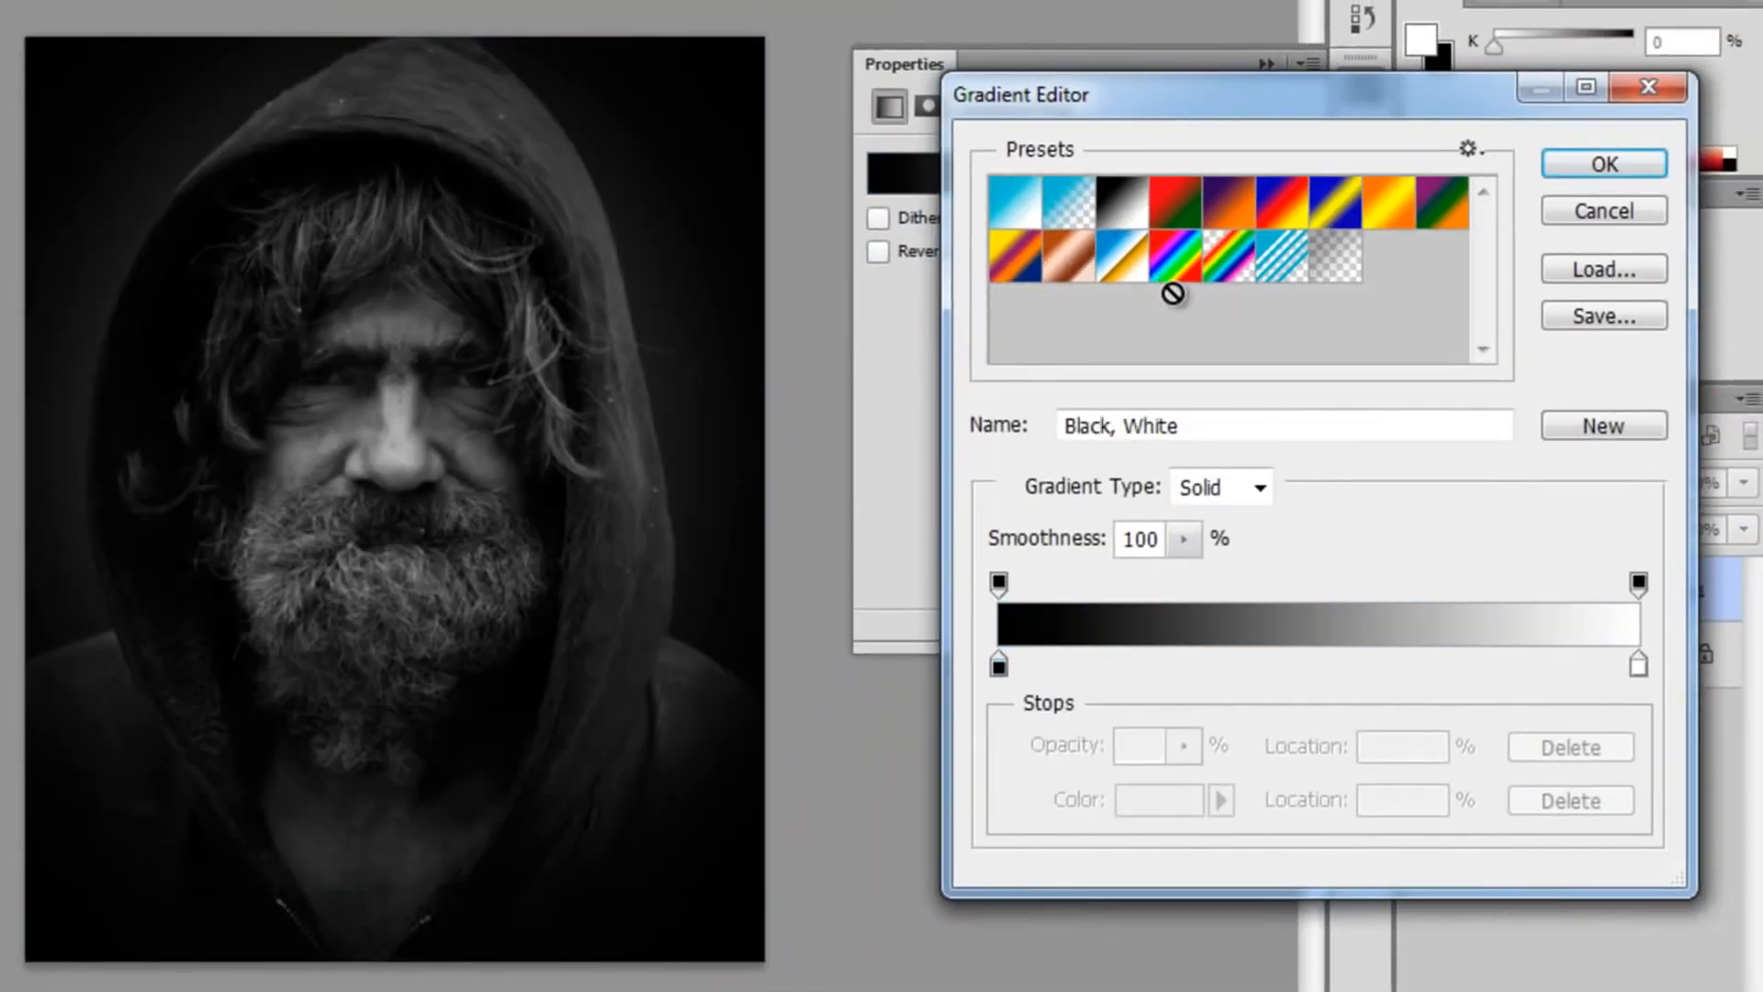
{"action": "left_click", "coordinate": [1601, 163]}
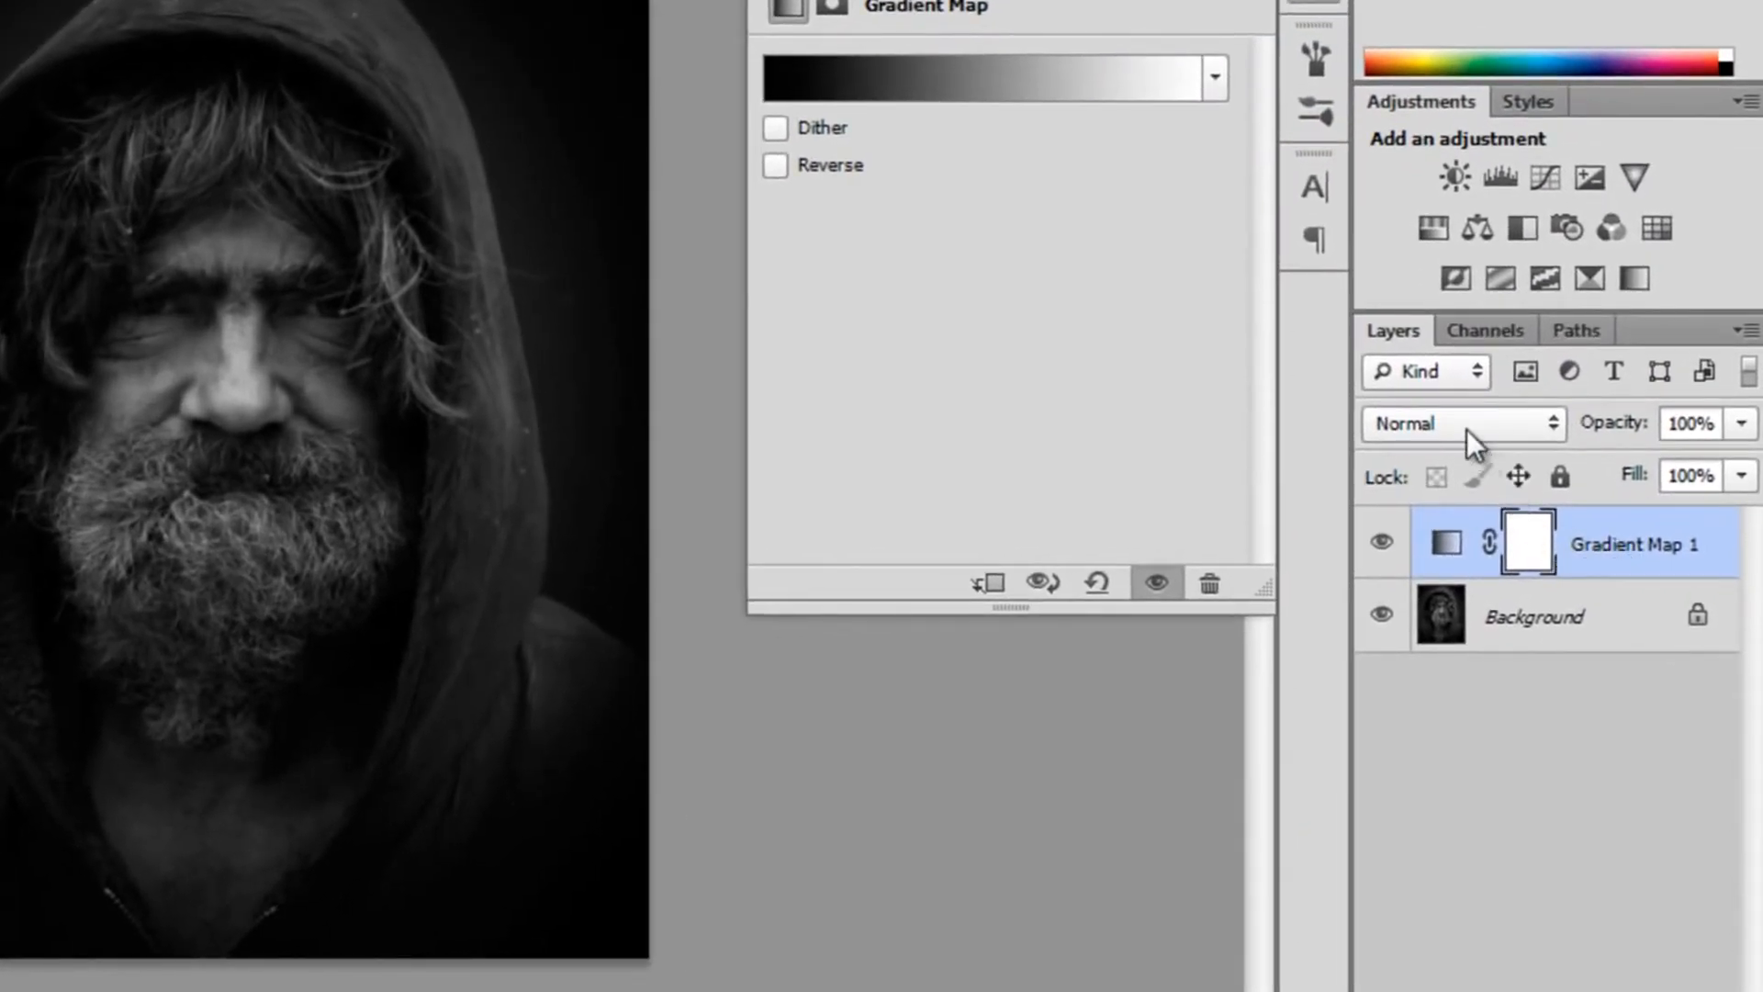
{"action": "left_click", "coordinate": [1462, 423]}
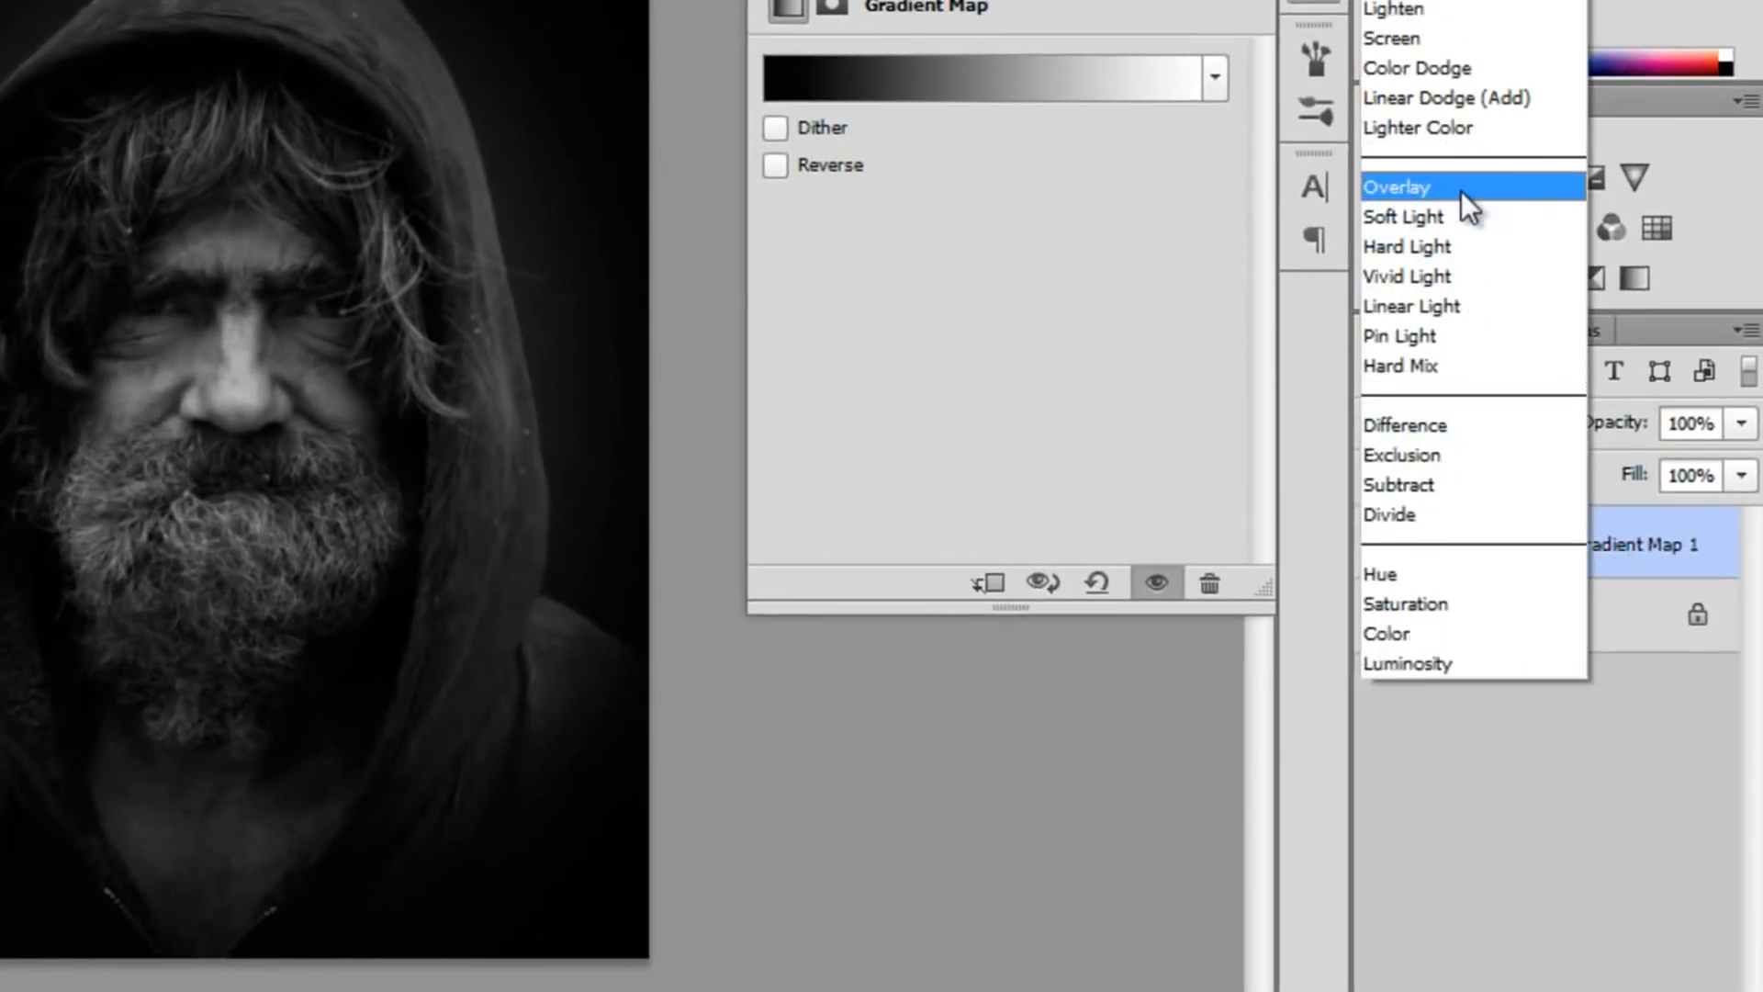
{"action": "left_click", "coordinate": [1397, 187]}
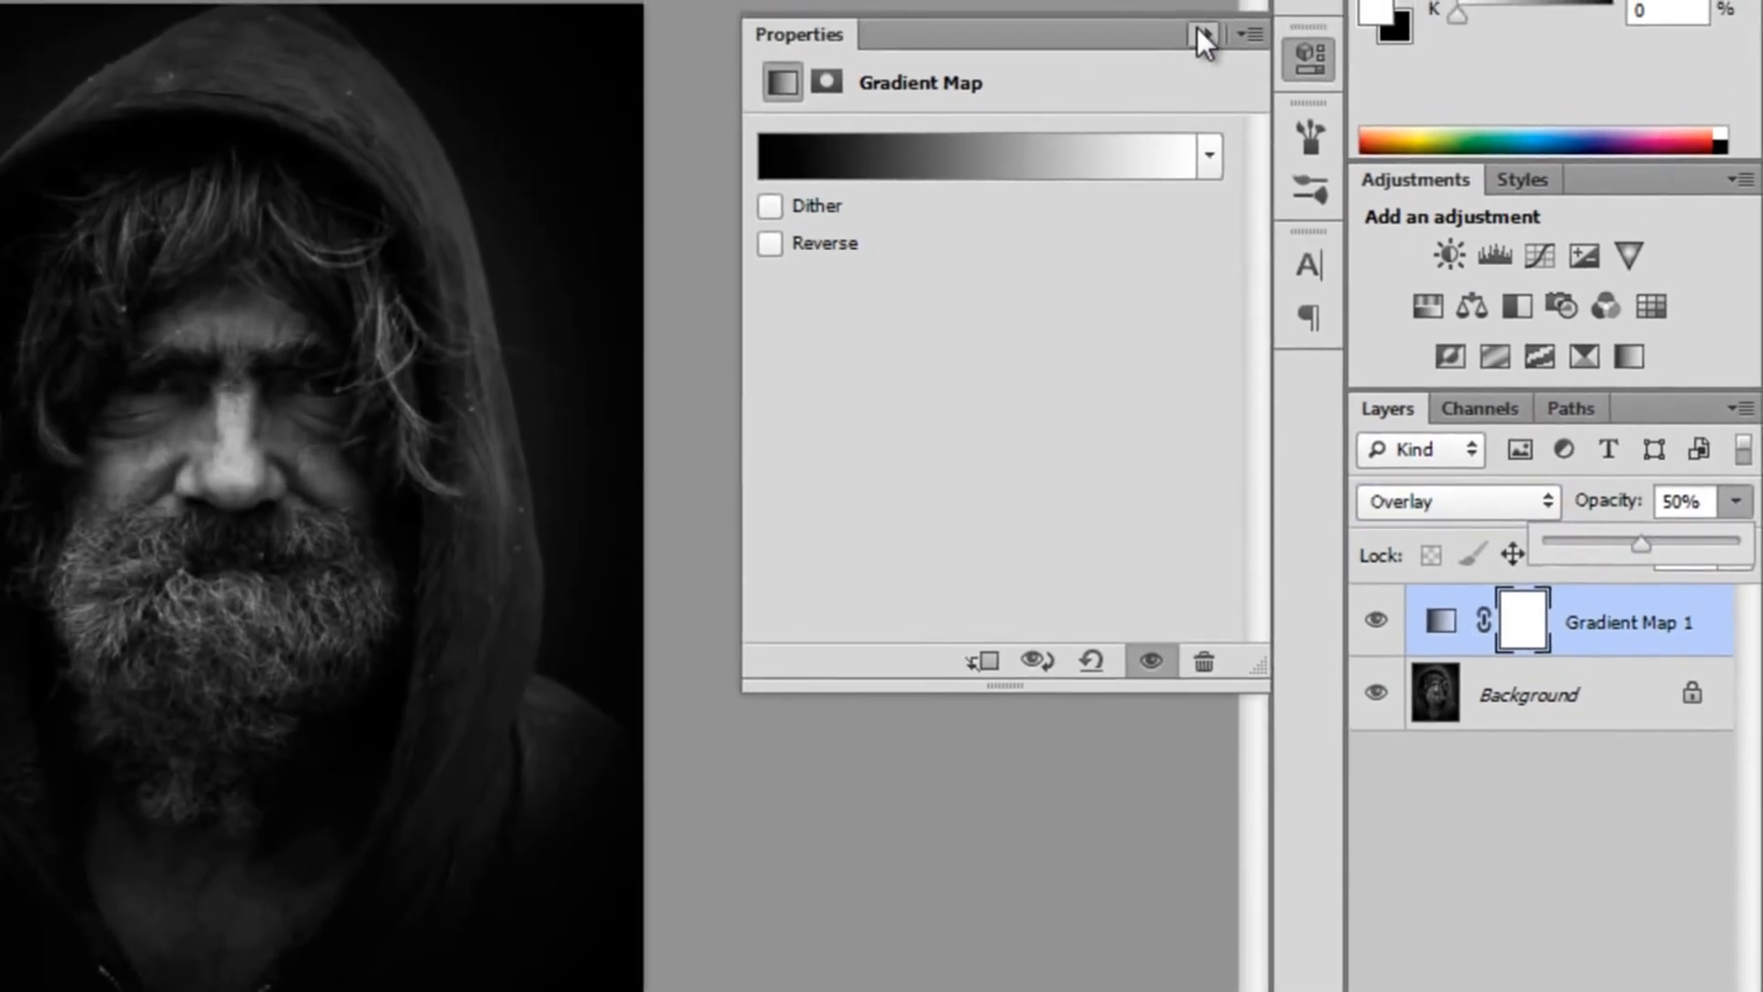
{"action": "left_click", "coordinate": [1204, 35]}
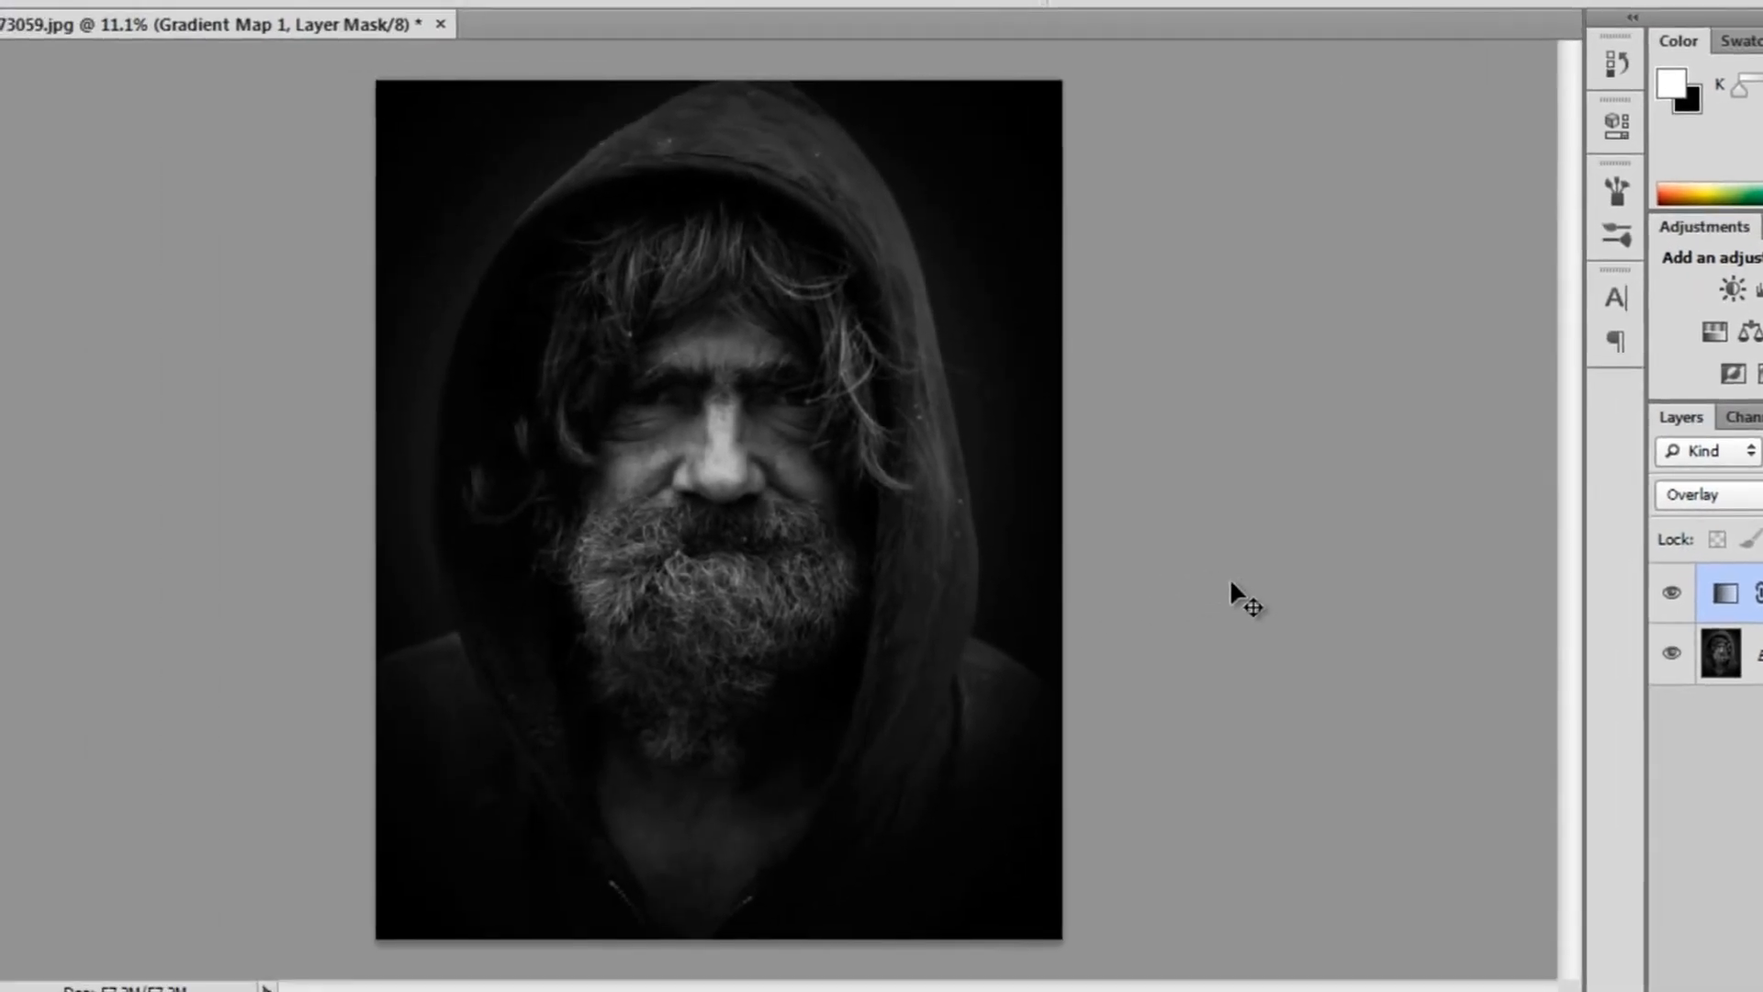
{"action": "mouse_move", "coordinate": [1413, 615]}
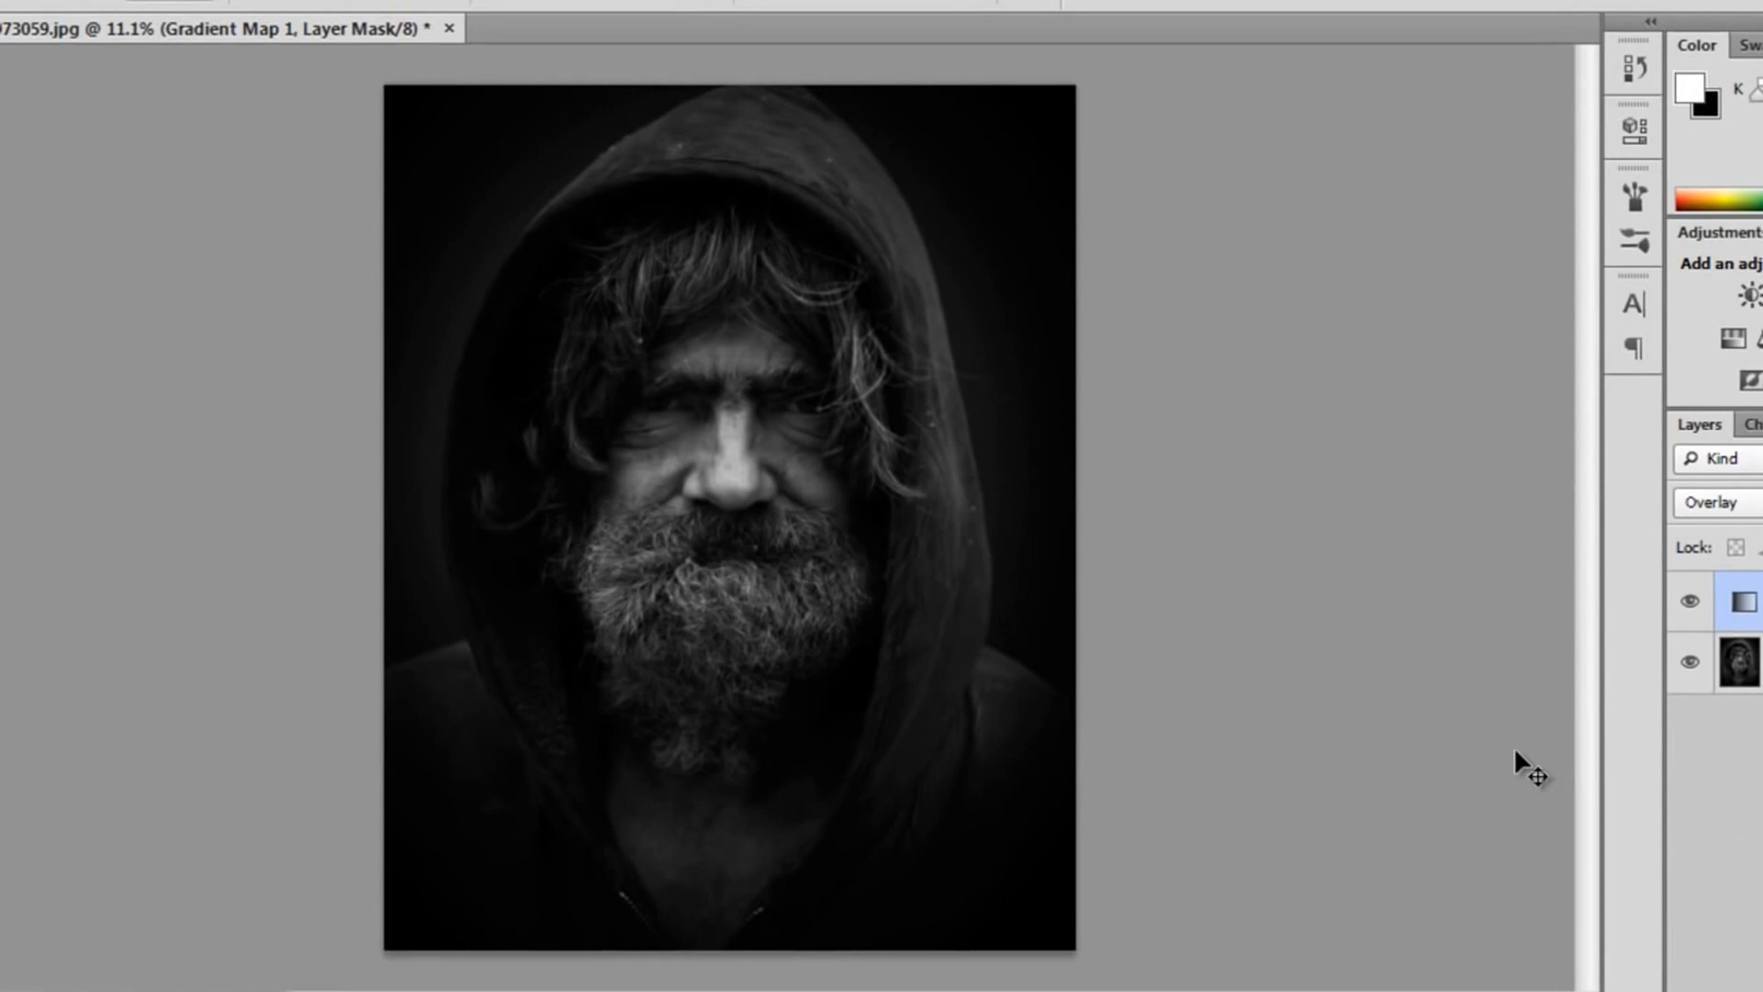
Add an Exposure adjustment layer above the Gradient Map to brighten the face.
{"action": "left_click", "coordinate": [345, 26]}
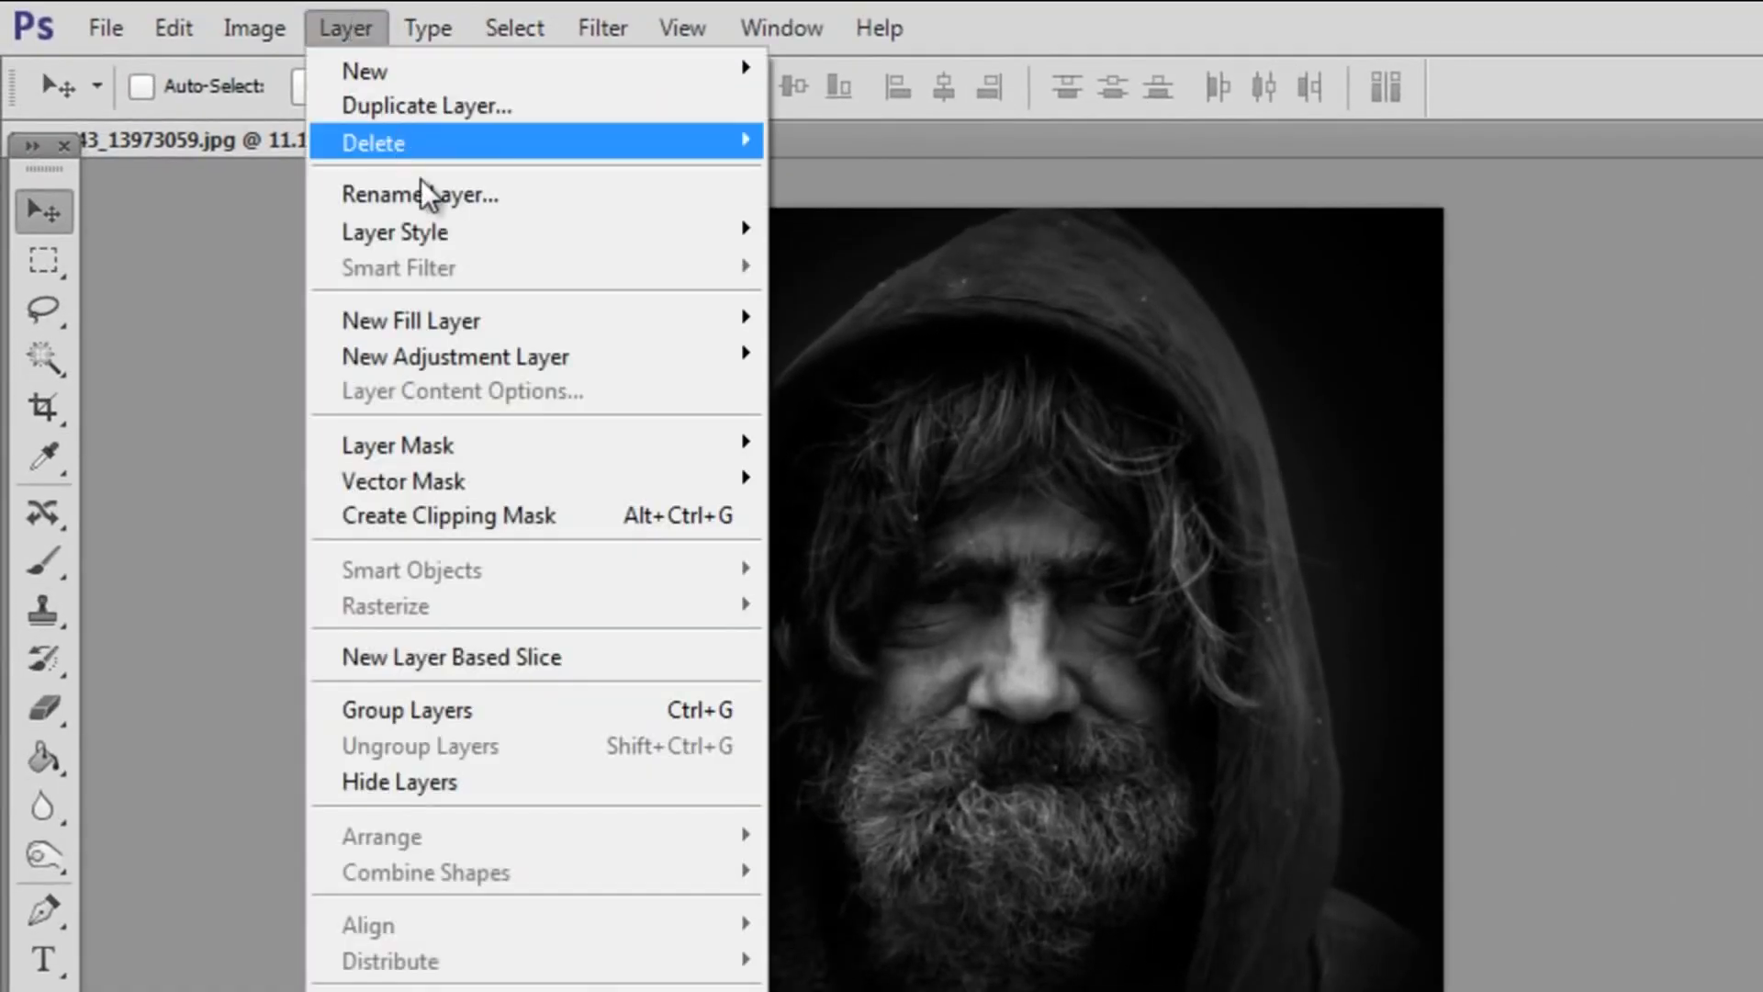
{"action": "mouse_move", "coordinate": [456, 356]}
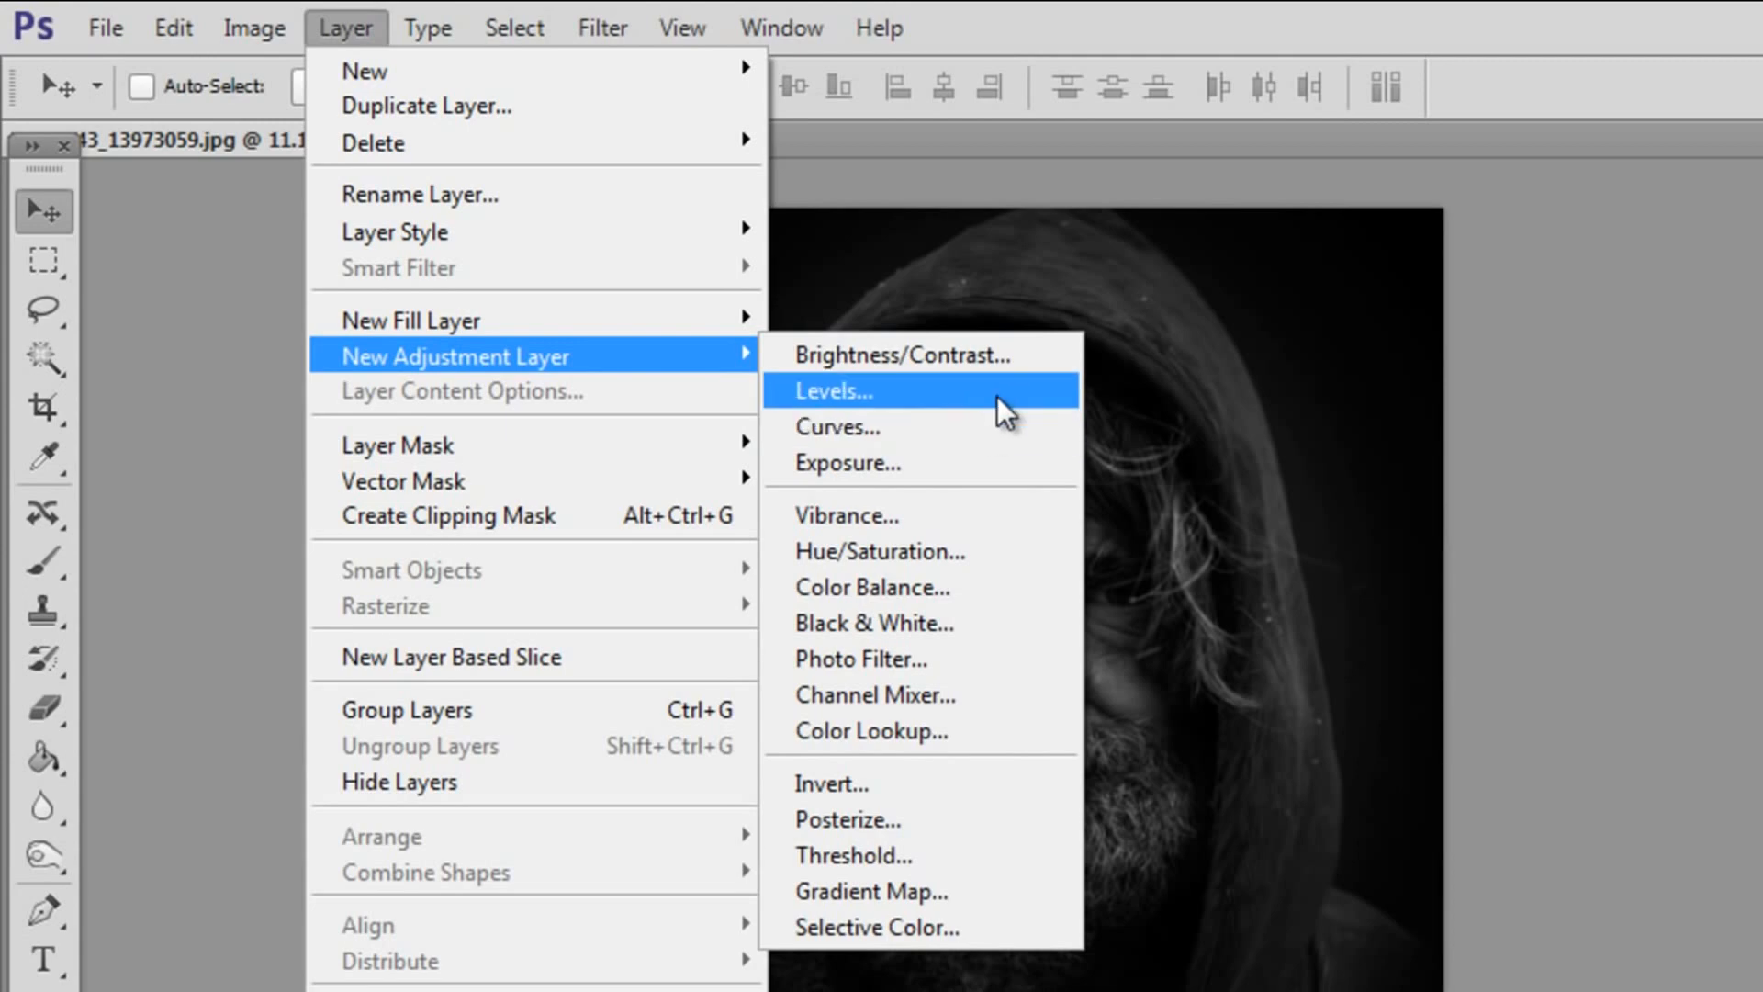
{"action": "mouse_move", "coordinate": [961, 462]}
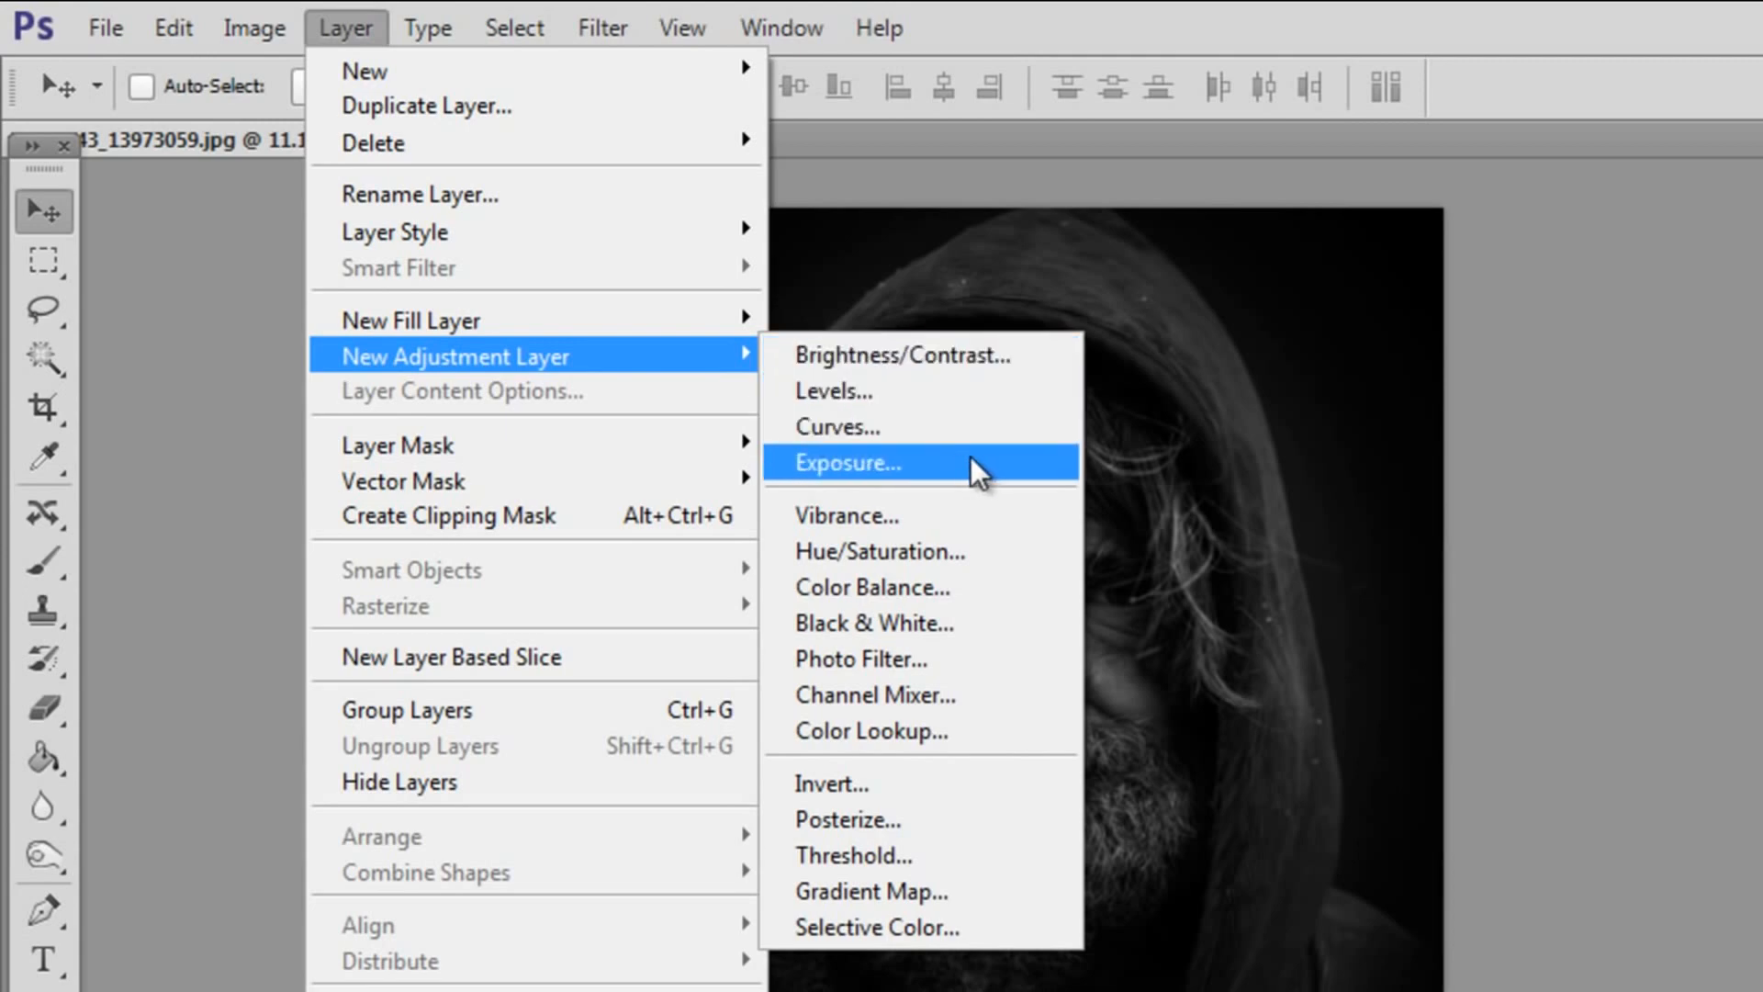
{"action": "left_click", "coordinate": [851, 462]}
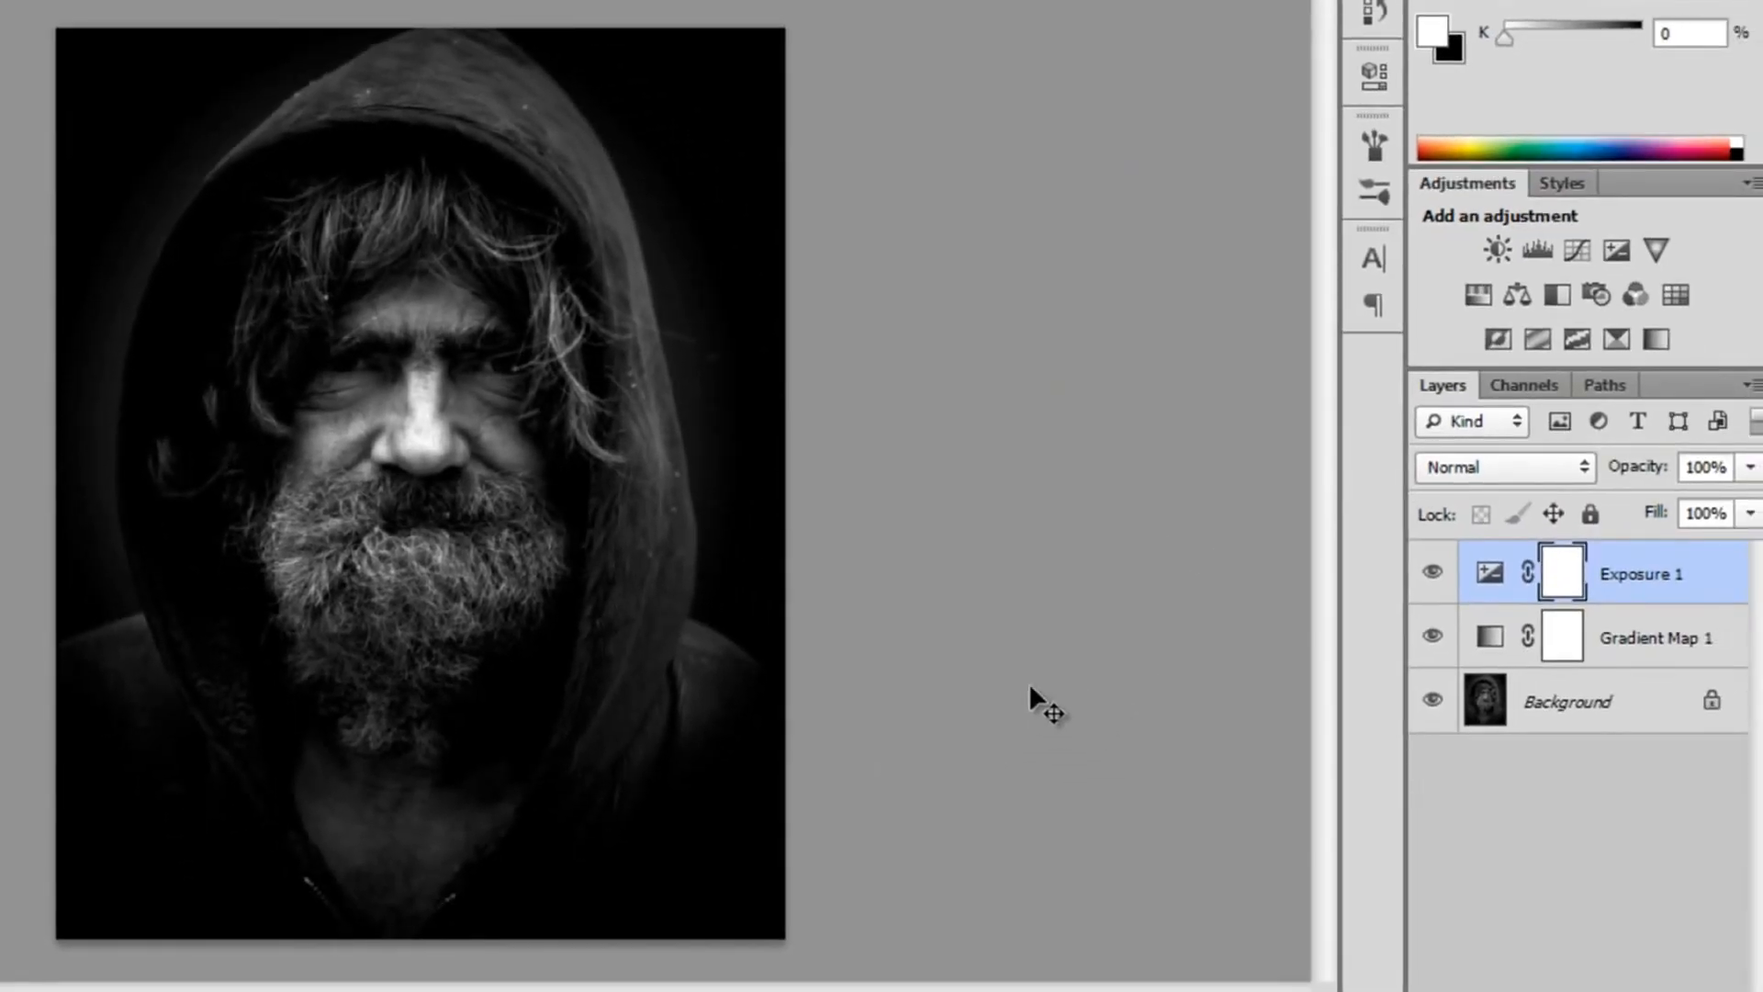
Add a Brightness/Contrast layer set to Brightness 42 and Contrast 55.
{"action": "left_click", "coordinate": [345, 27]}
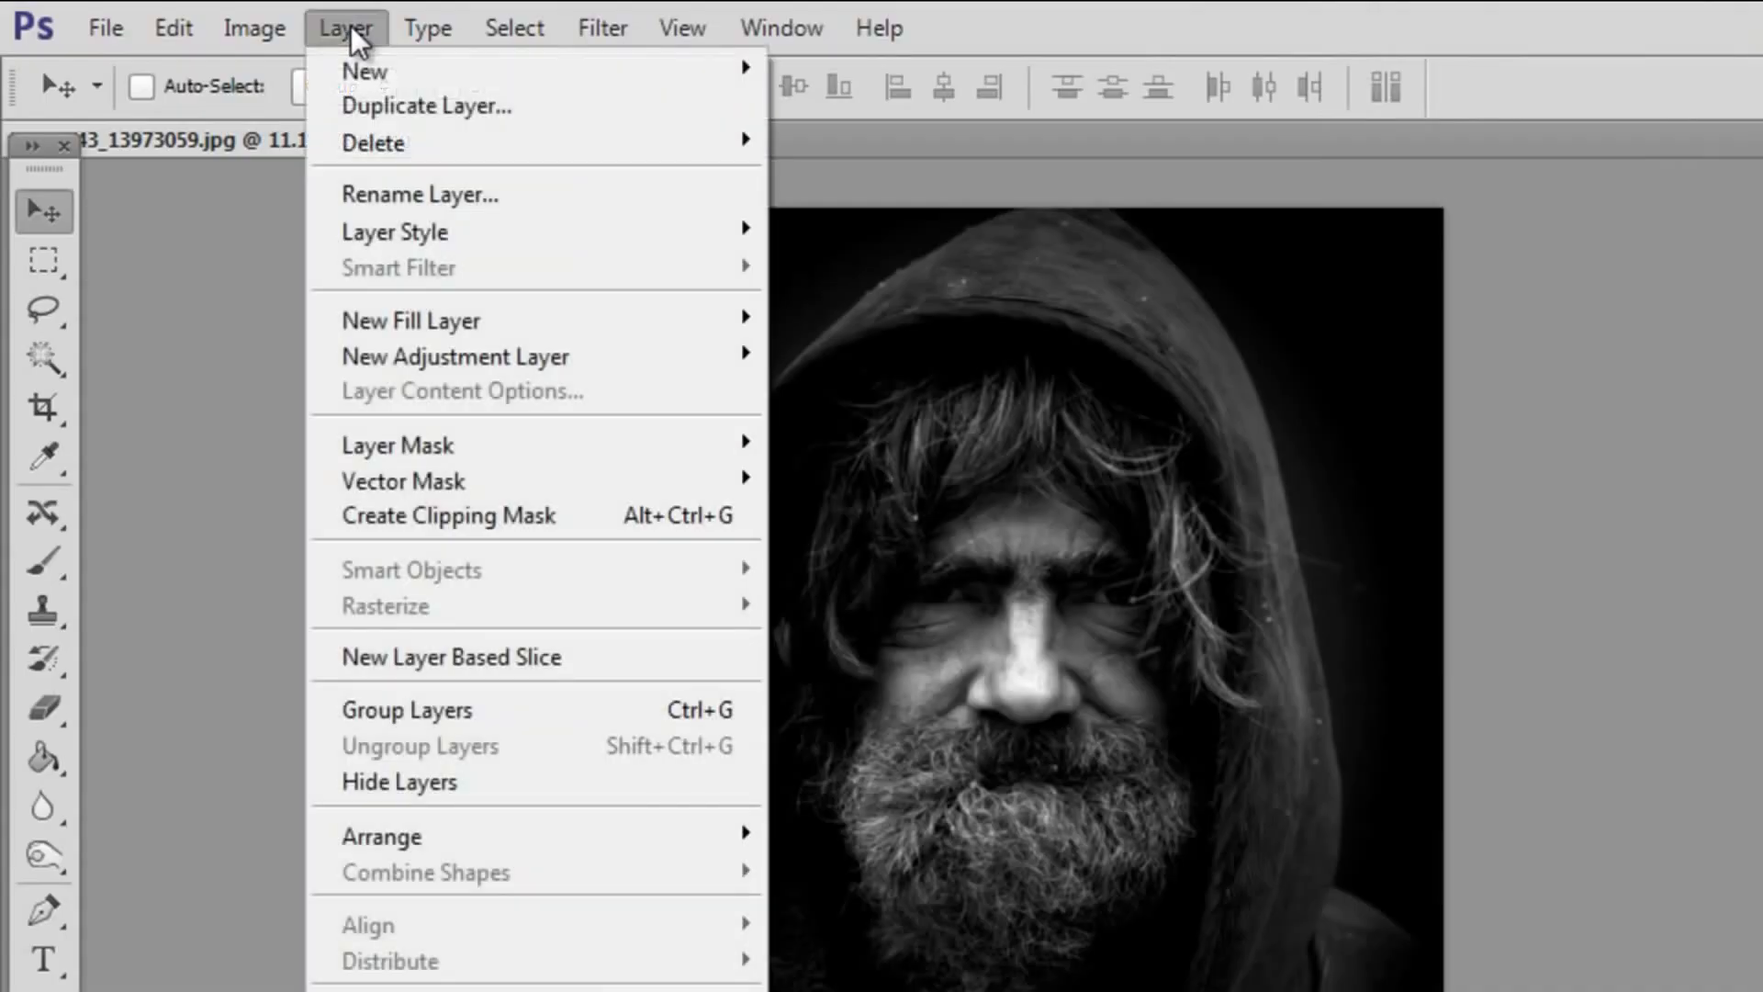
{"action": "mouse_move", "coordinate": [455, 356]}
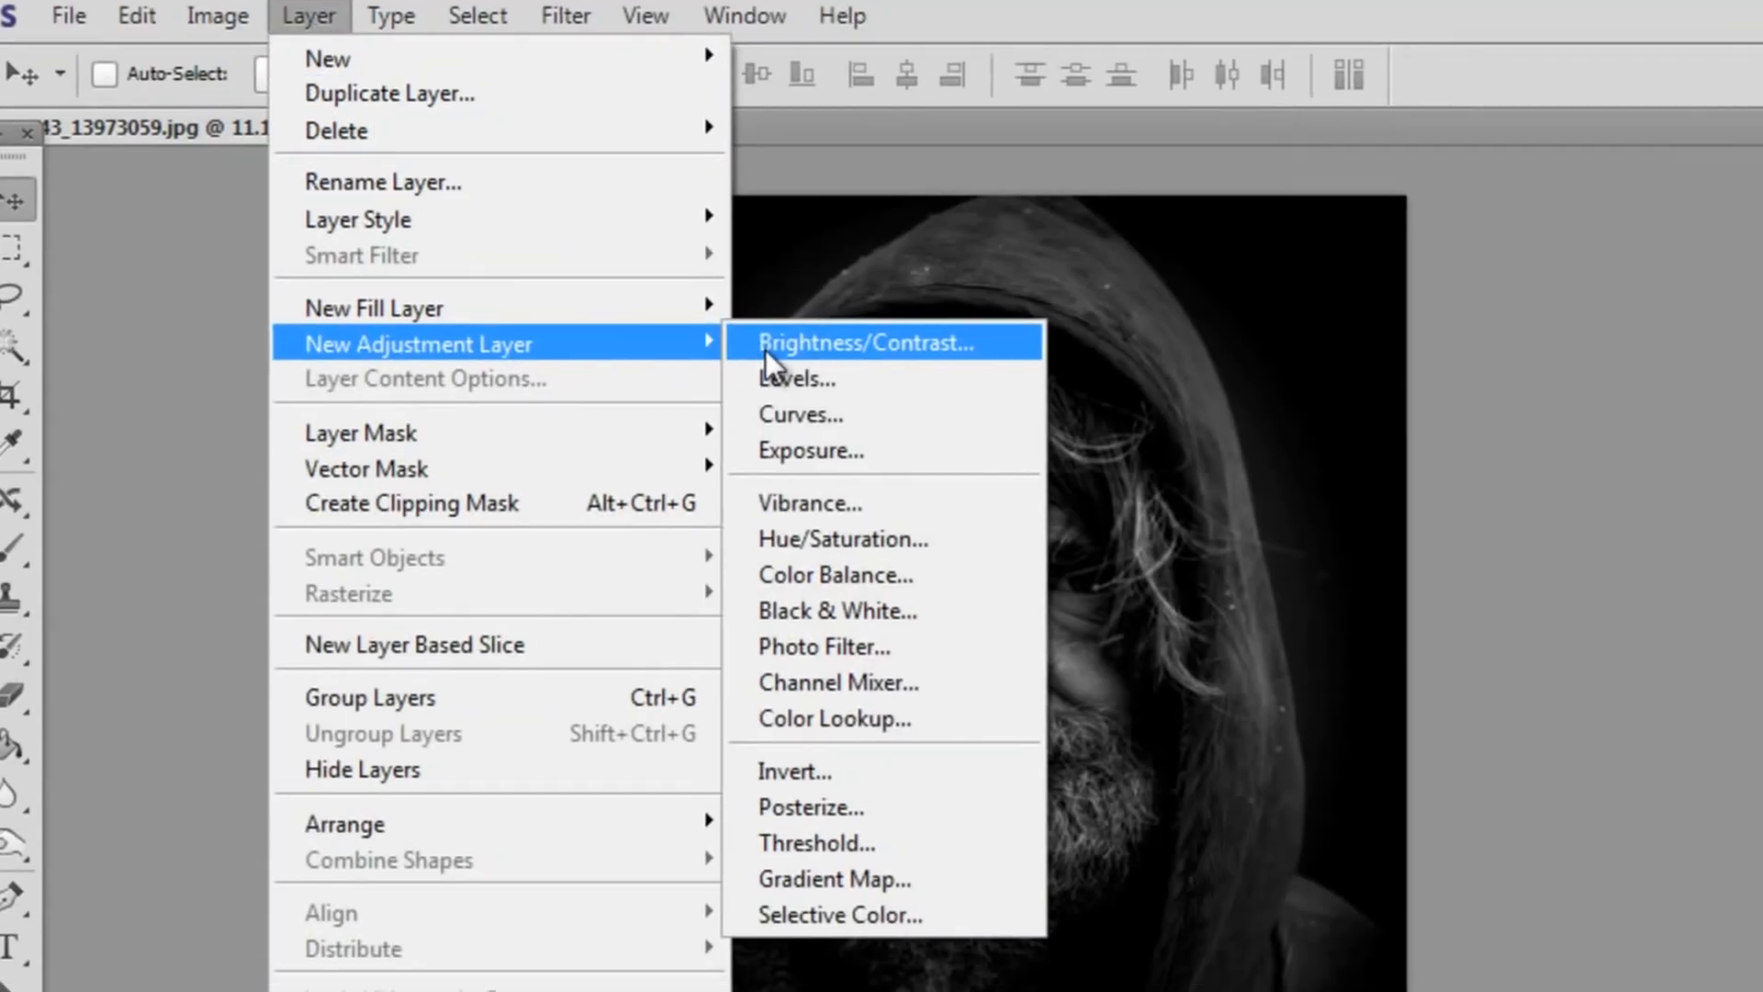
{"action": "left_click", "coordinate": [866, 342]}
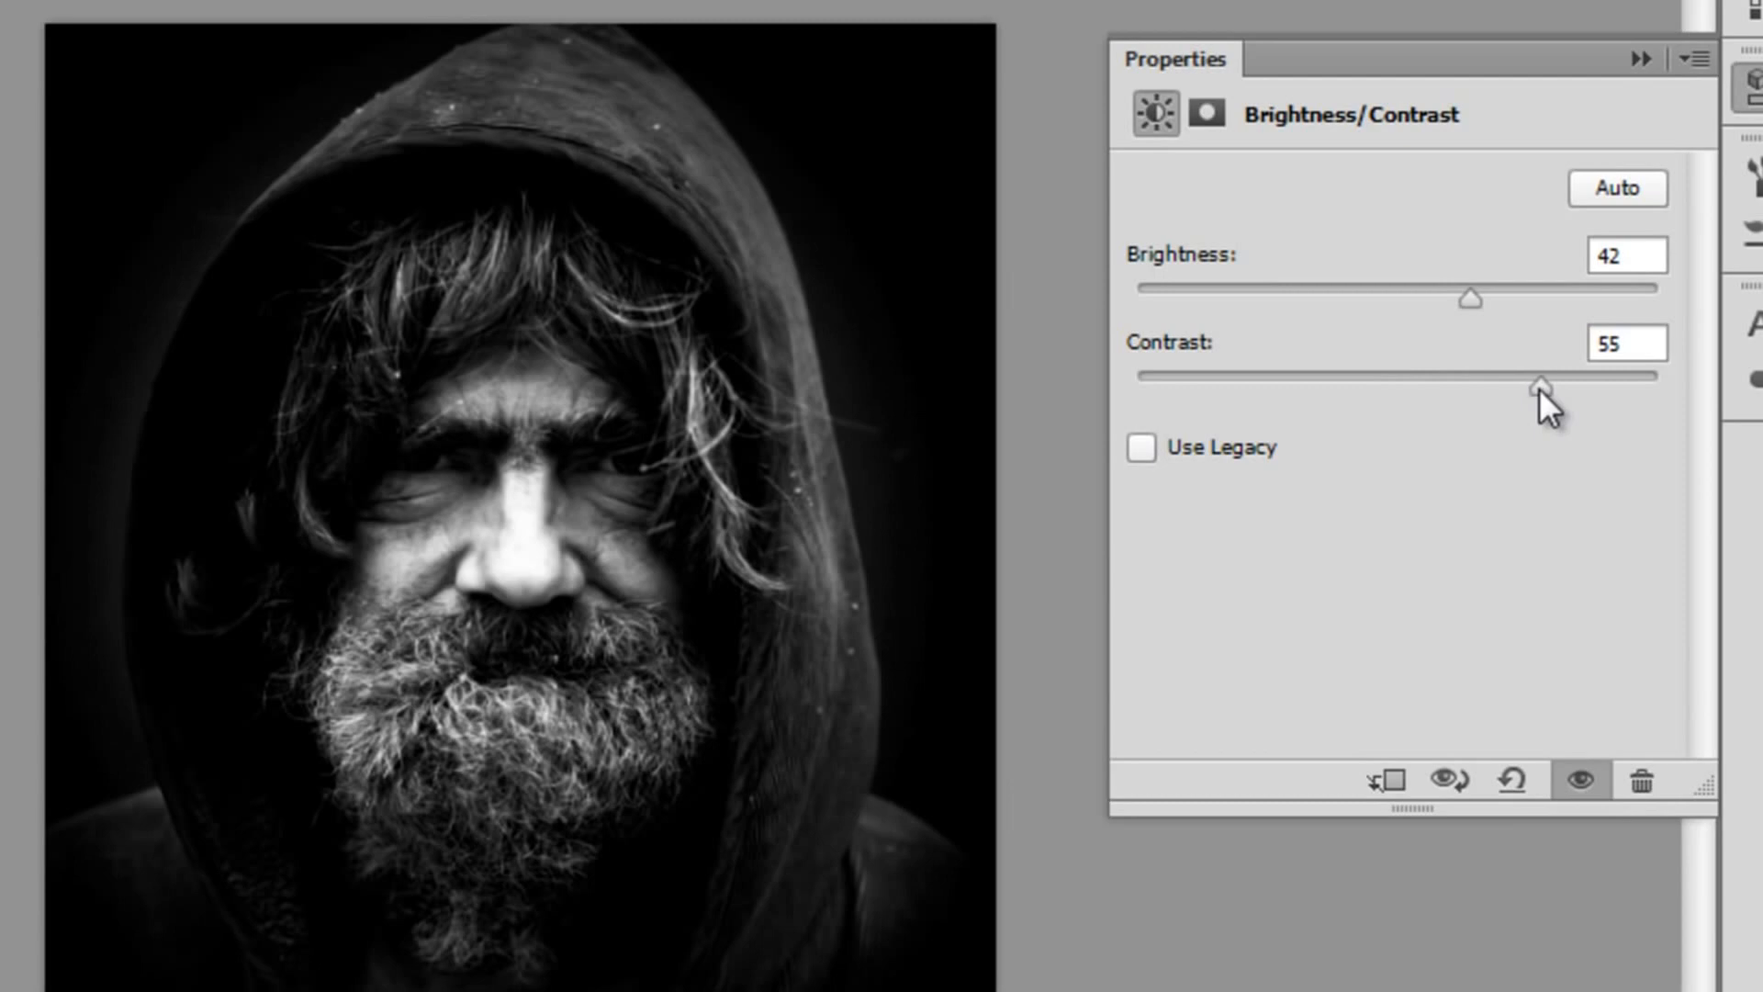
{"action": "double_click", "coordinate": [1622, 255]}
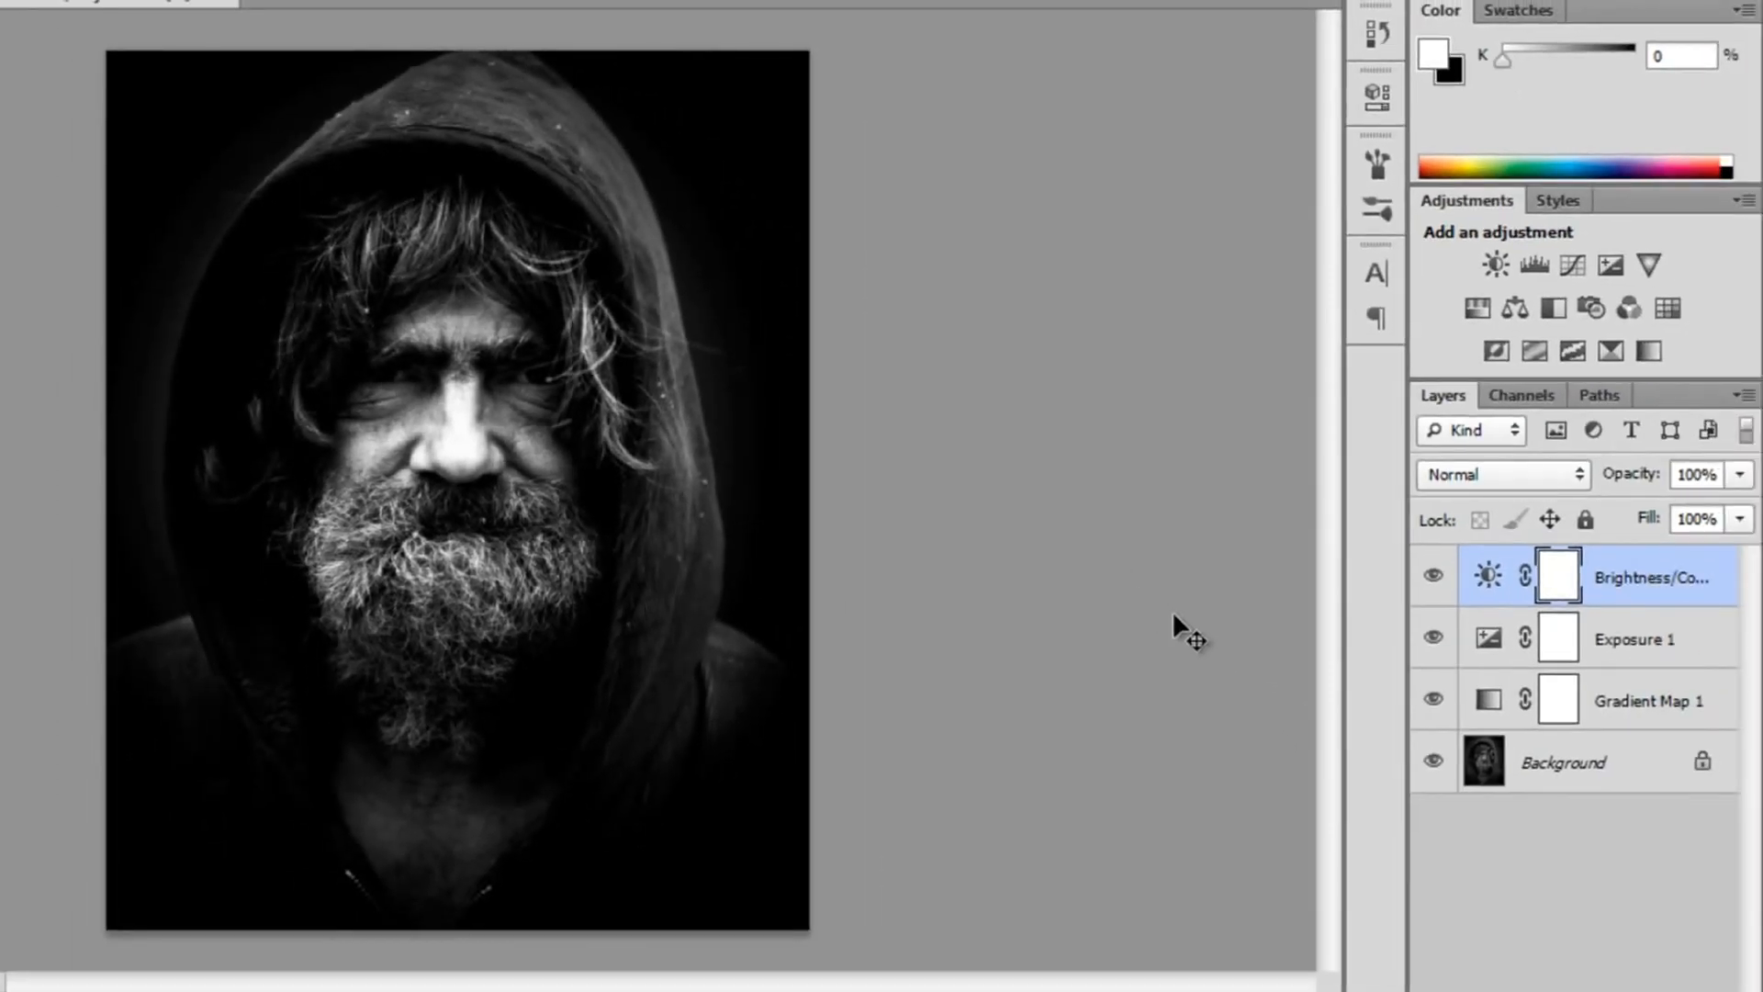
{"action": "mouse_move", "coordinate": [1121, 534]}
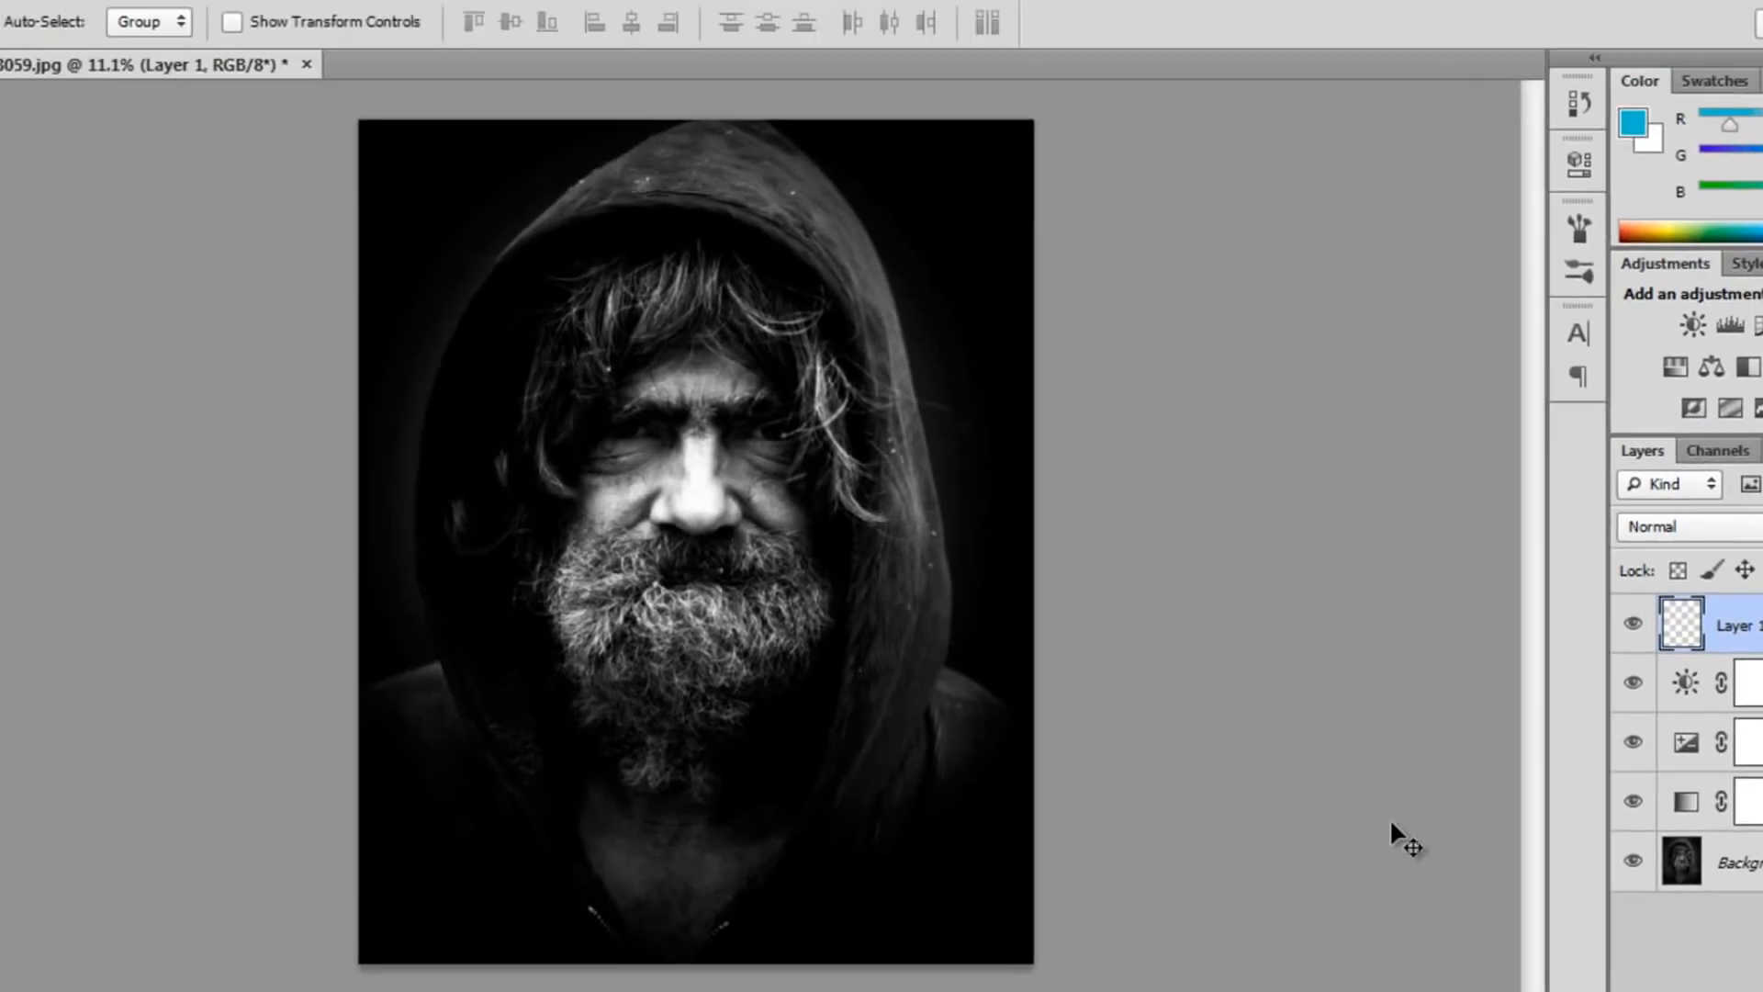
Stamp the visible image into Layer 1 and dodge its highlights.
{"action": "left_click", "coordinate": [218, 22]}
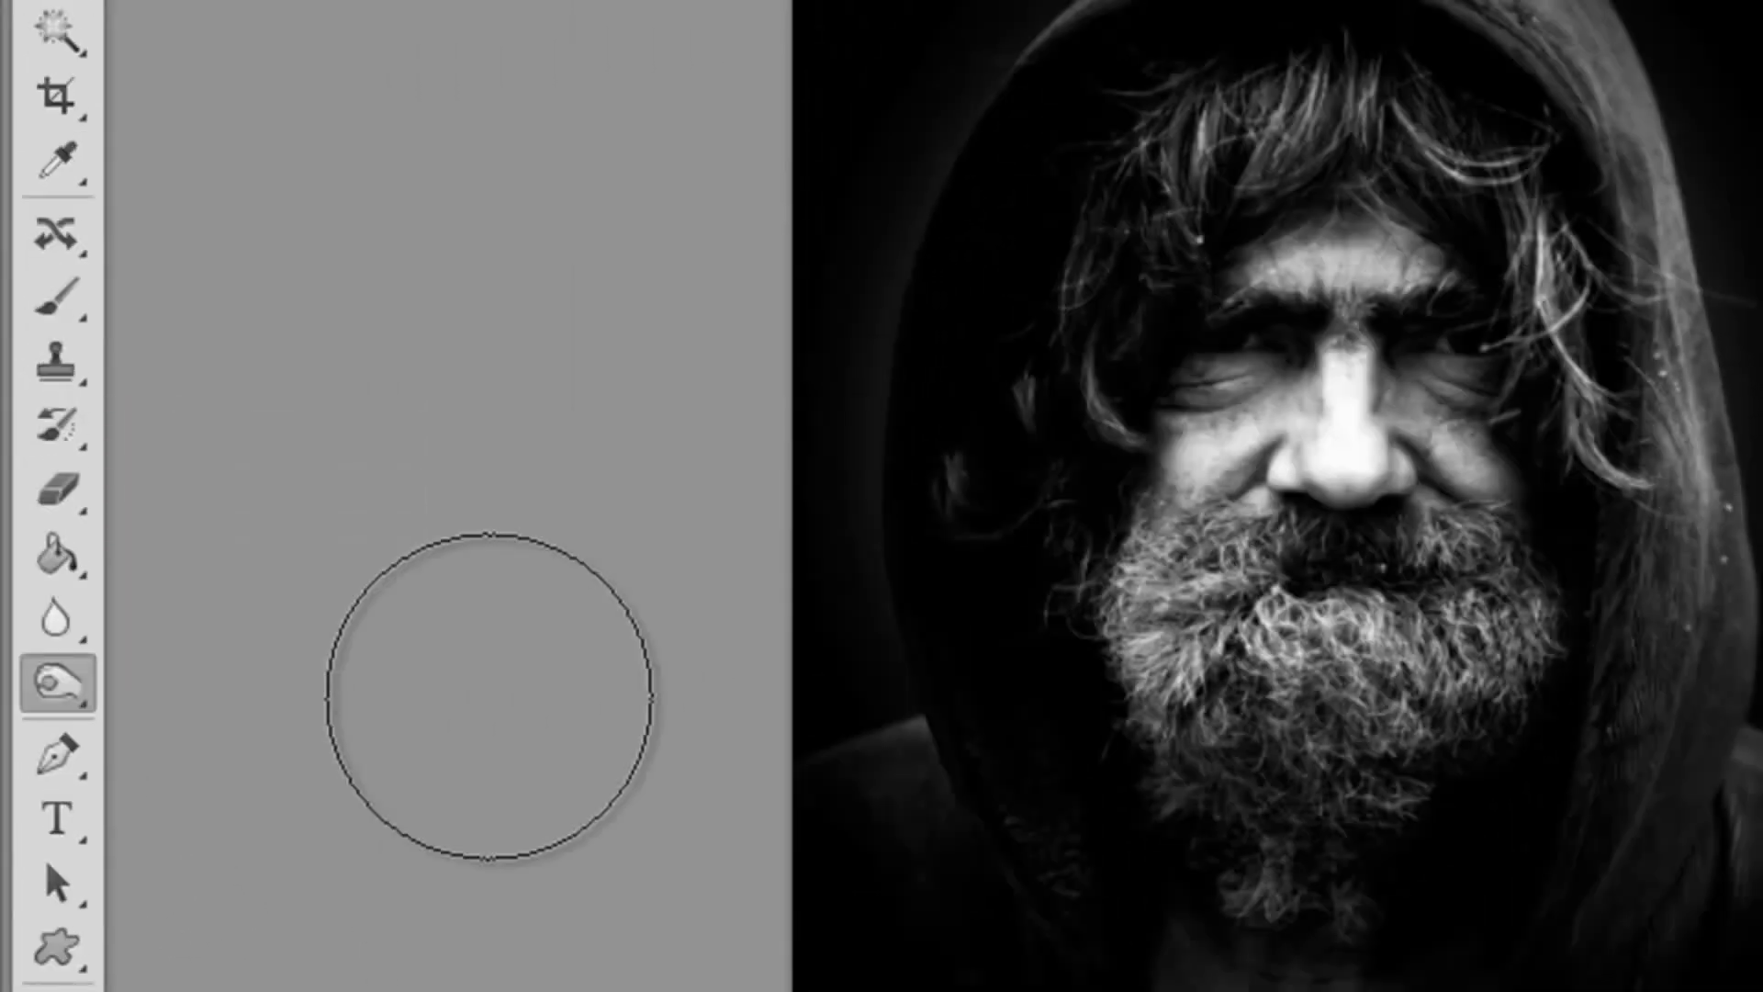
{"action": "left_click", "coordinate": [252, 94]}
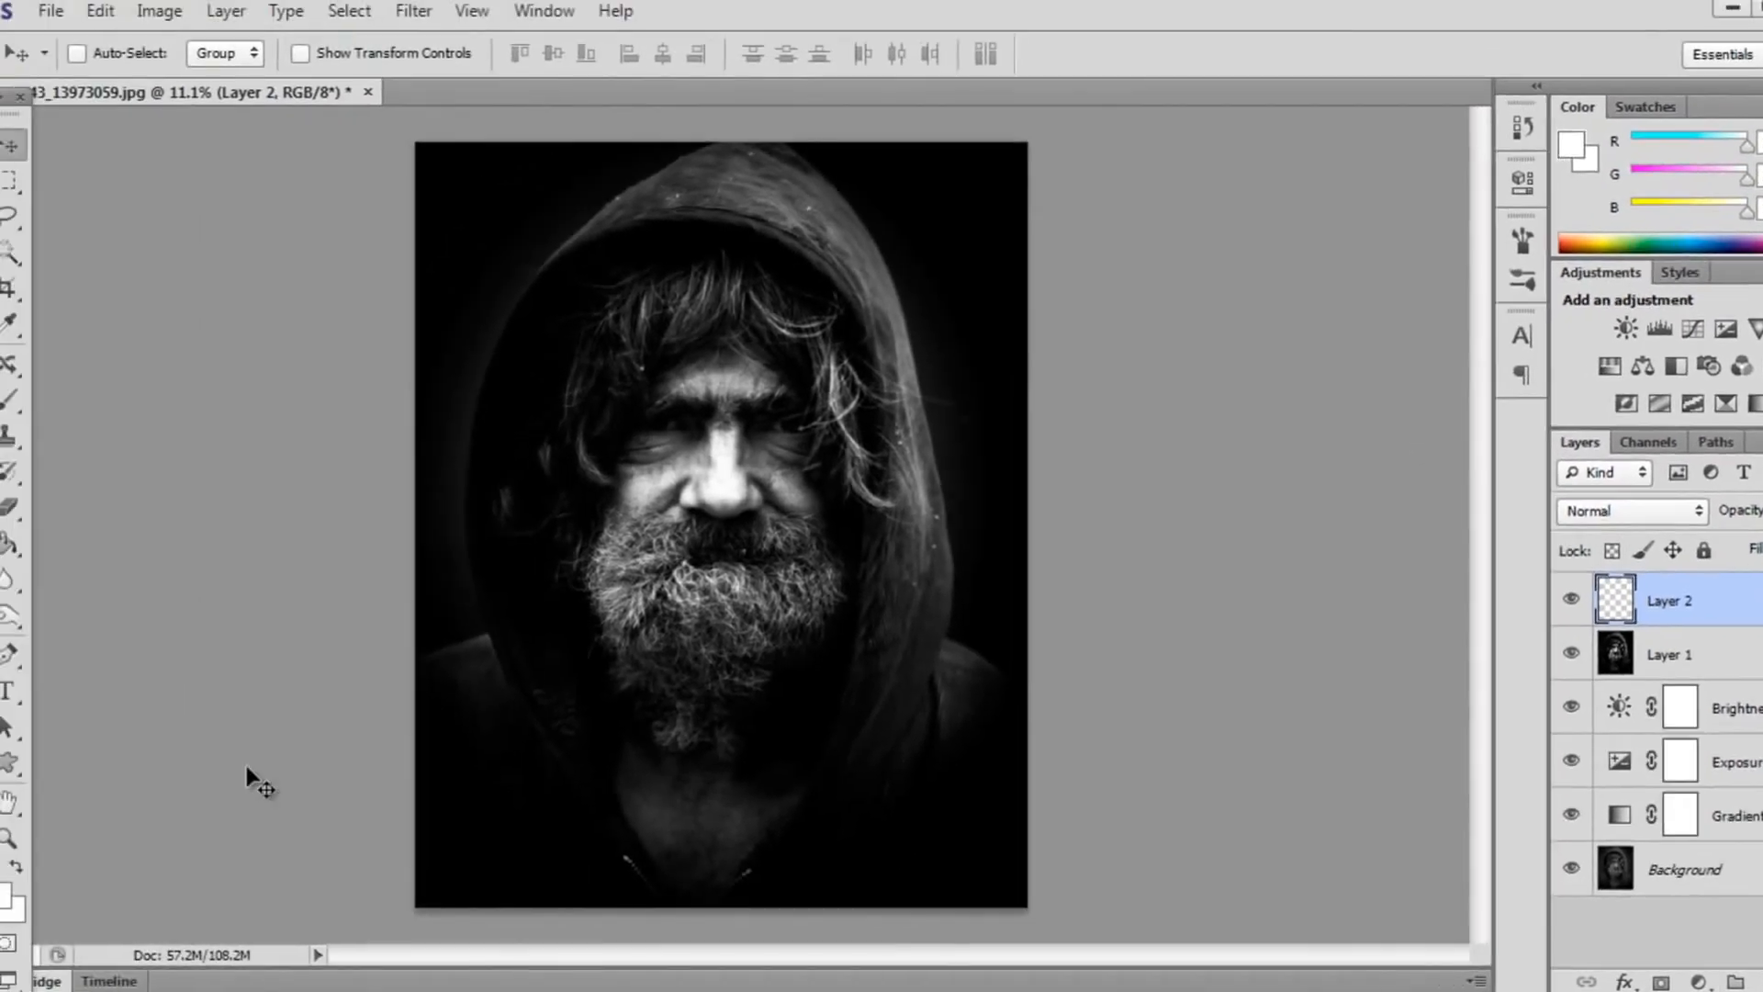
Set a 550 px, 0% hardness brush to paint white around the hood.
{"action": "left_click", "coordinate": [200, 90]}
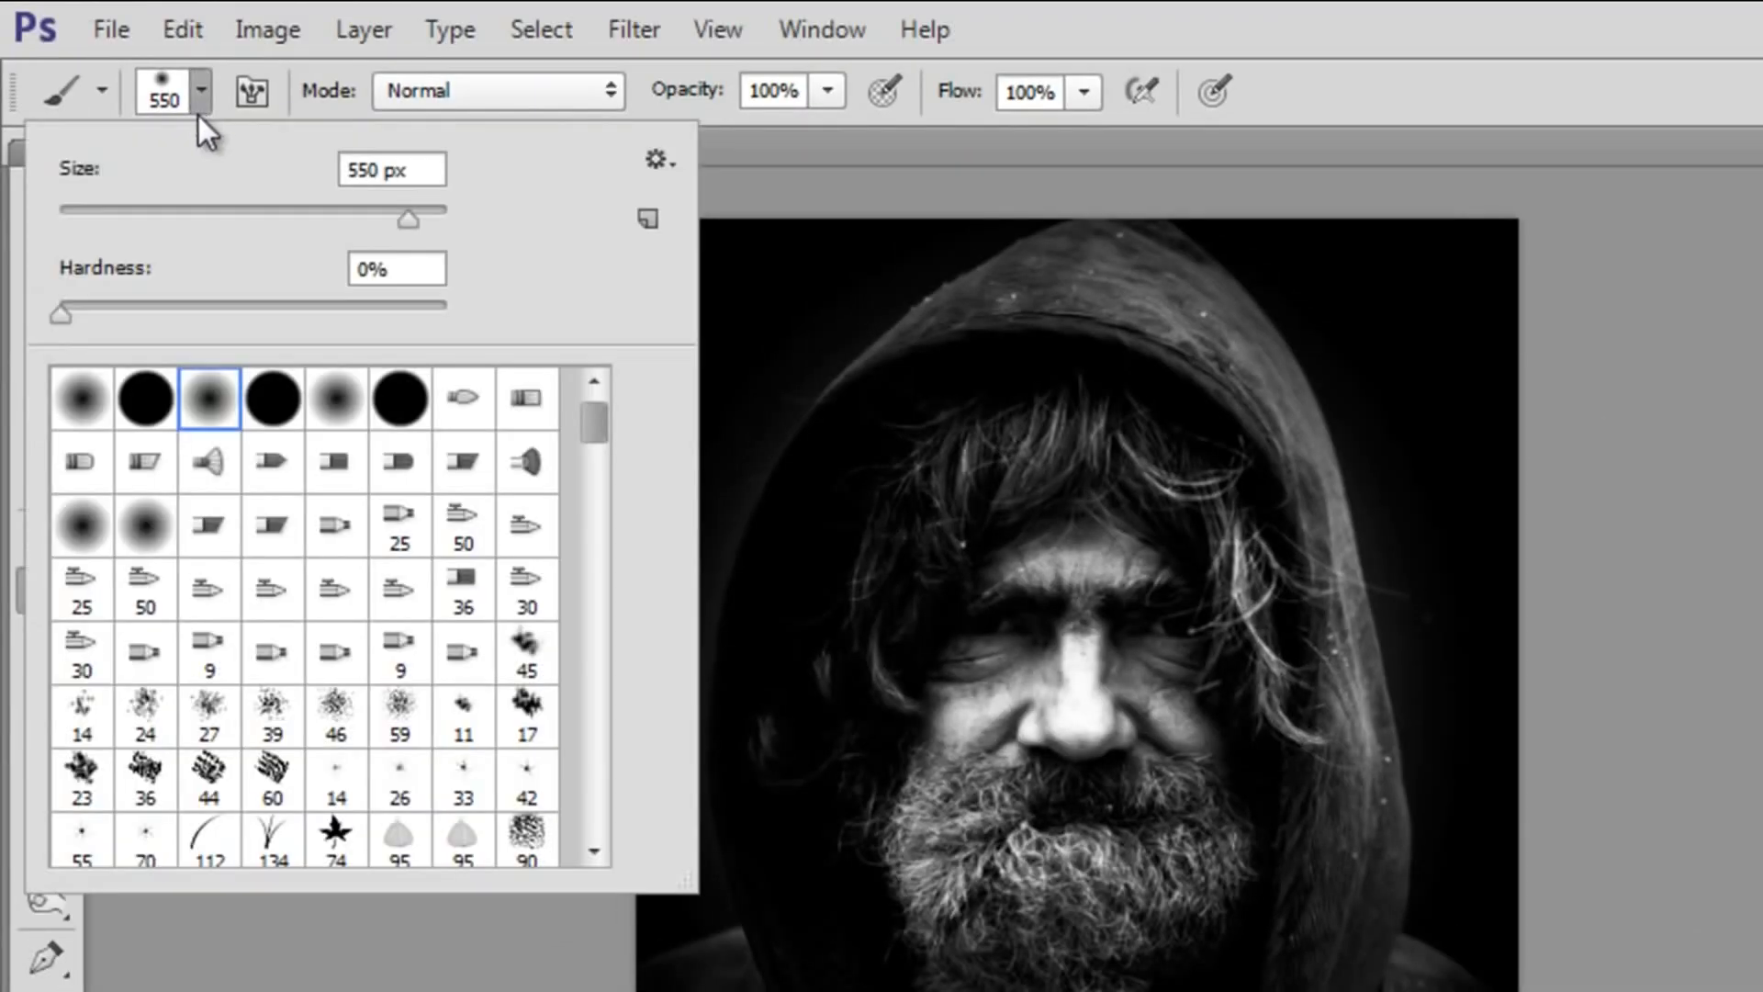
{"action": "triple_click", "coordinate": [390, 169]}
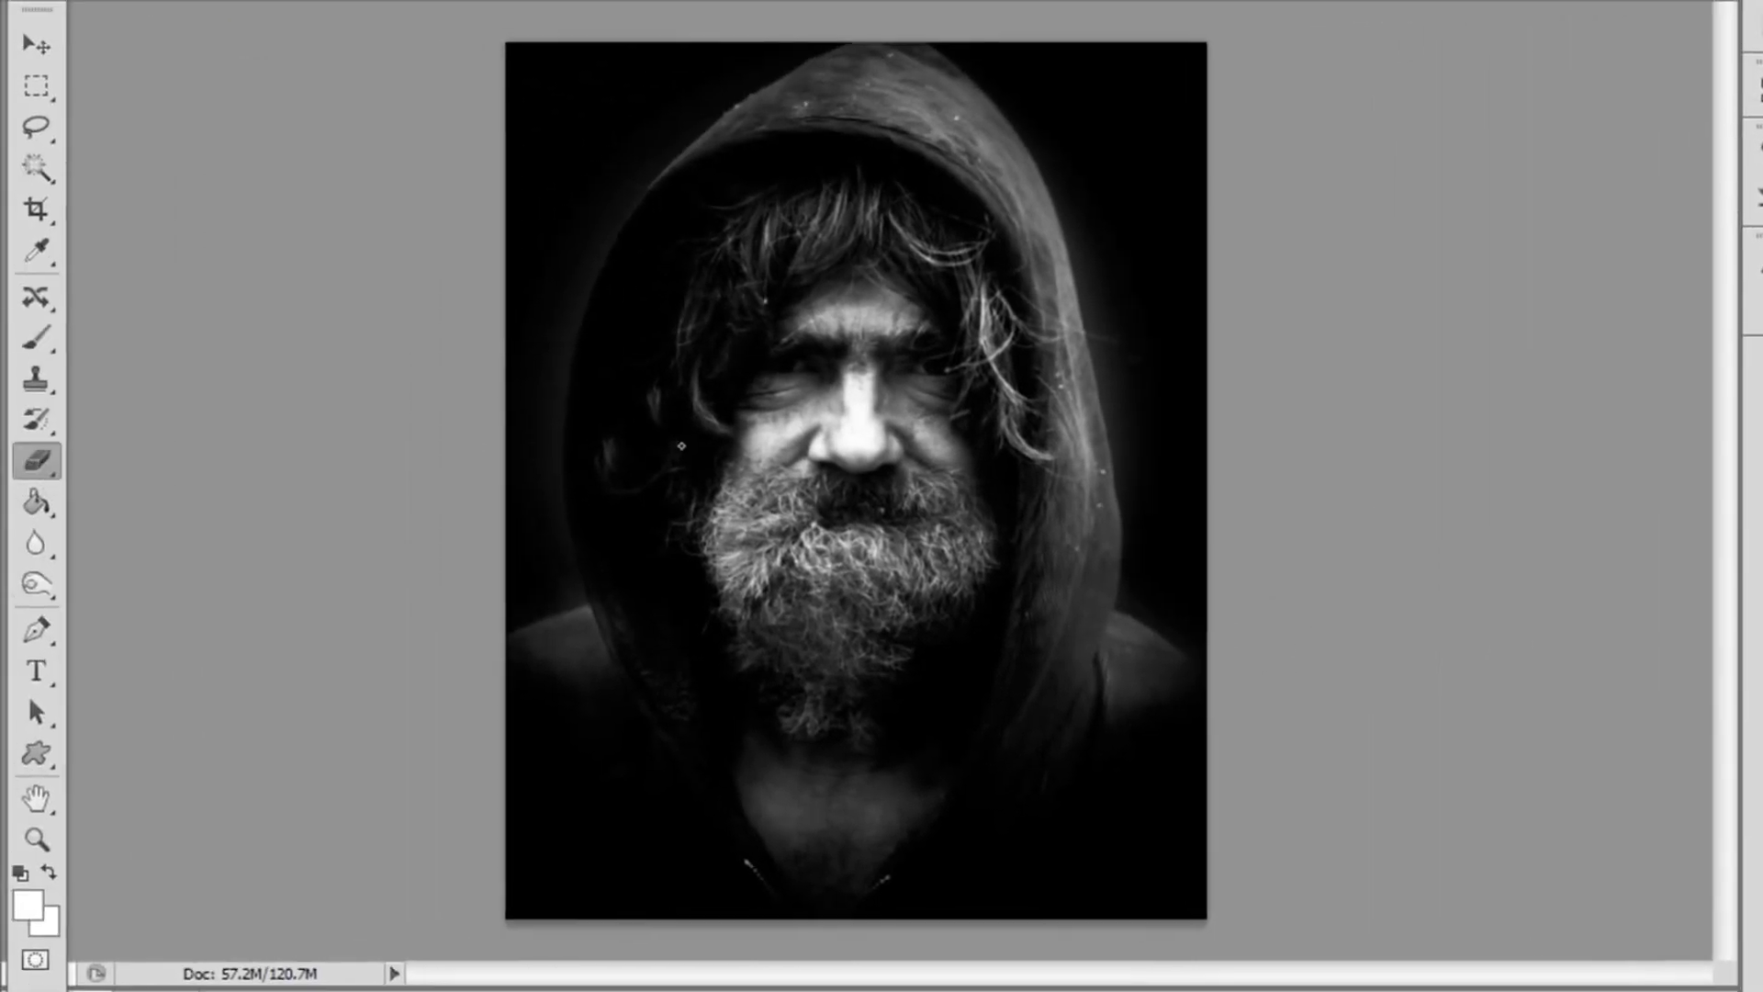
Erase excess white glow on Layer 2, keeping a halo along the hood edge.
{"action": "left_click", "coordinate": [249, 112]}
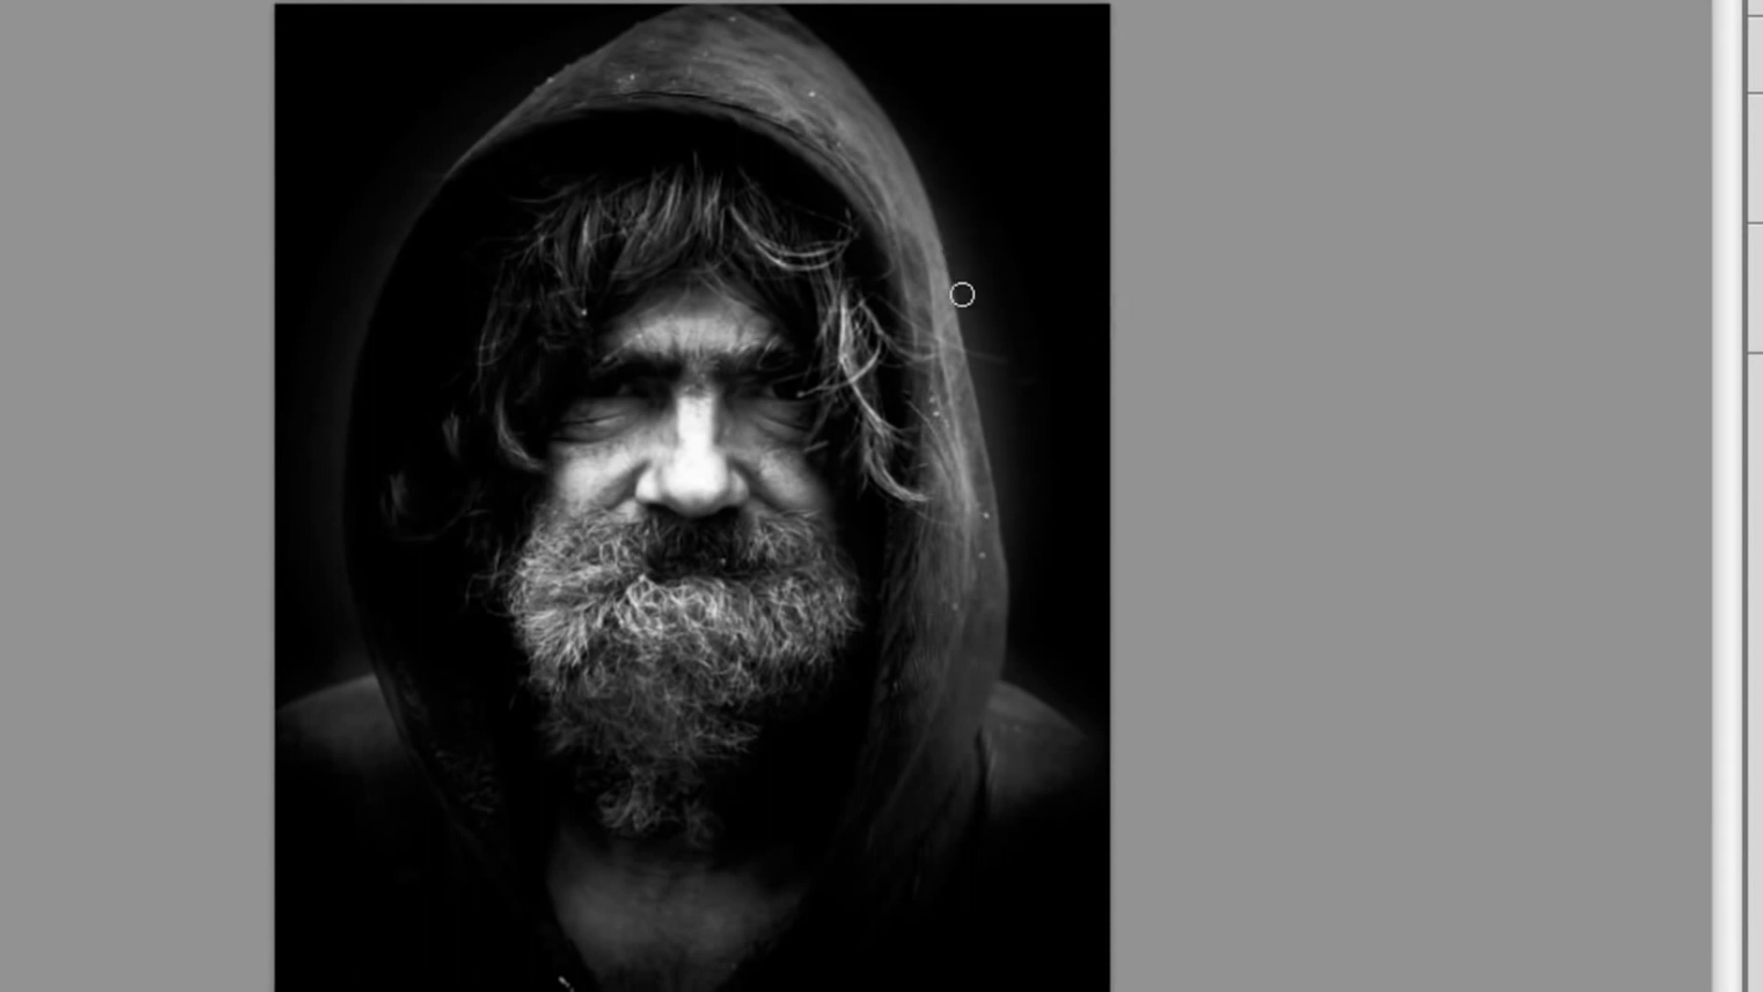
{"action": "mouse_move", "coordinate": [380, 411]}
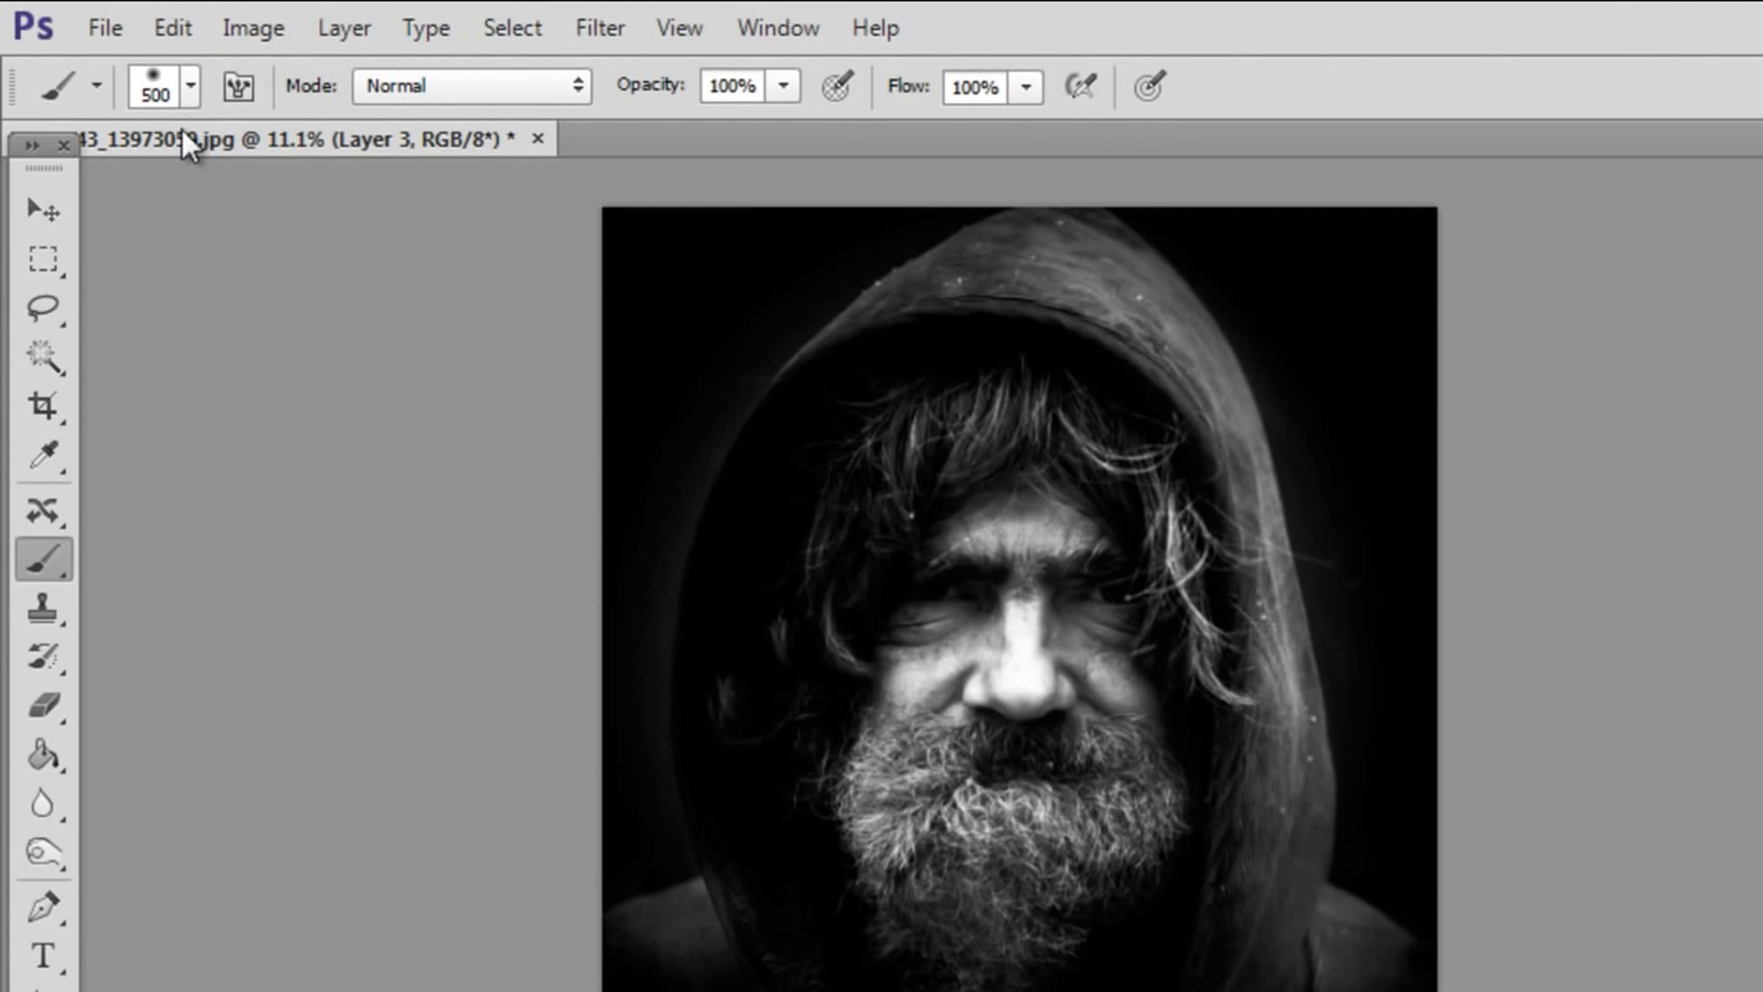
Set a 500 px soft brush with black foreground for shading Layer 3.
{"action": "left_click", "coordinate": [187, 85]}
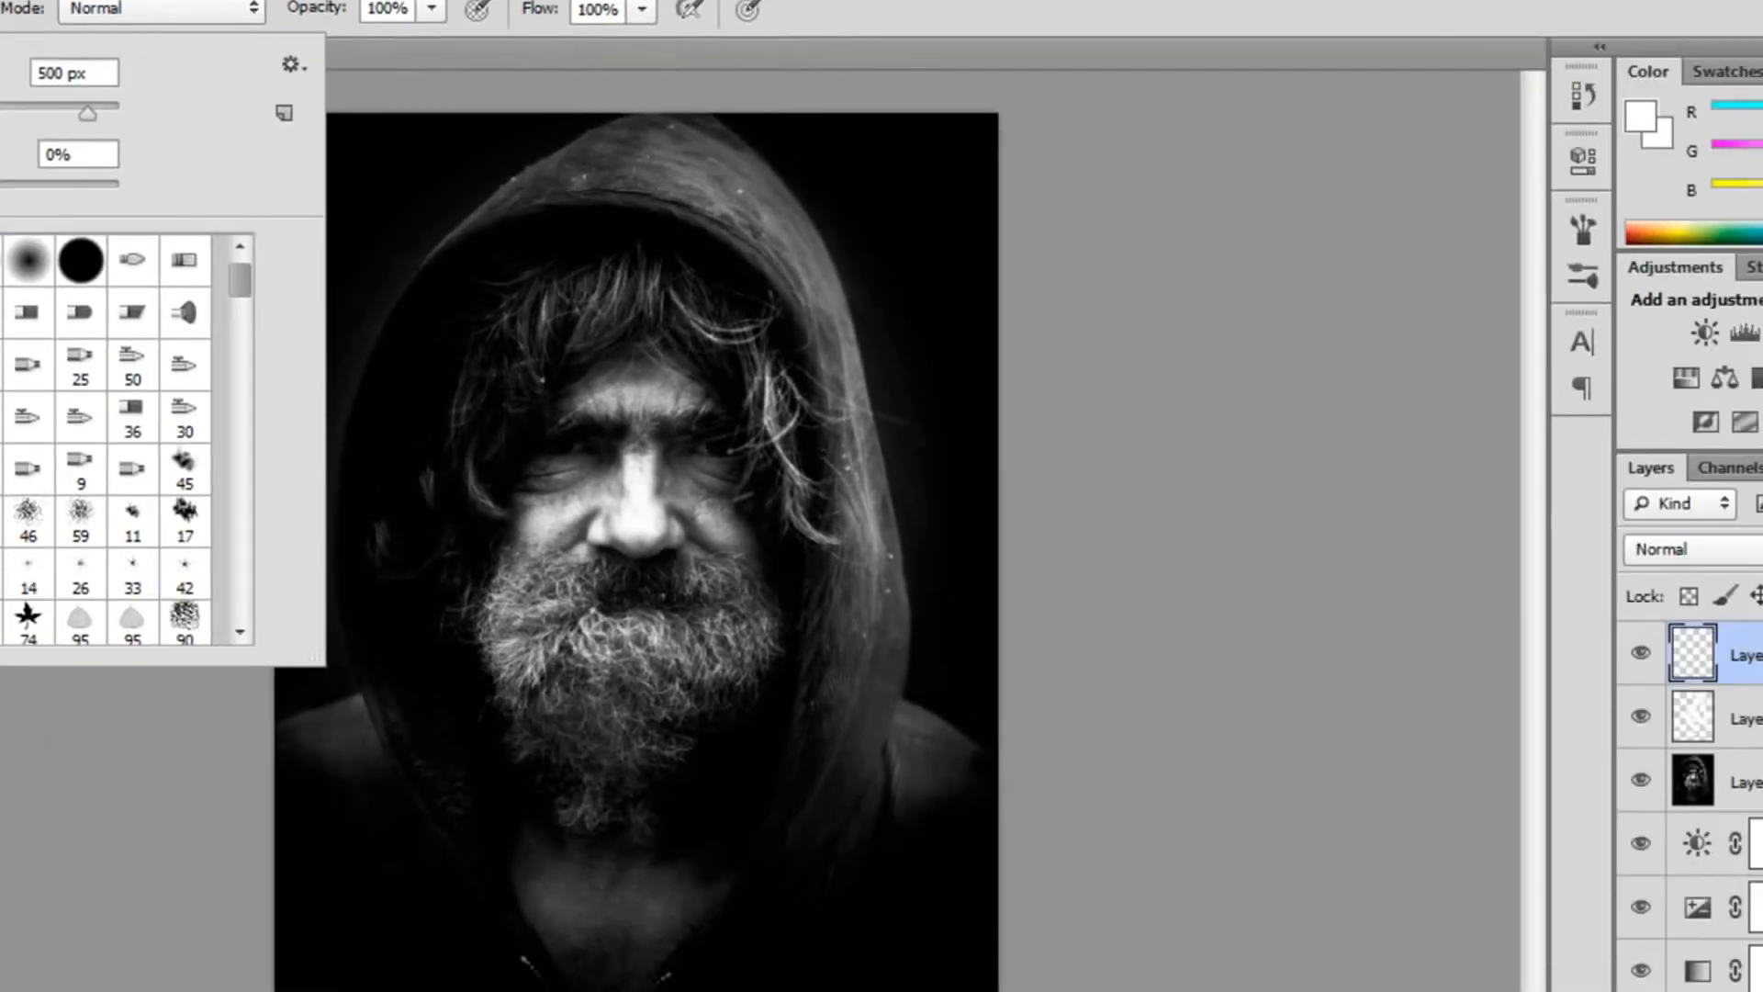
{"action": "left_click", "coordinate": [1443, 88]}
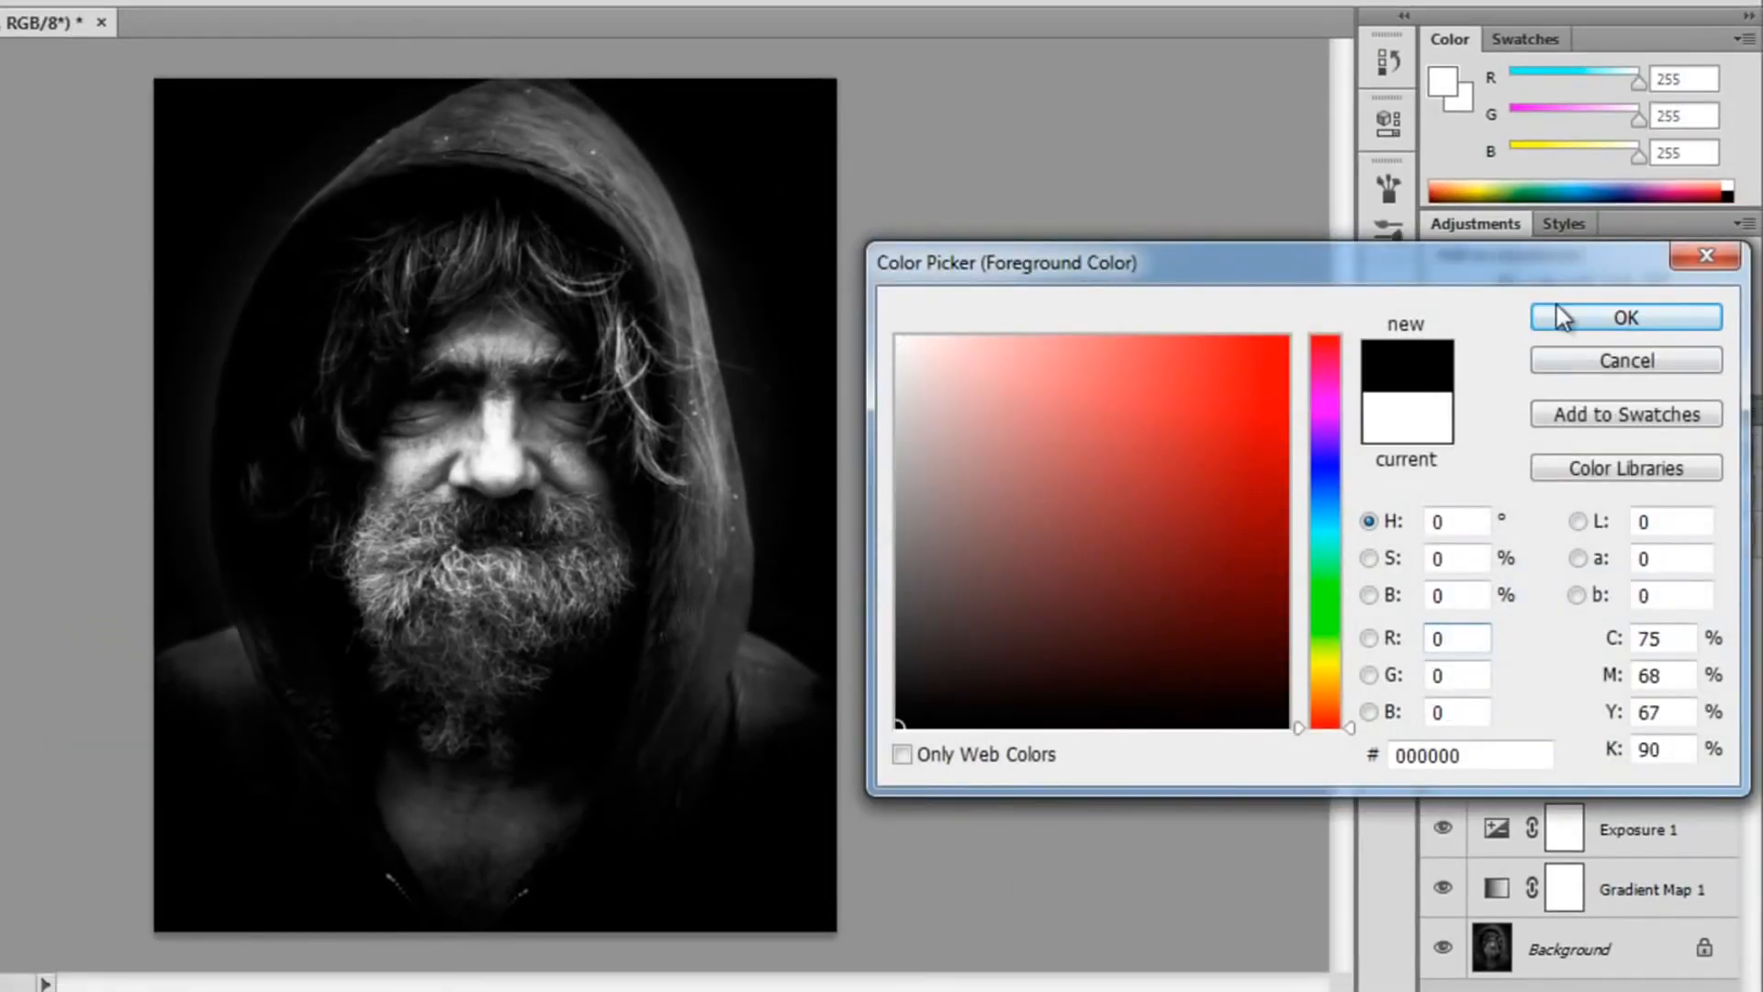
{"action": "left_click", "coordinate": [1625, 315]}
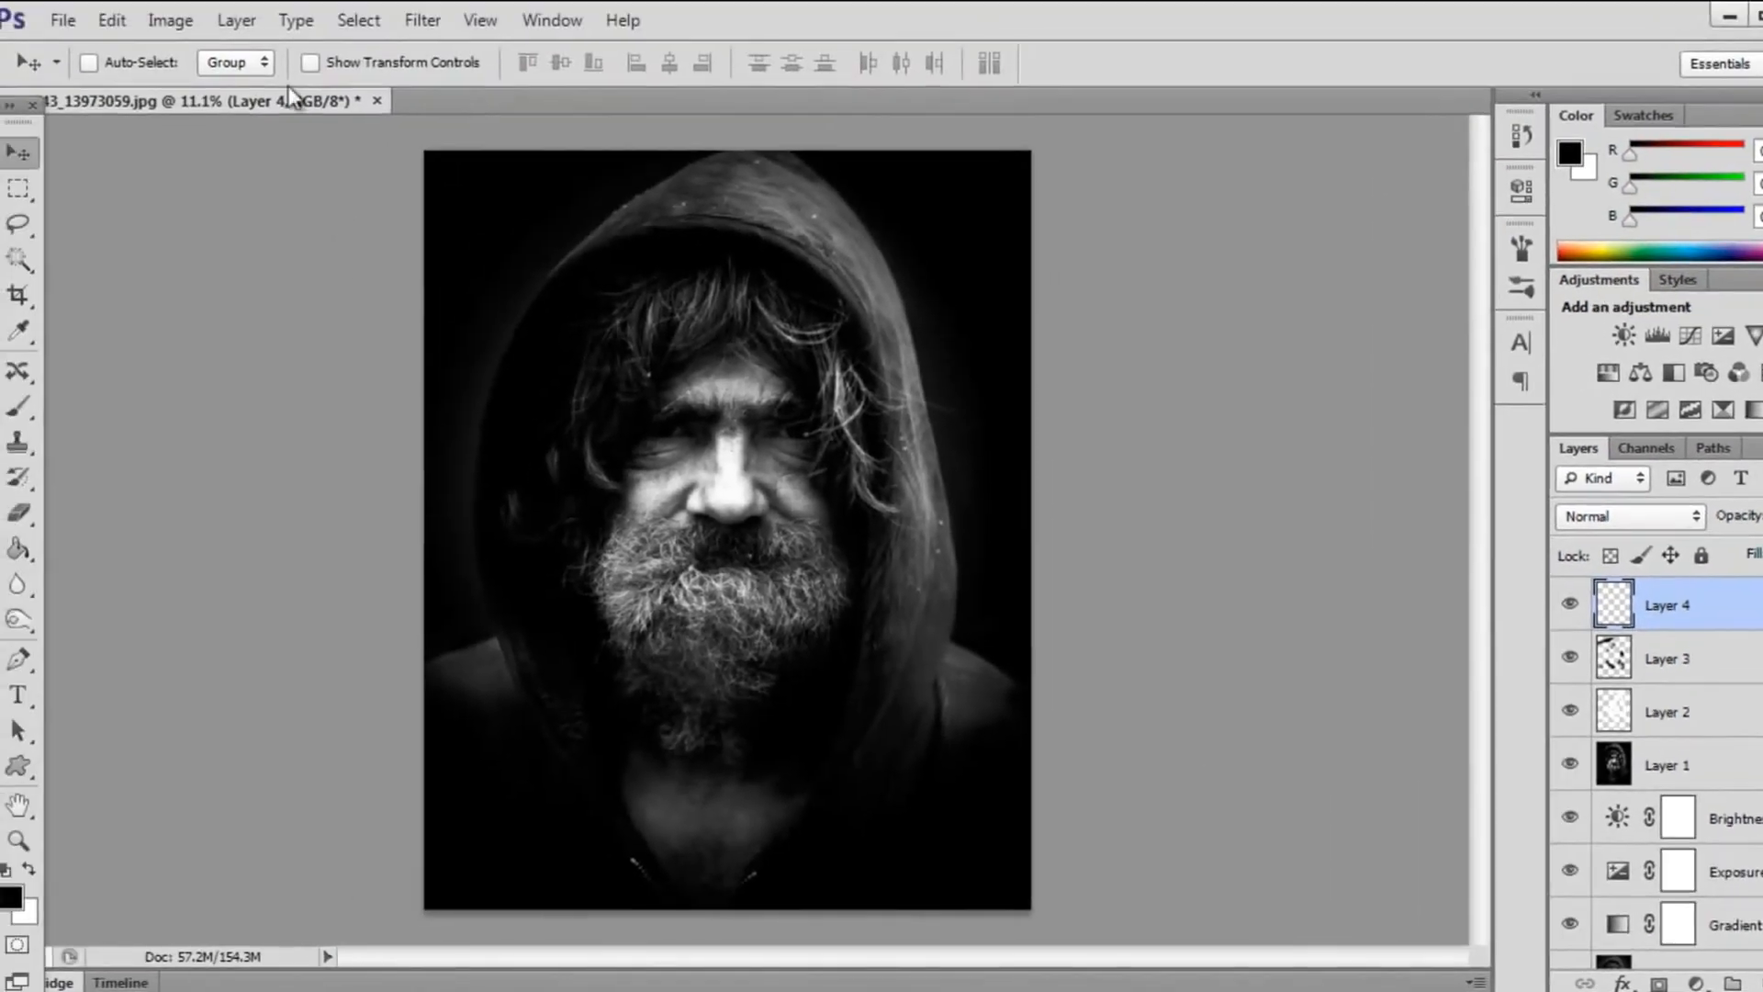
Apply Image onto Layer 4: Merged layer, RGB channel, Multiply, 100% opacity.
{"action": "left_click", "coordinate": [170, 20]}
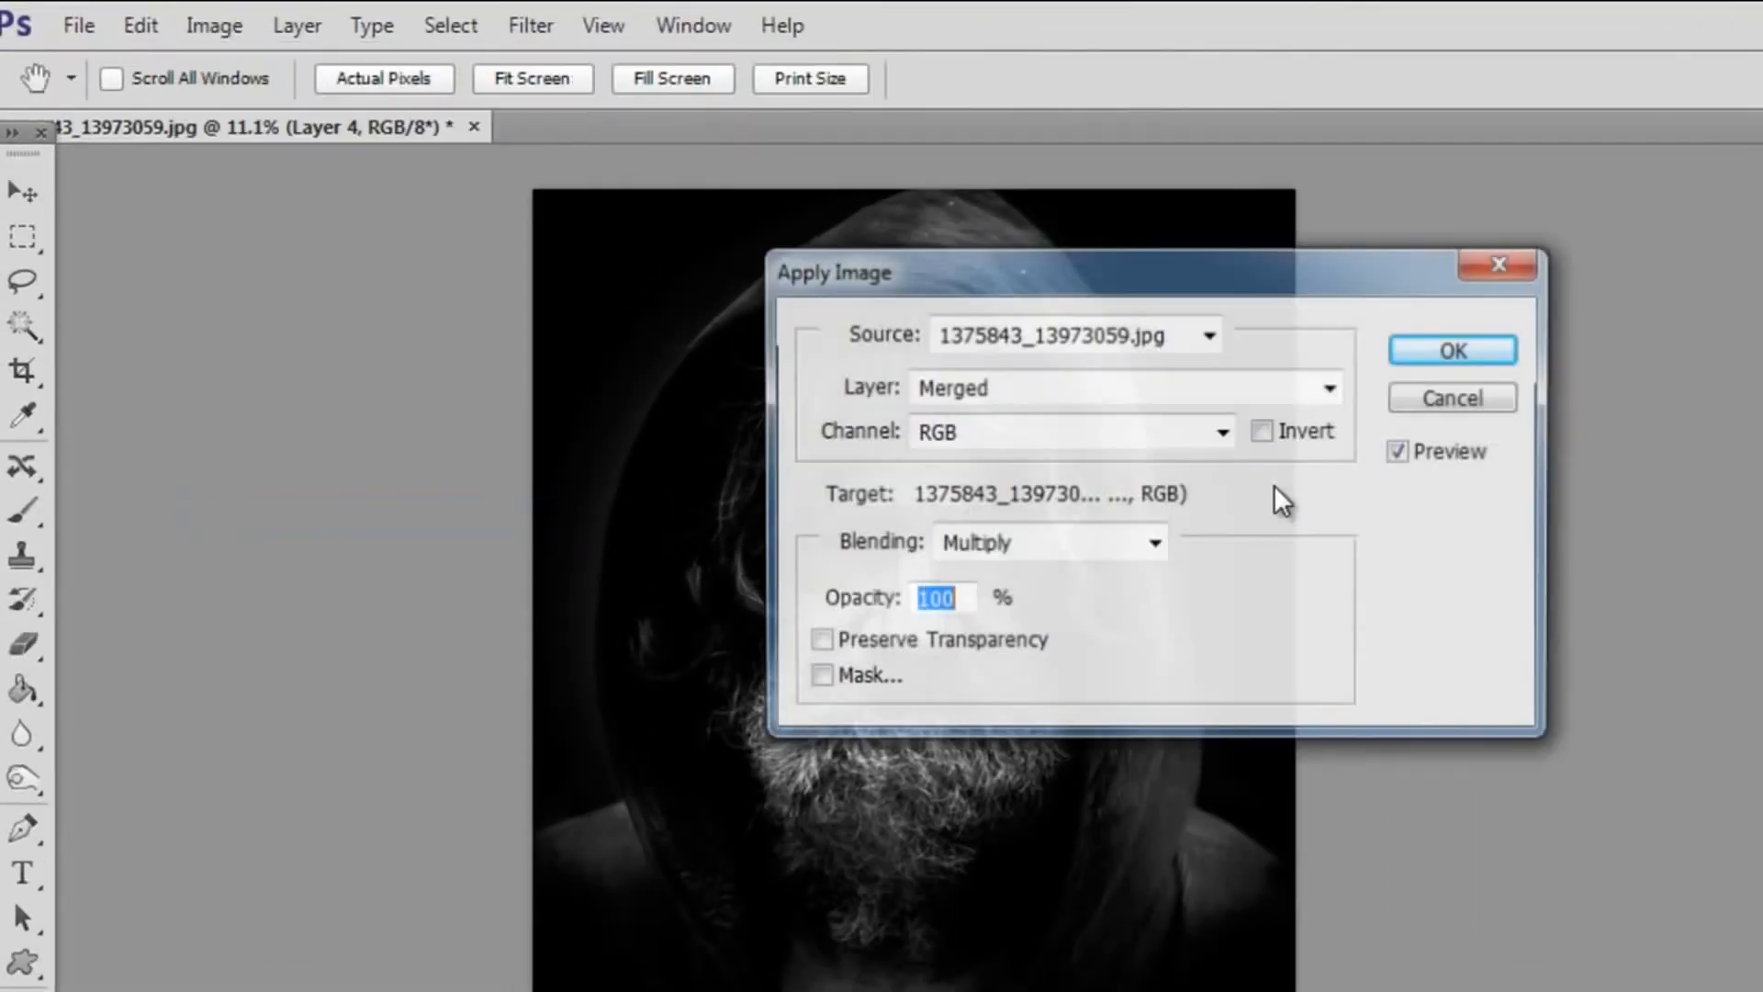
{"action": "left_click", "coordinate": [530, 25]}
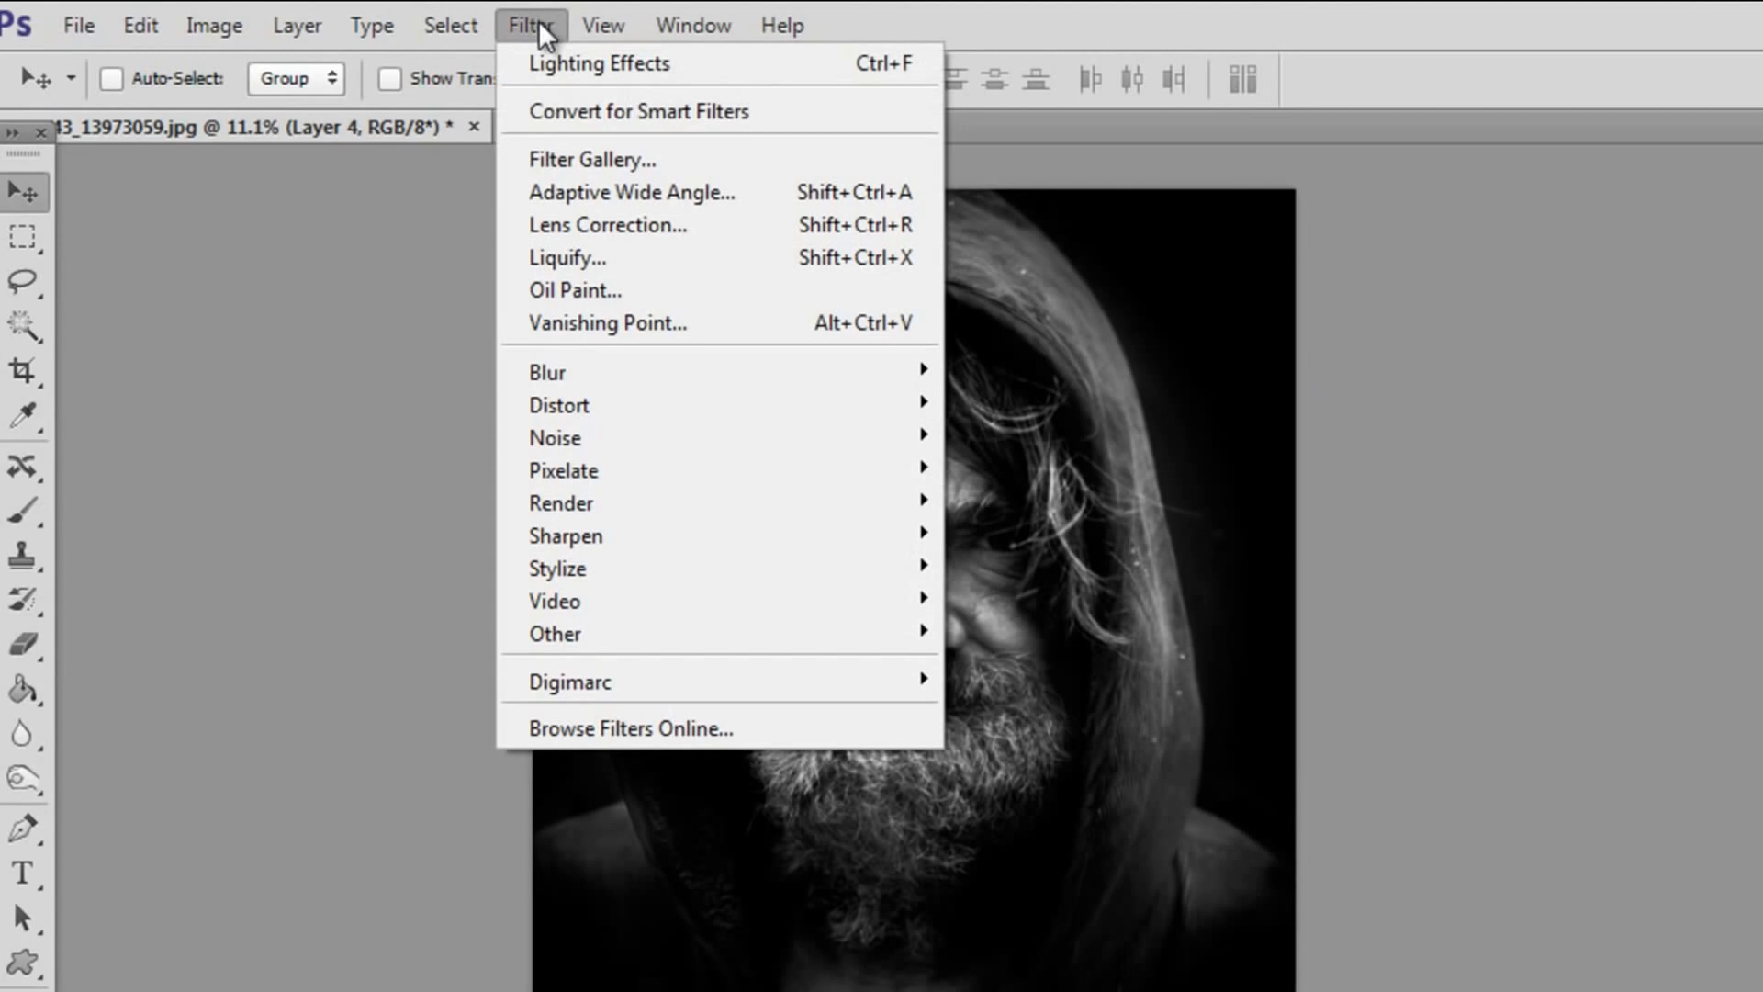
{"action": "mouse_move", "coordinate": [565, 535]}
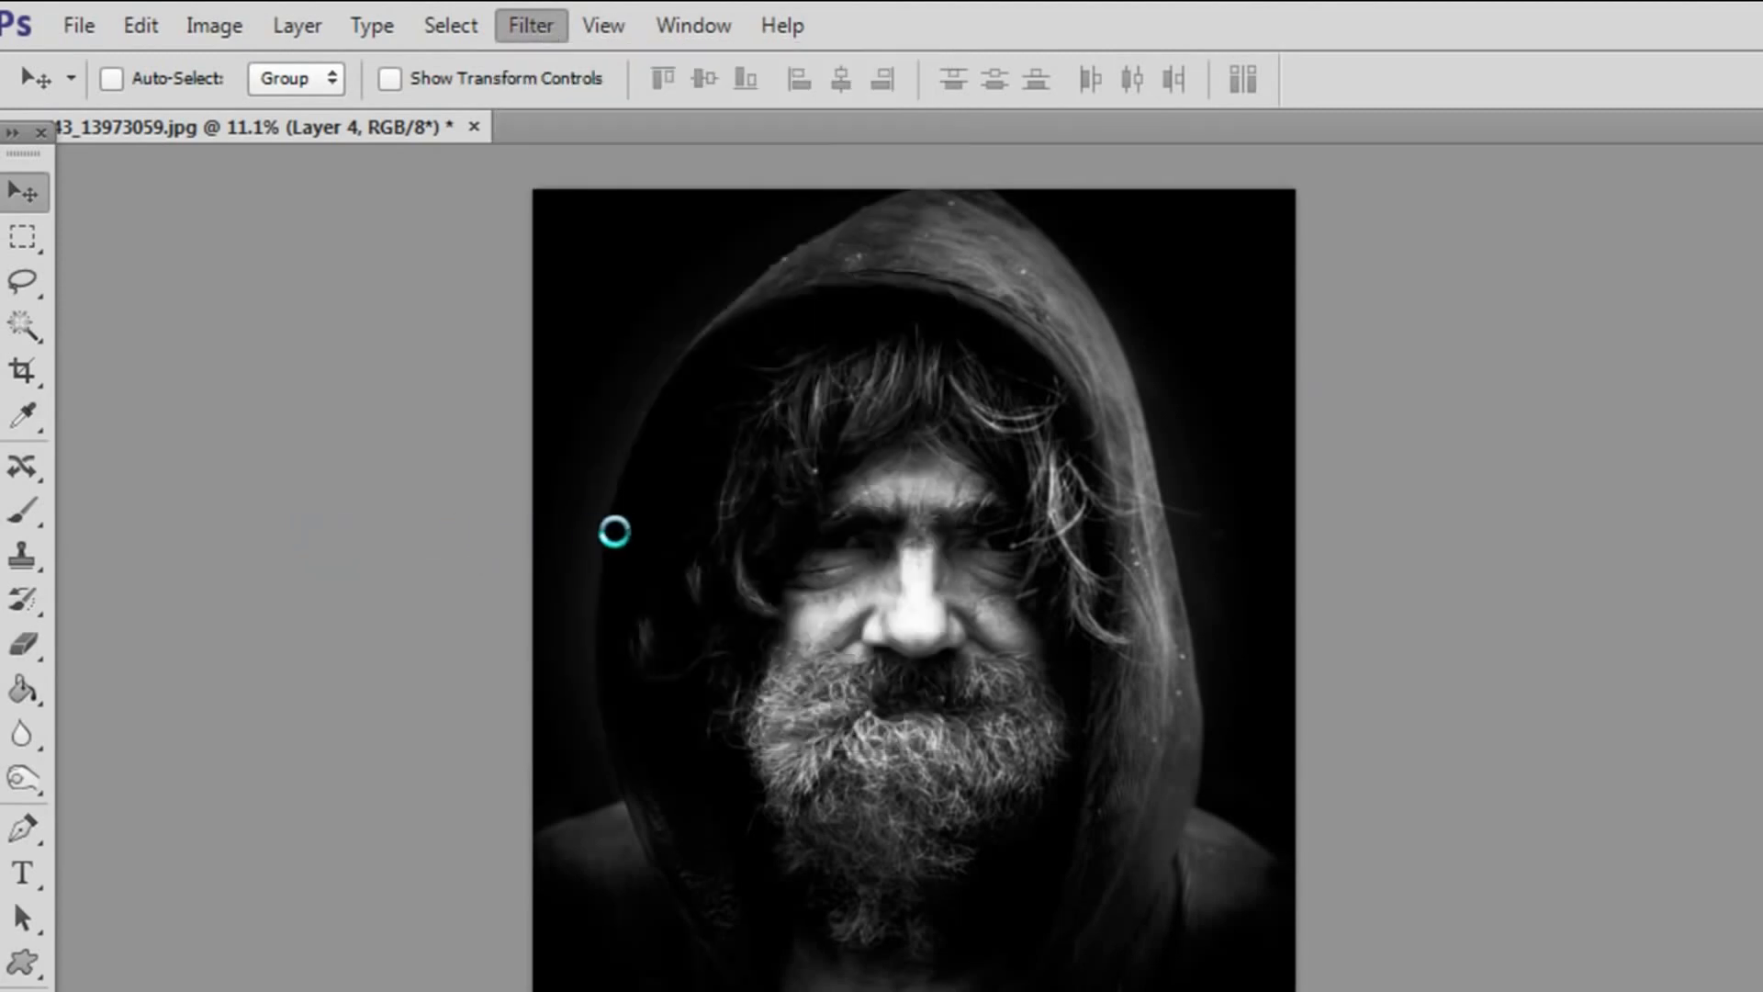
{"action": "mouse_move", "coordinate": [525, 108]}
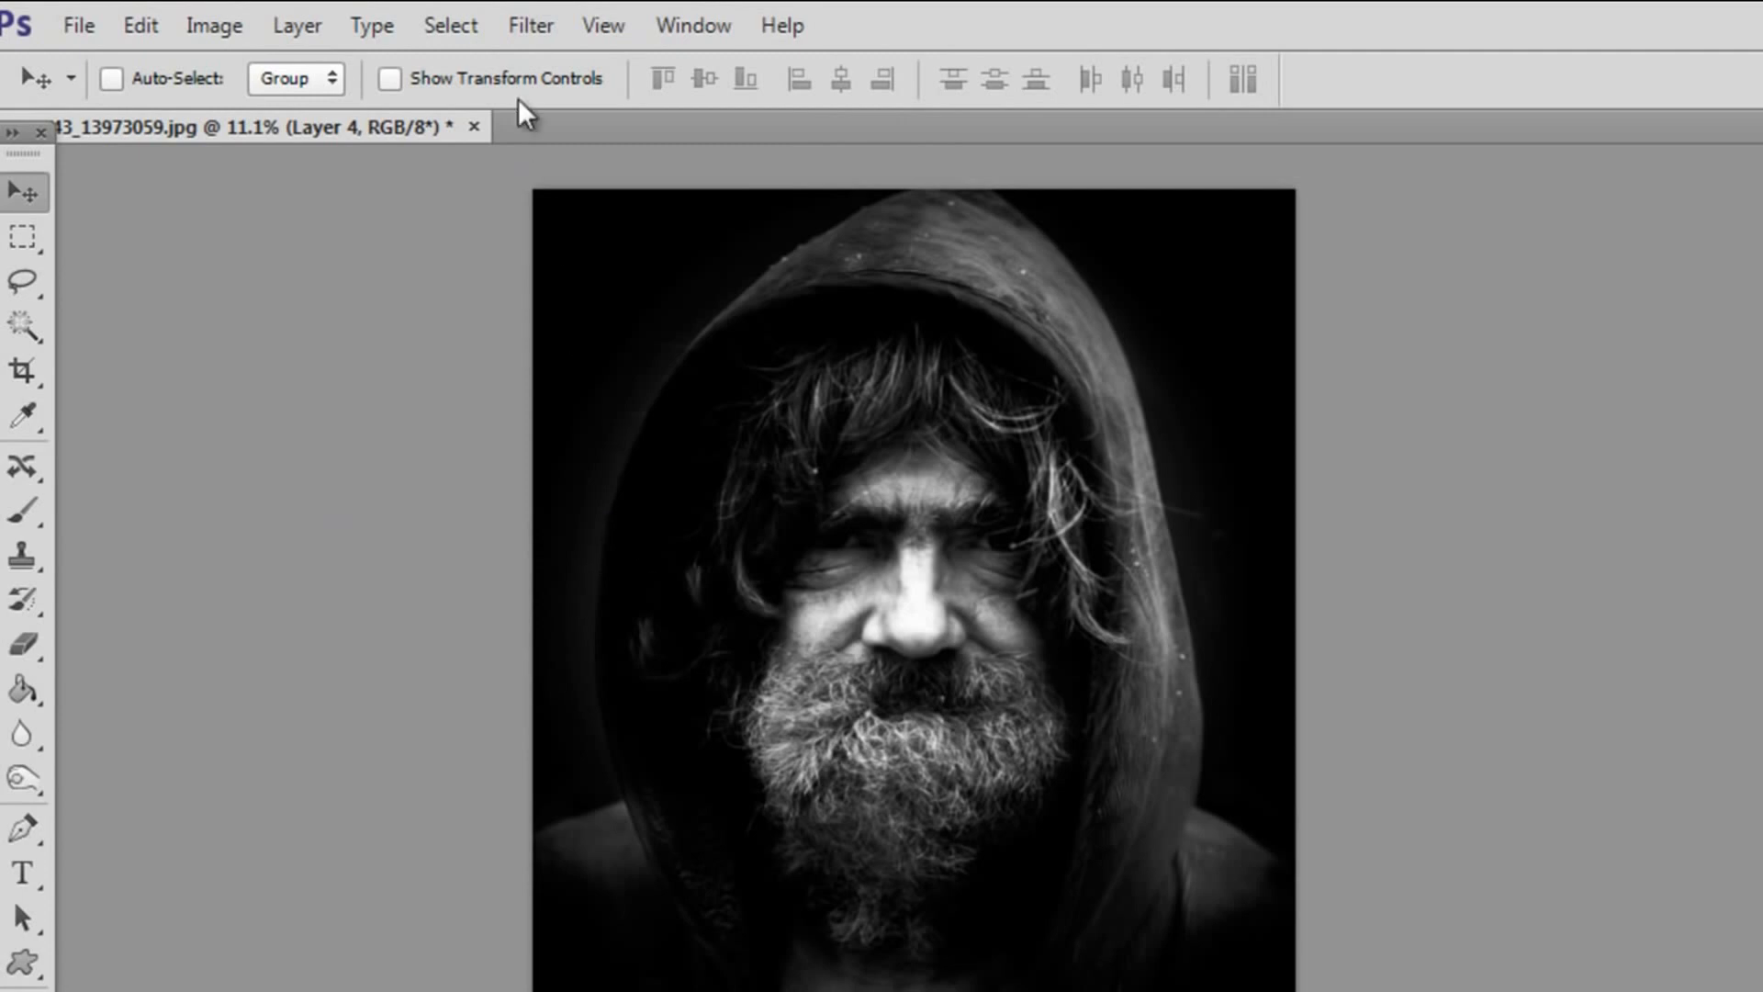
Open the Filter menu's Sharpen submenu to pick a sharpening filter for Layer 4.
{"action": "left_click", "coordinate": [530, 25]}
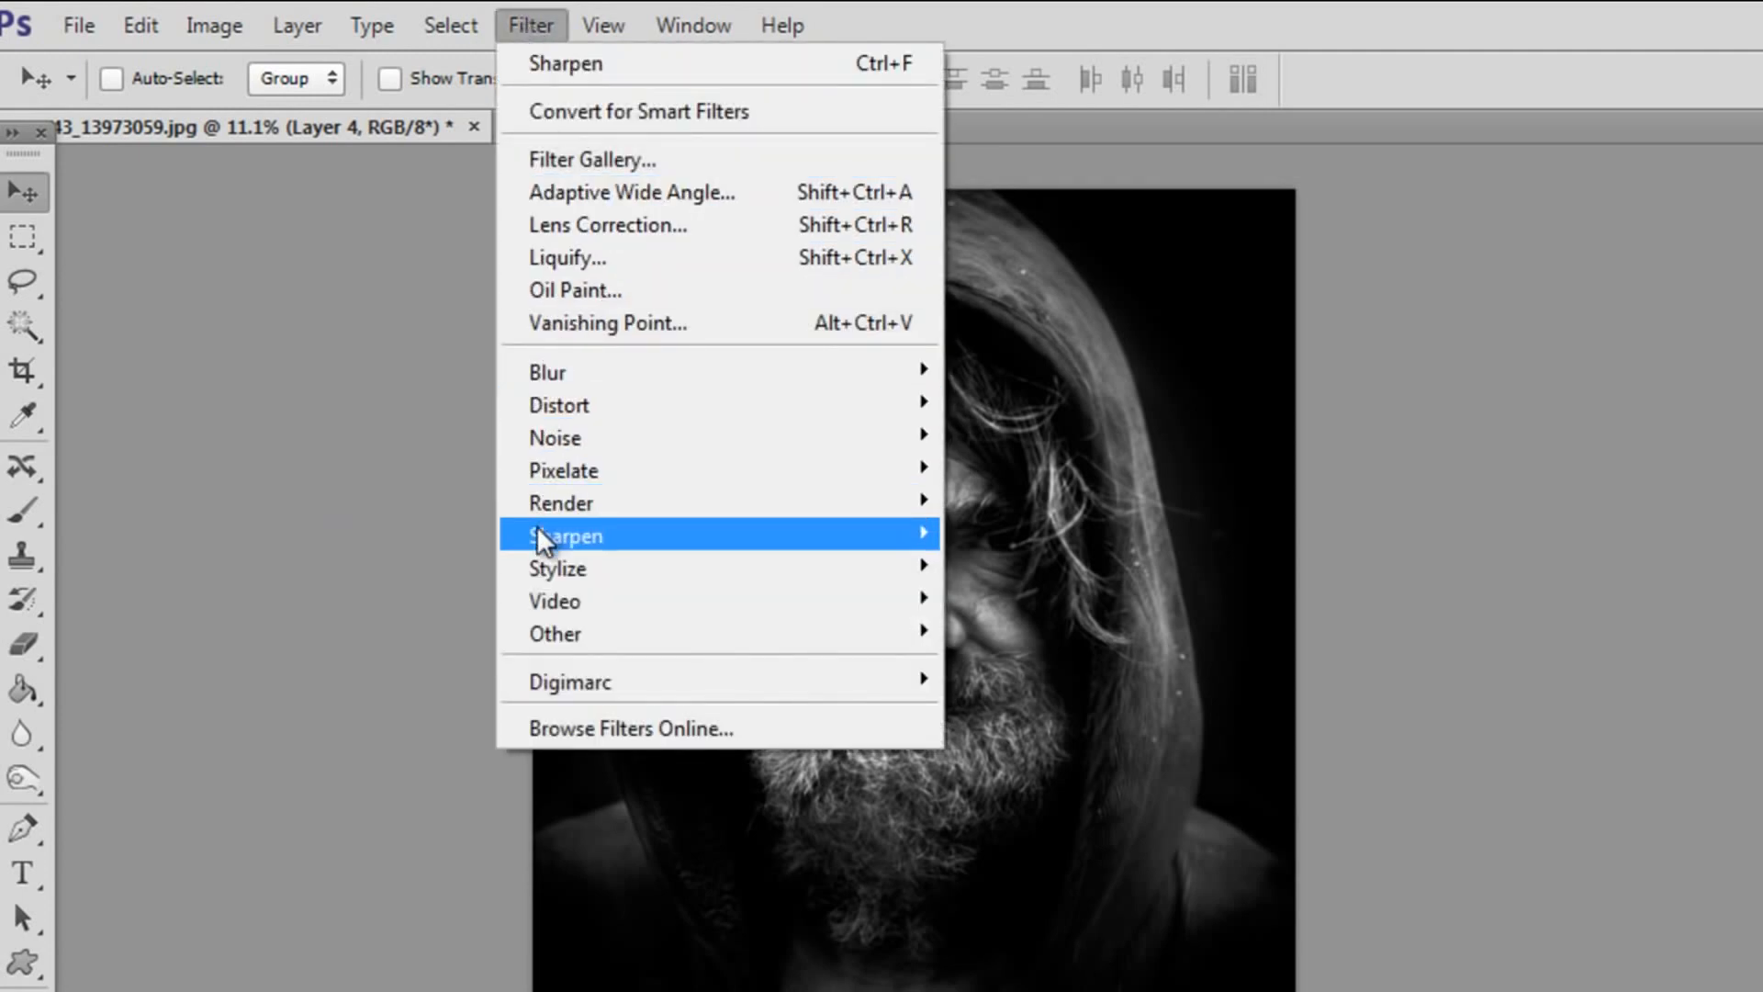
{"action": "left_click", "coordinate": [566, 534]}
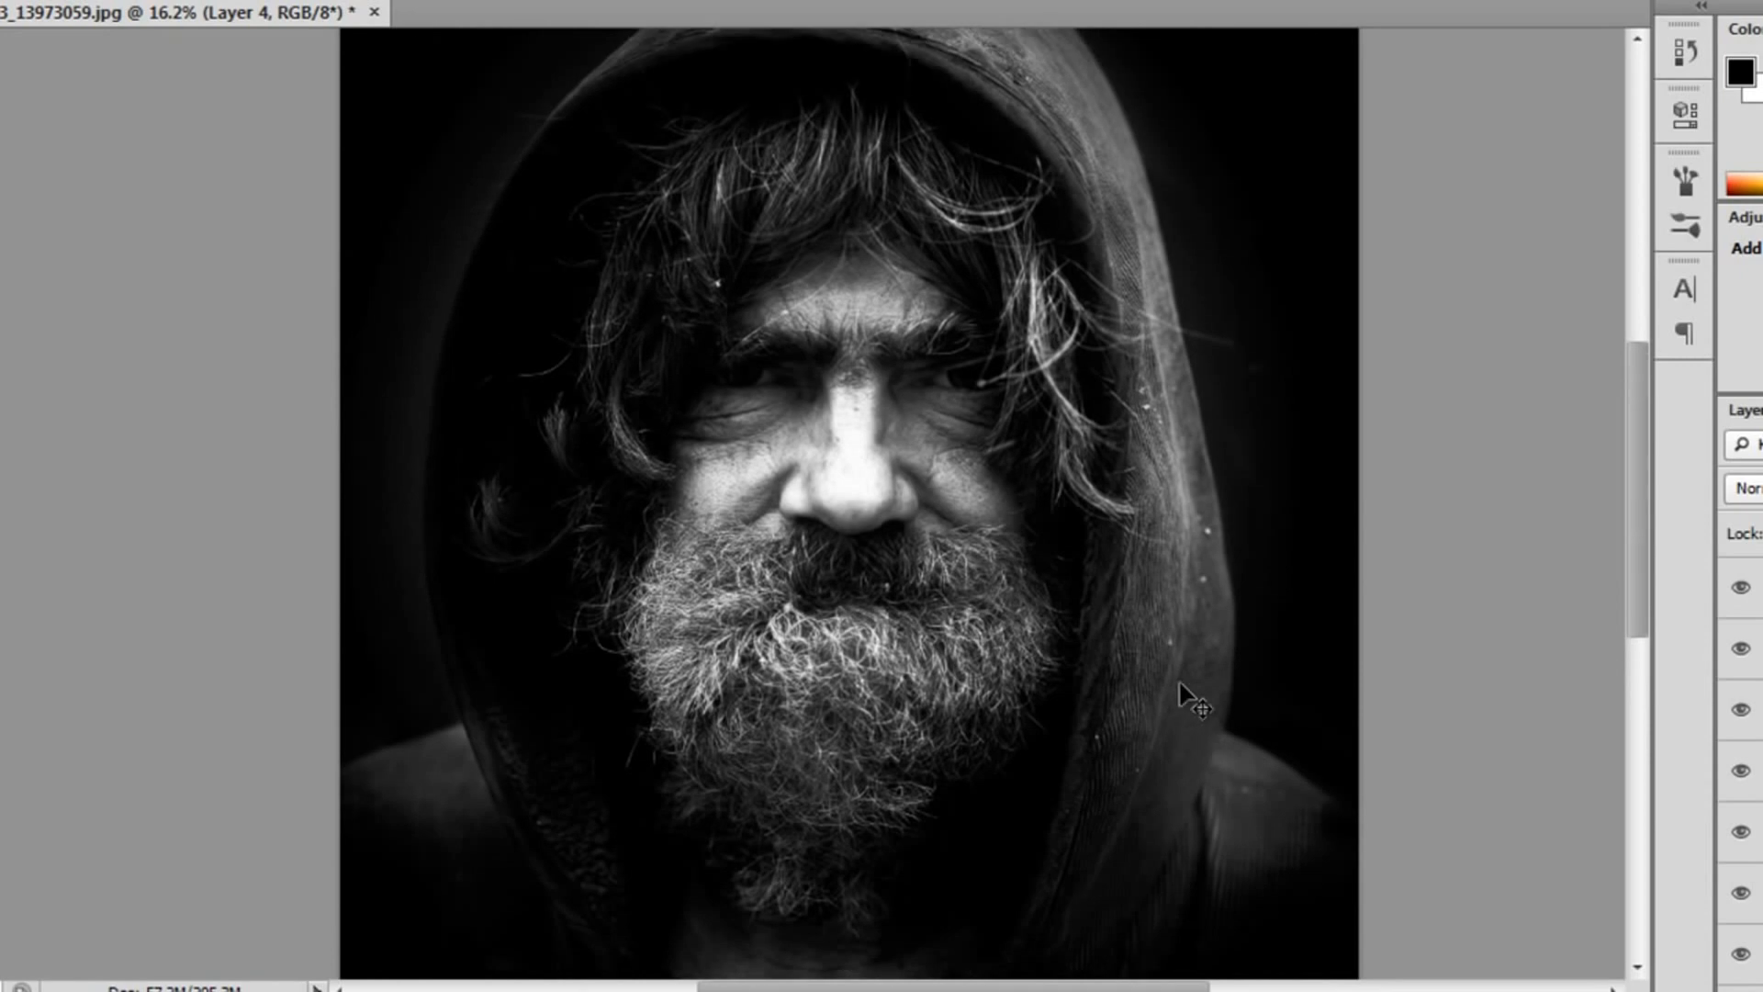
{"action": "key", "text": "Tab"}
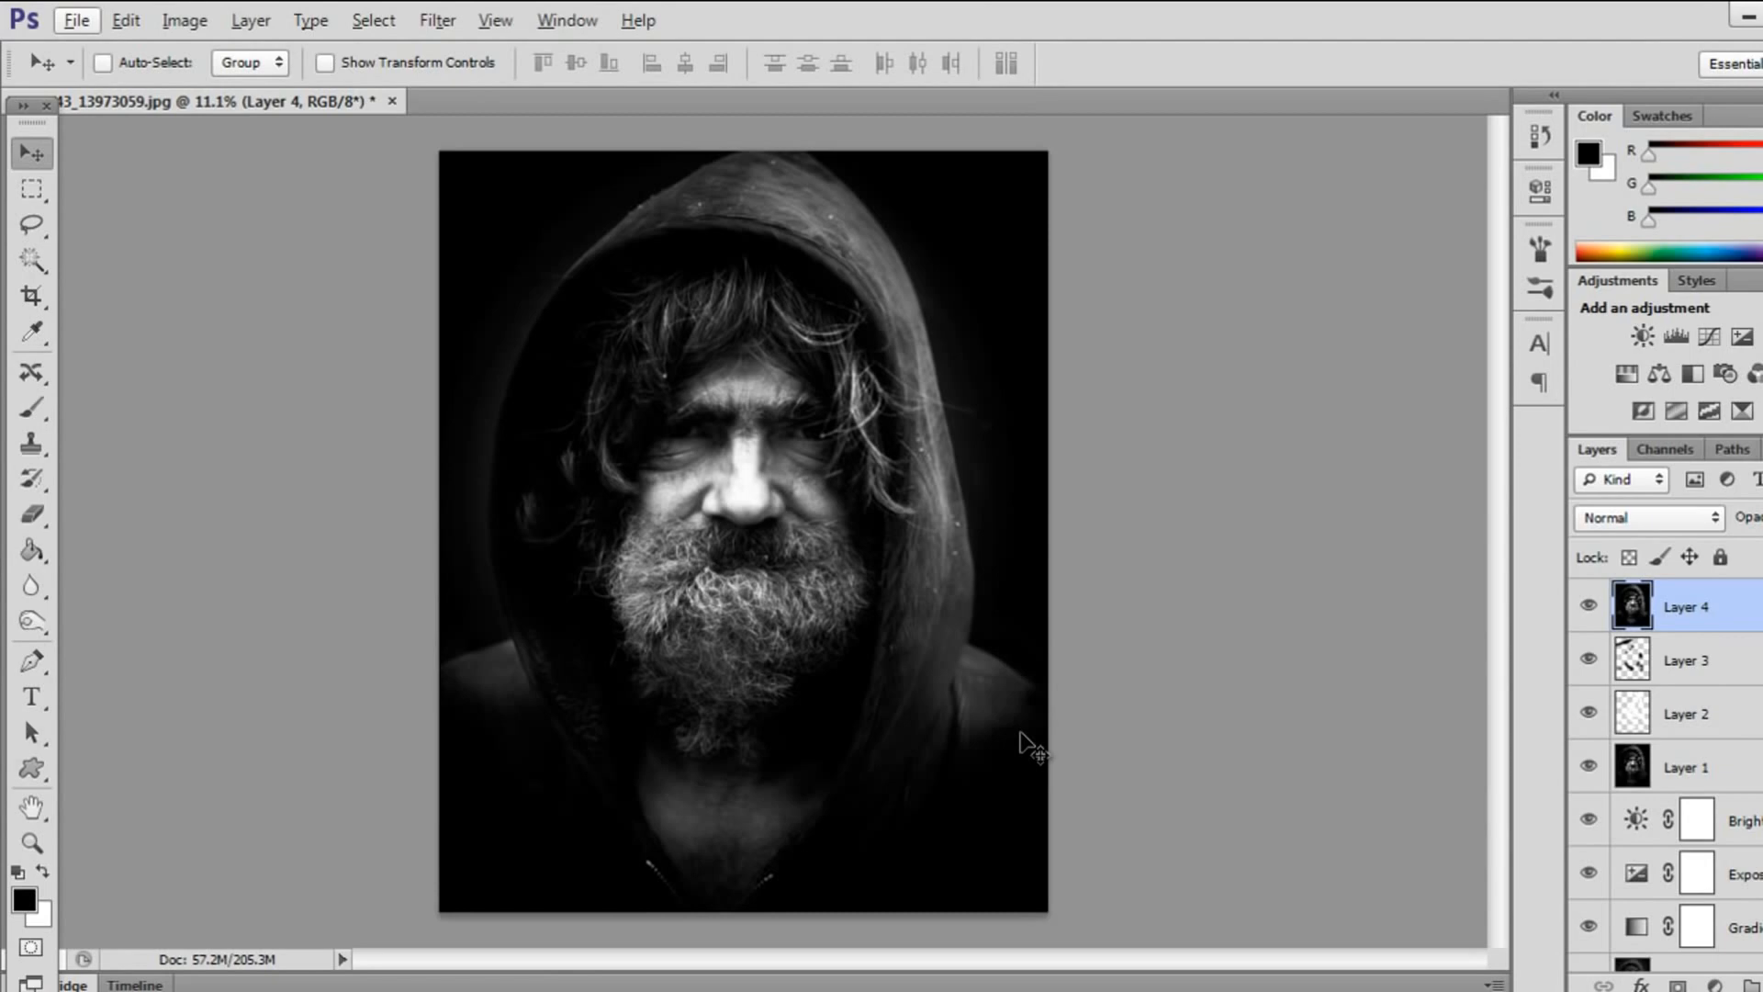
{"action": "mouse_move", "coordinate": [1046, 776]}
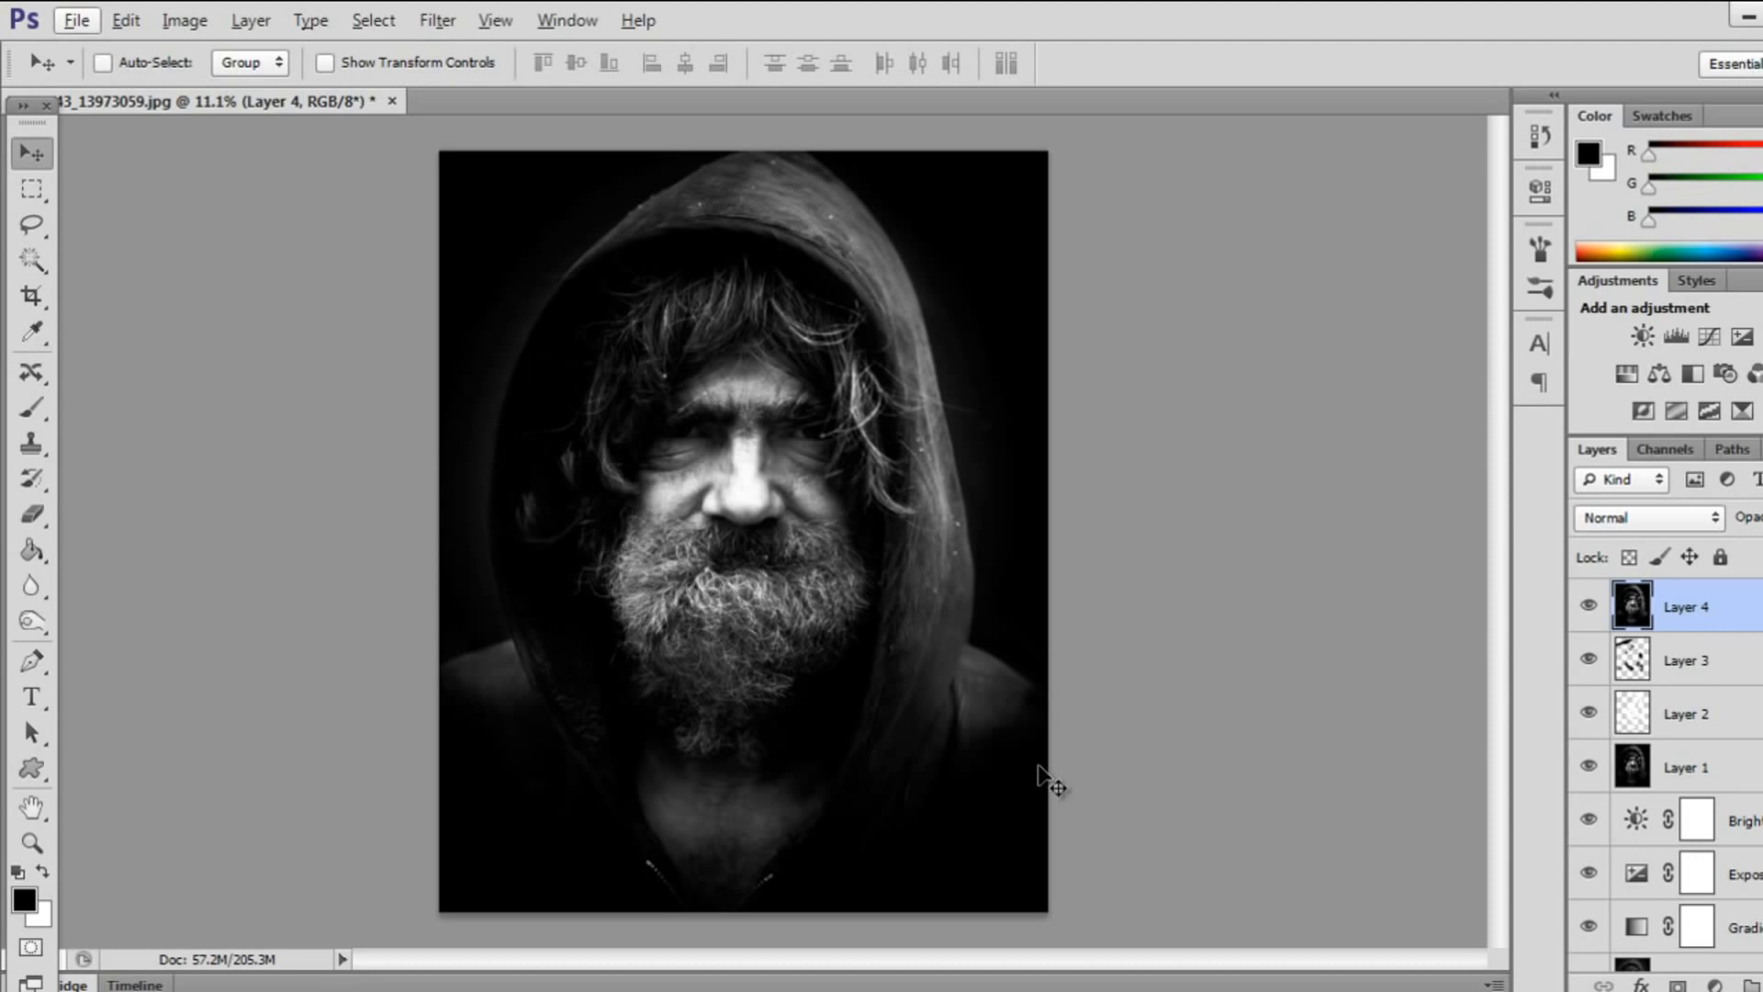
{"action": "mouse_move", "coordinate": [1153, 796]}
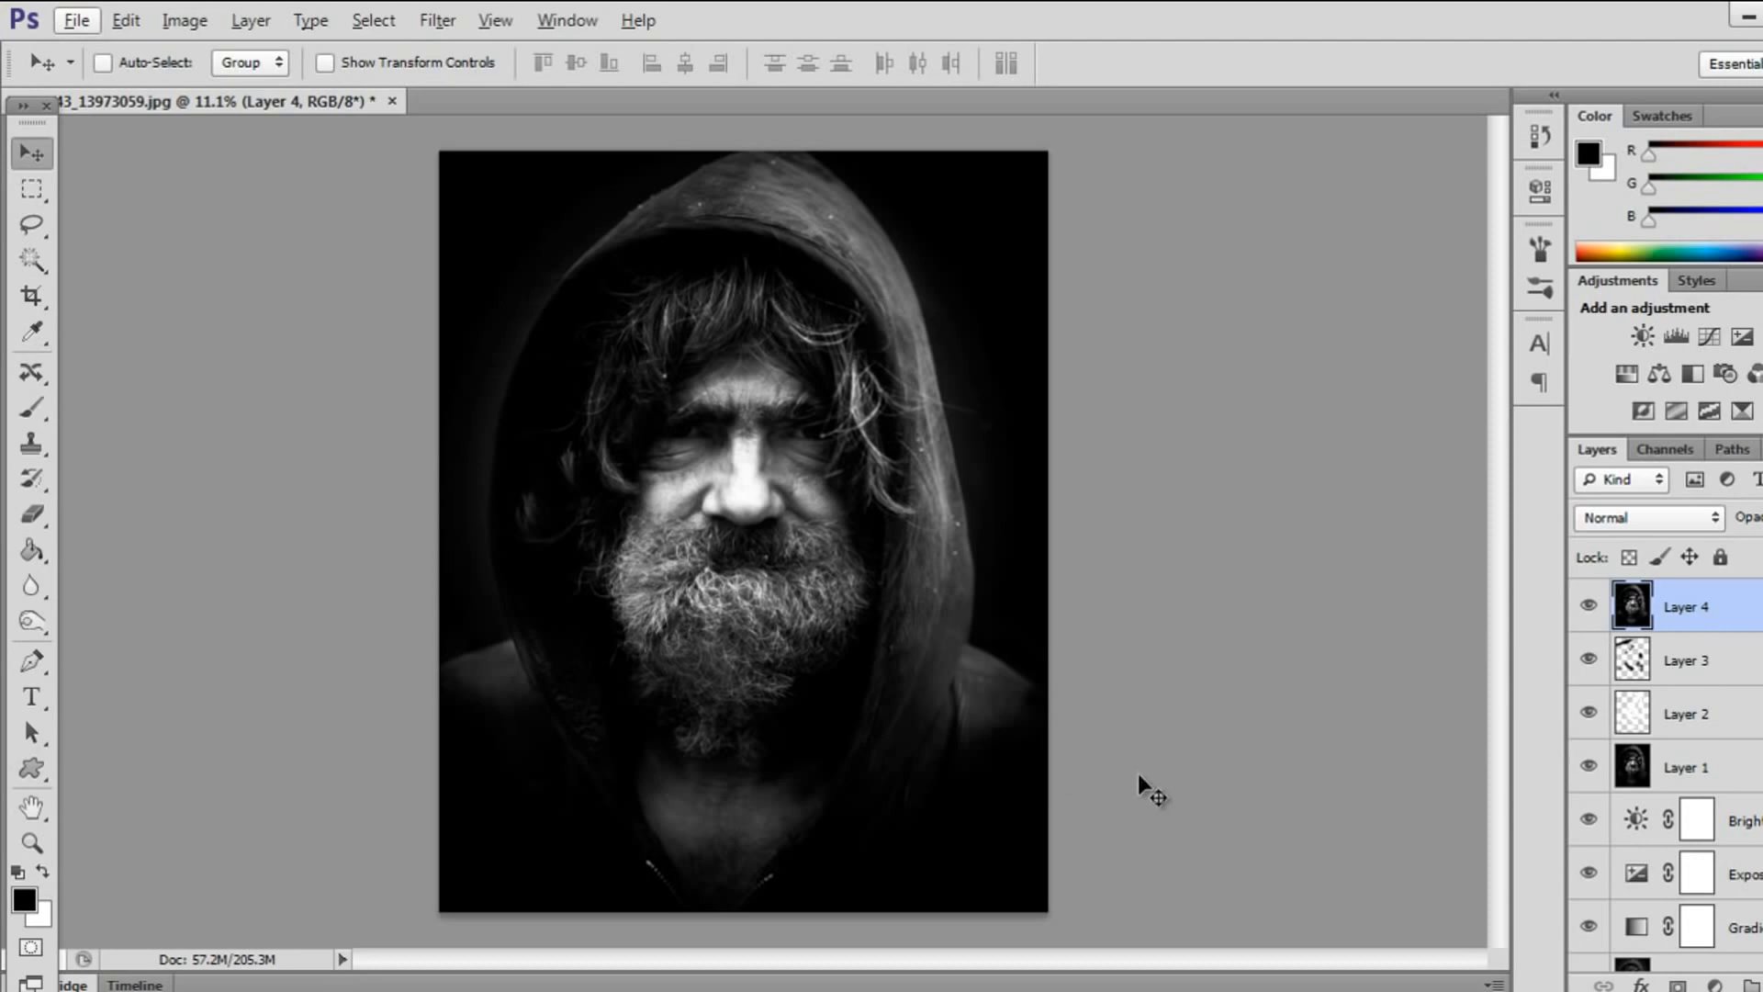